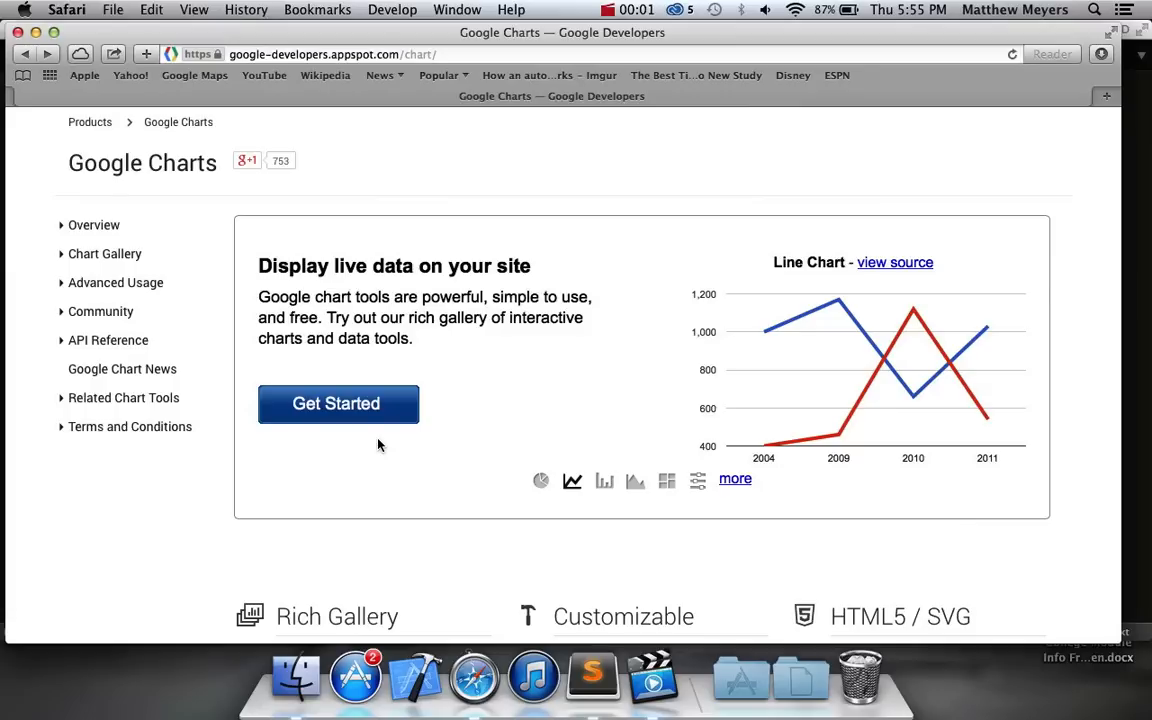
{"action": "mouse_move", "coordinate": [502, 364]}
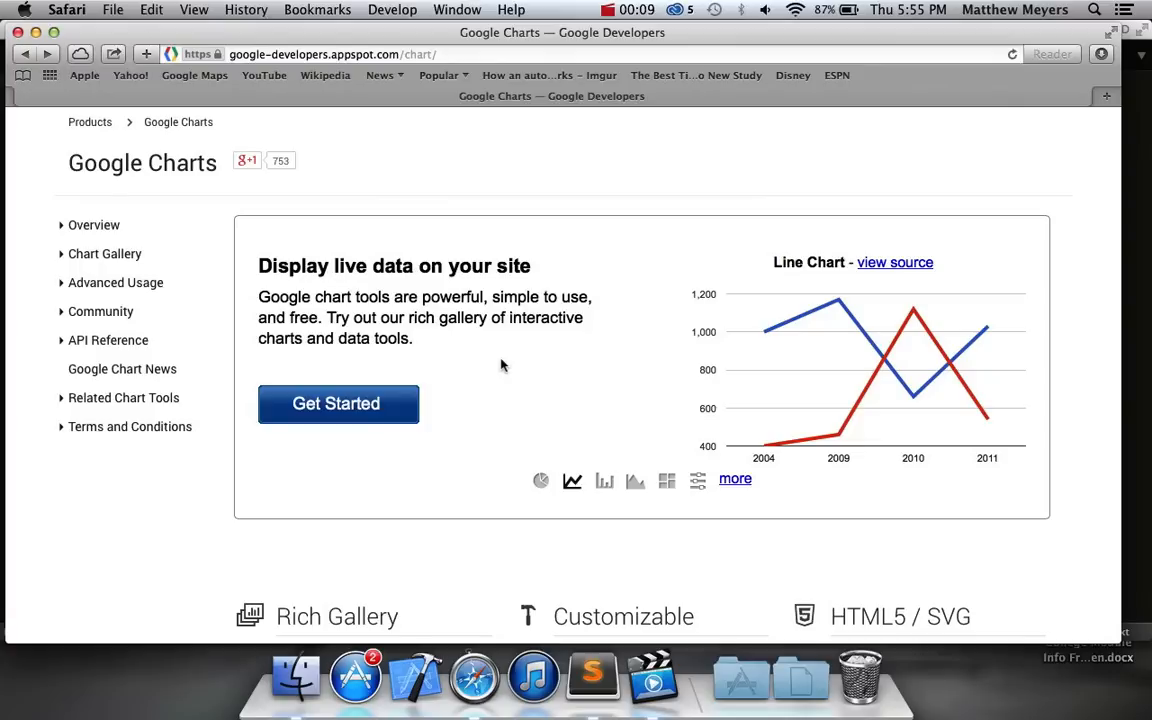
{"action": "mouse_move", "coordinate": [532, 312]}
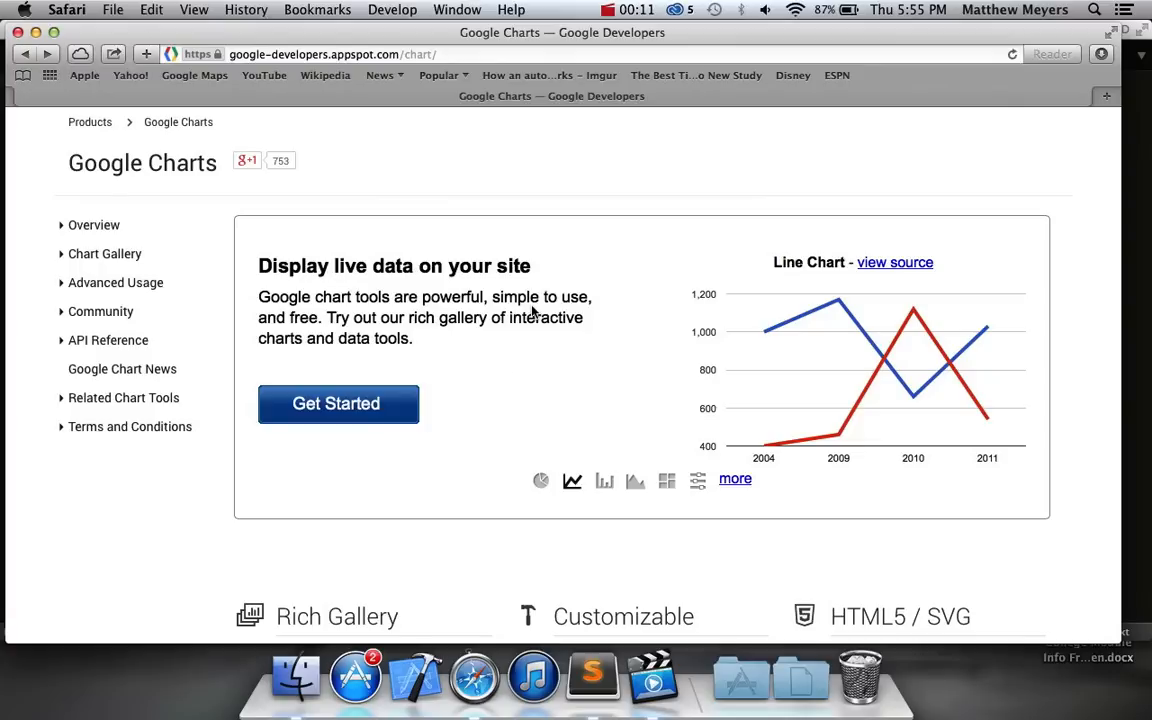
{"action": "mouse_move", "coordinate": [756, 284]}
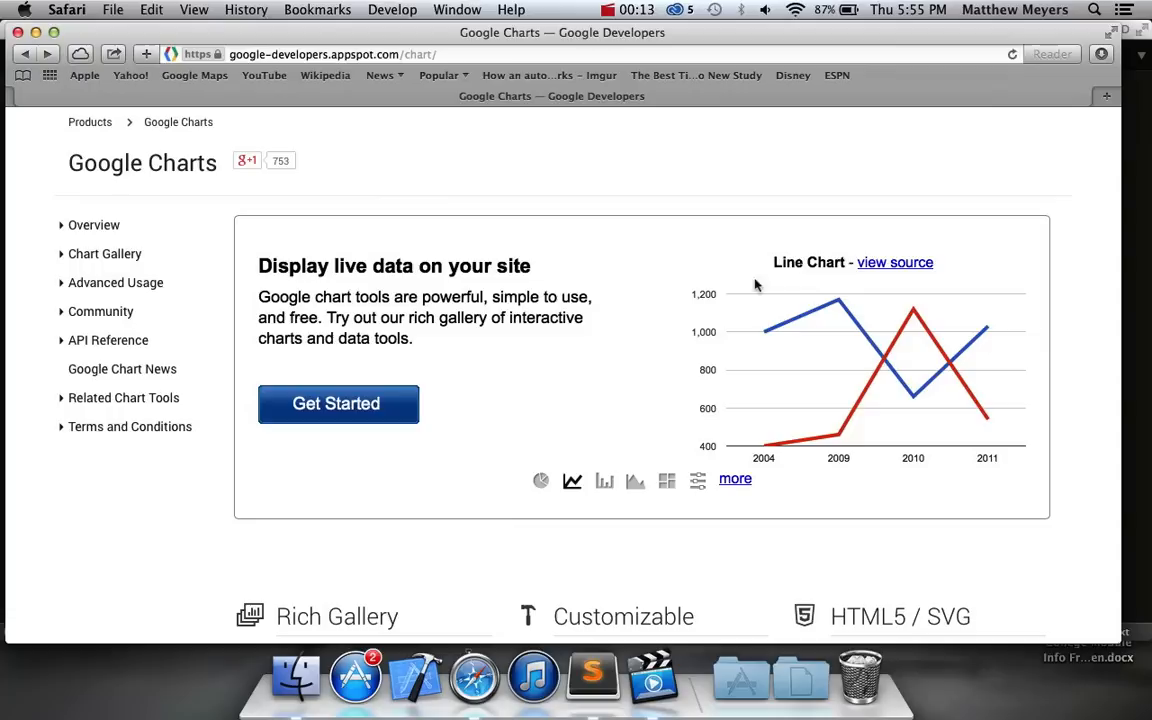
{"action": "mouse_move", "coordinate": [742, 316]}
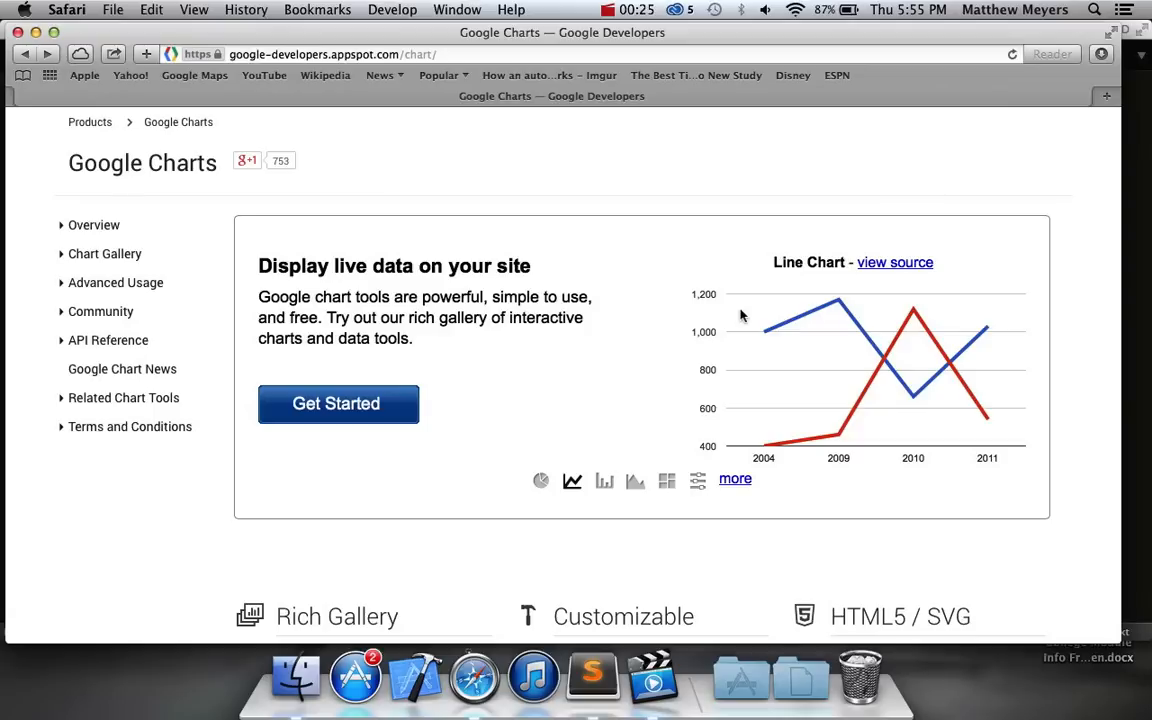
{"action": "mouse_move", "coordinate": [680, 148]}
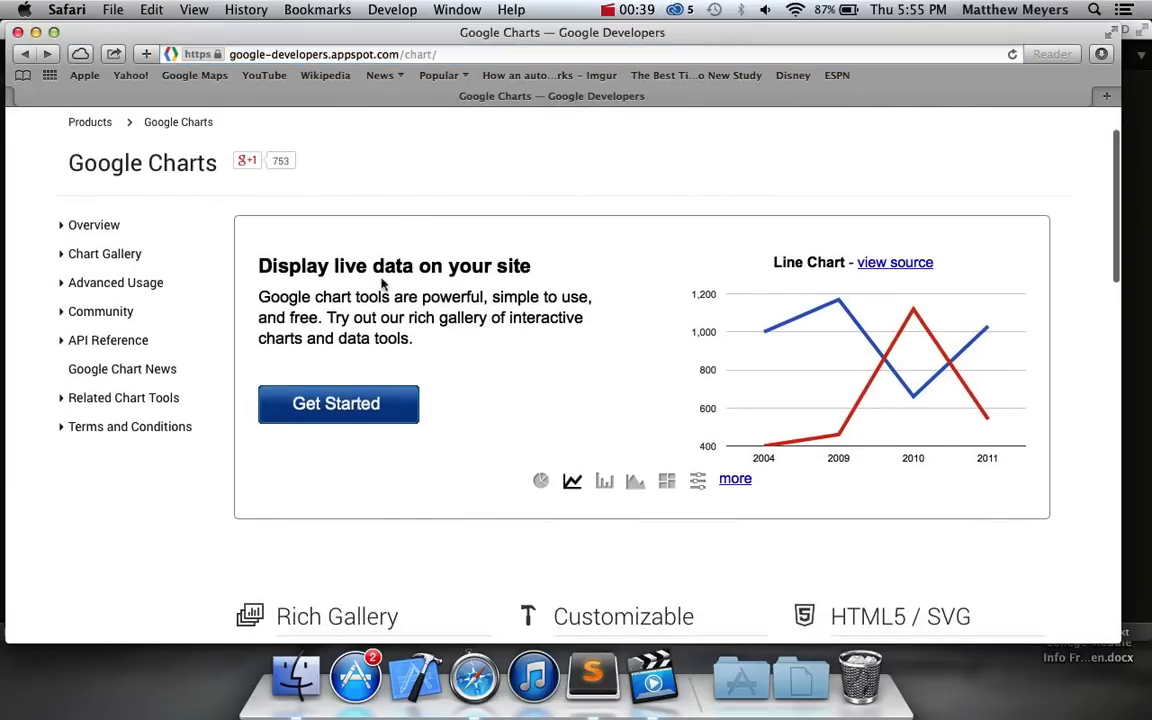
Step: Copy the complete pie chart HTML example from the Google Charts Quick Start page
{"action": "left_click", "coordinate": [338, 404]}
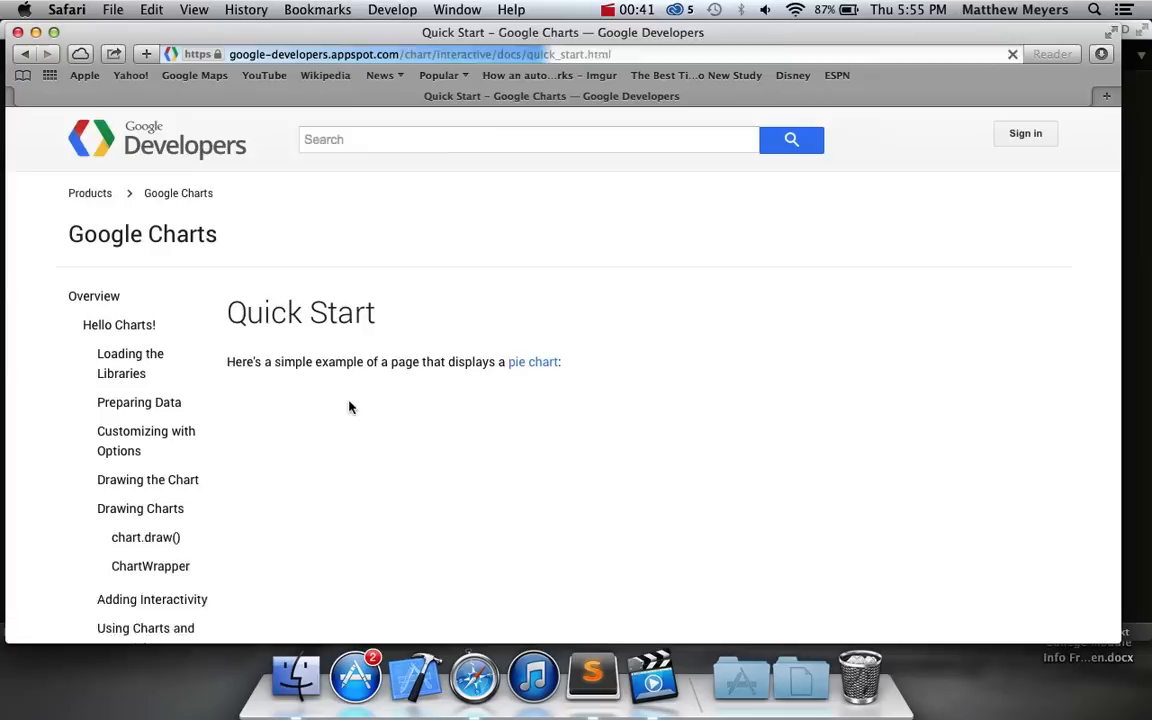
{"action": "scroll", "scroll_direction": "down", "scroll_amount": 3}
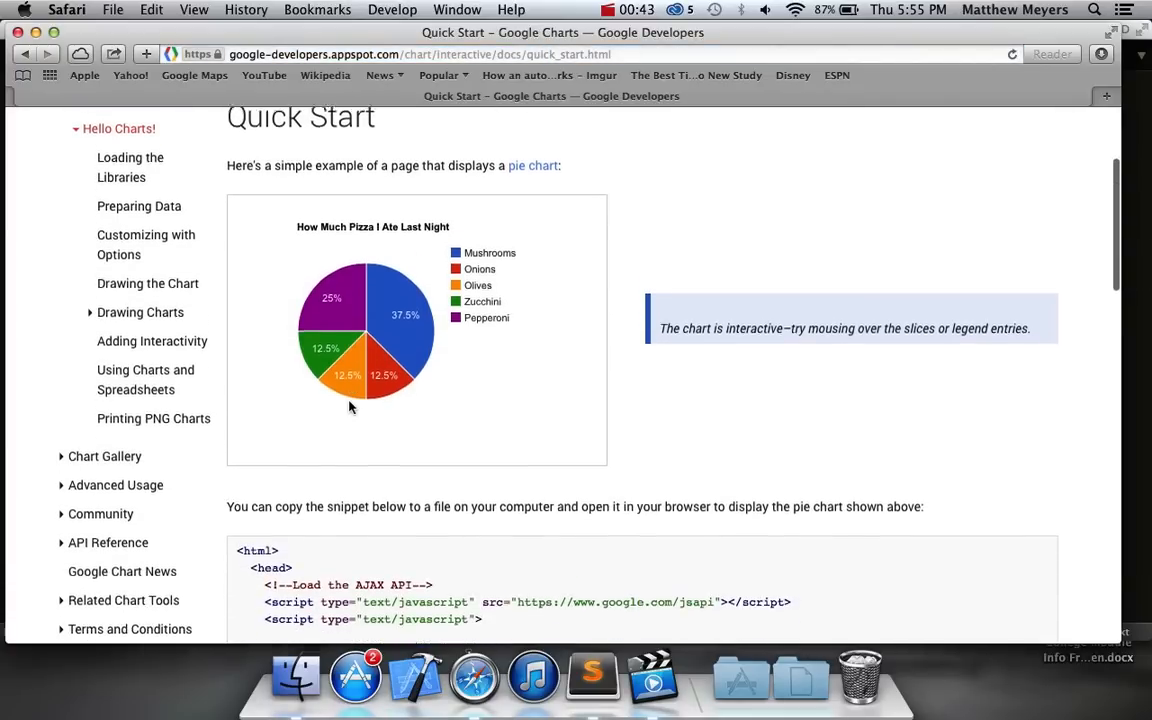
{"action": "scroll", "scroll_direction": "down", "scroll_amount": 3}
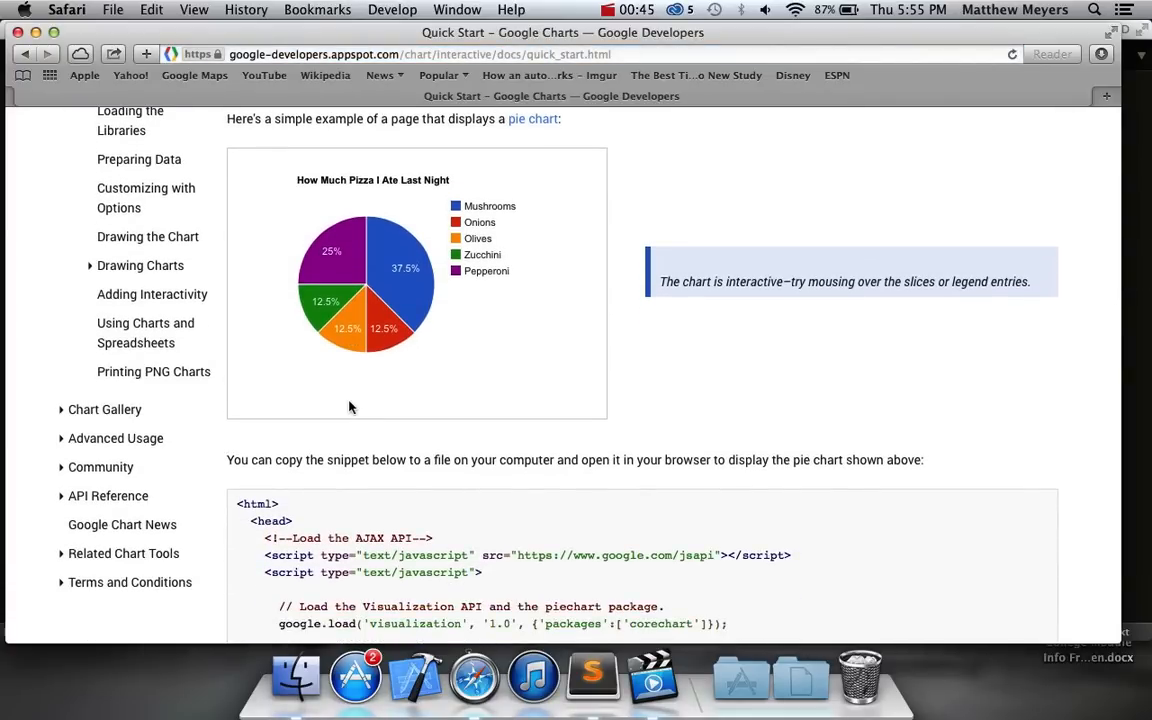
{"action": "scroll", "scroll_direction": "down", "scroll_amount": 3}
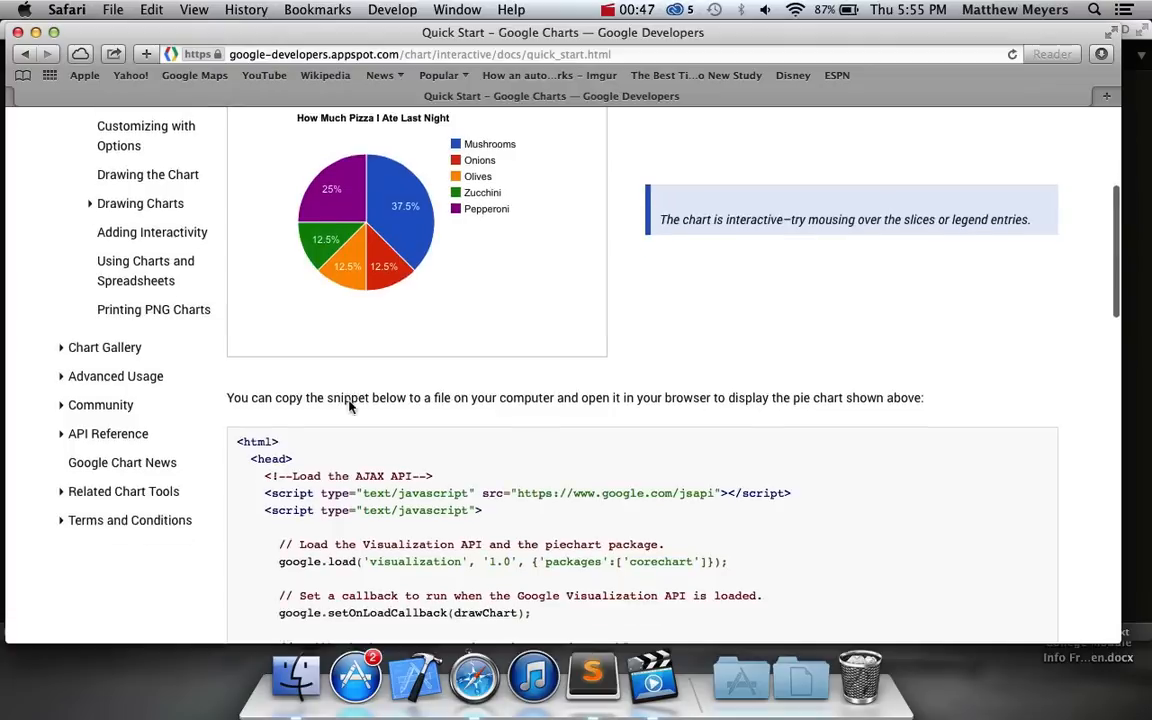
{"action": "scroll", "scroll_direction": "down", "scroll_amount": 3}
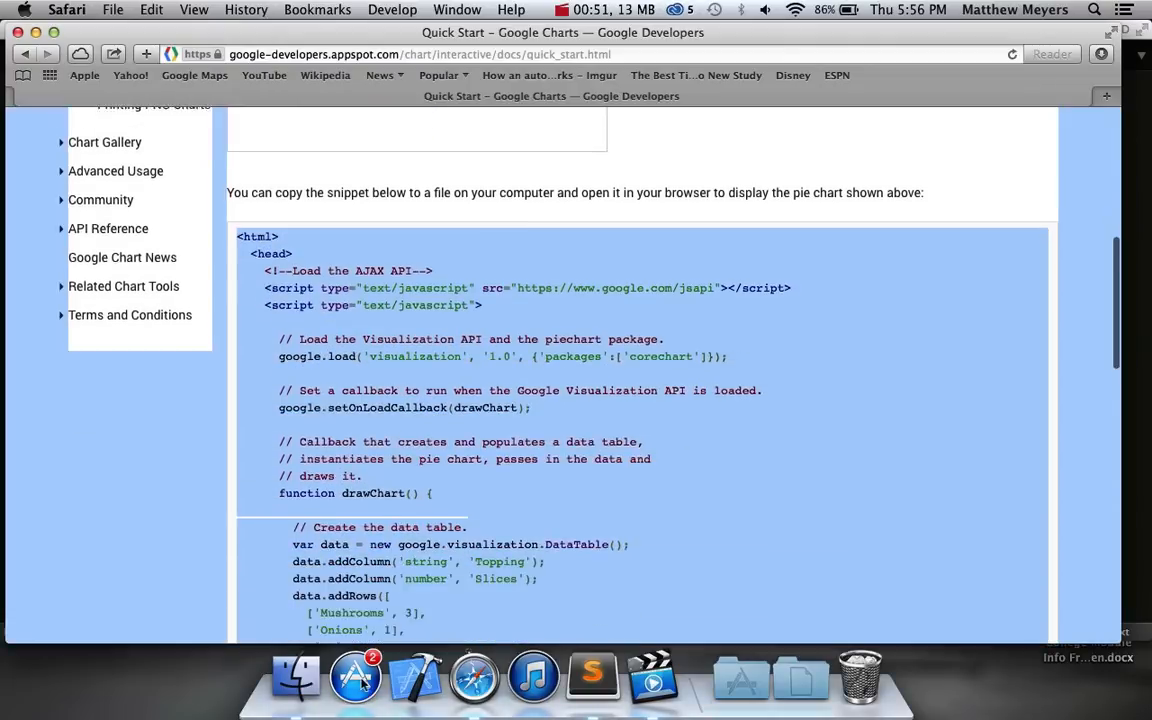
{"action": "scroll", "scroll_direction": "down", "scroll_amount": 3}
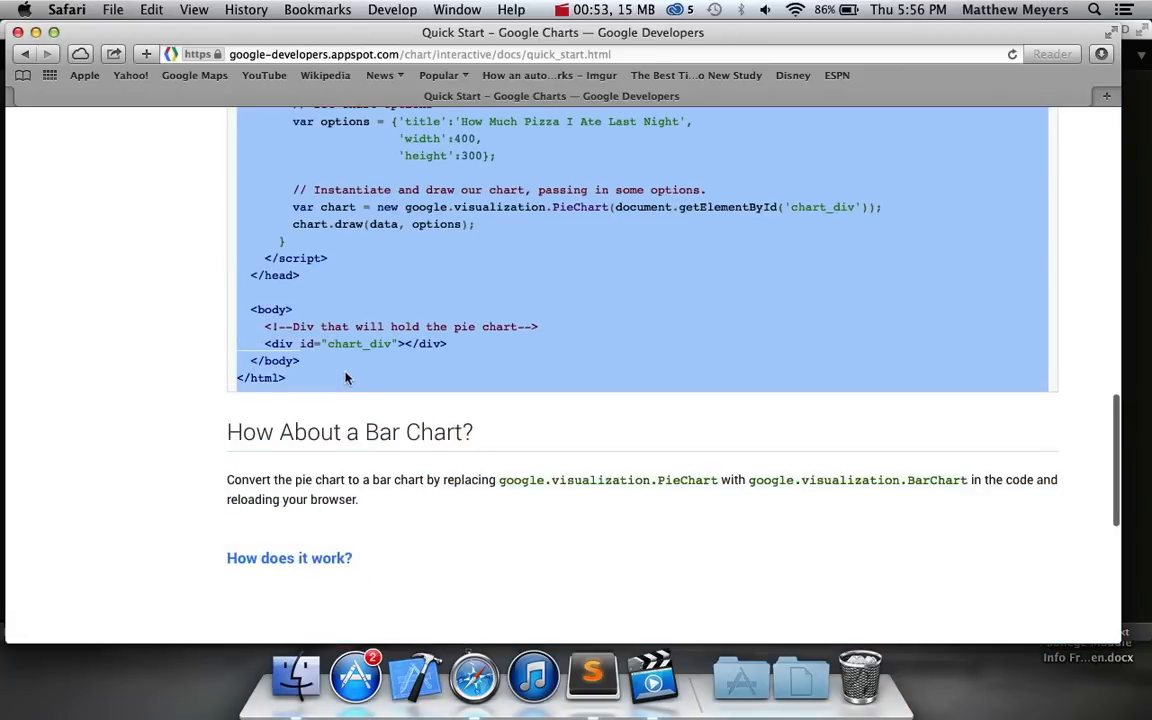
{"action": "key", "text": "cmd+c"}
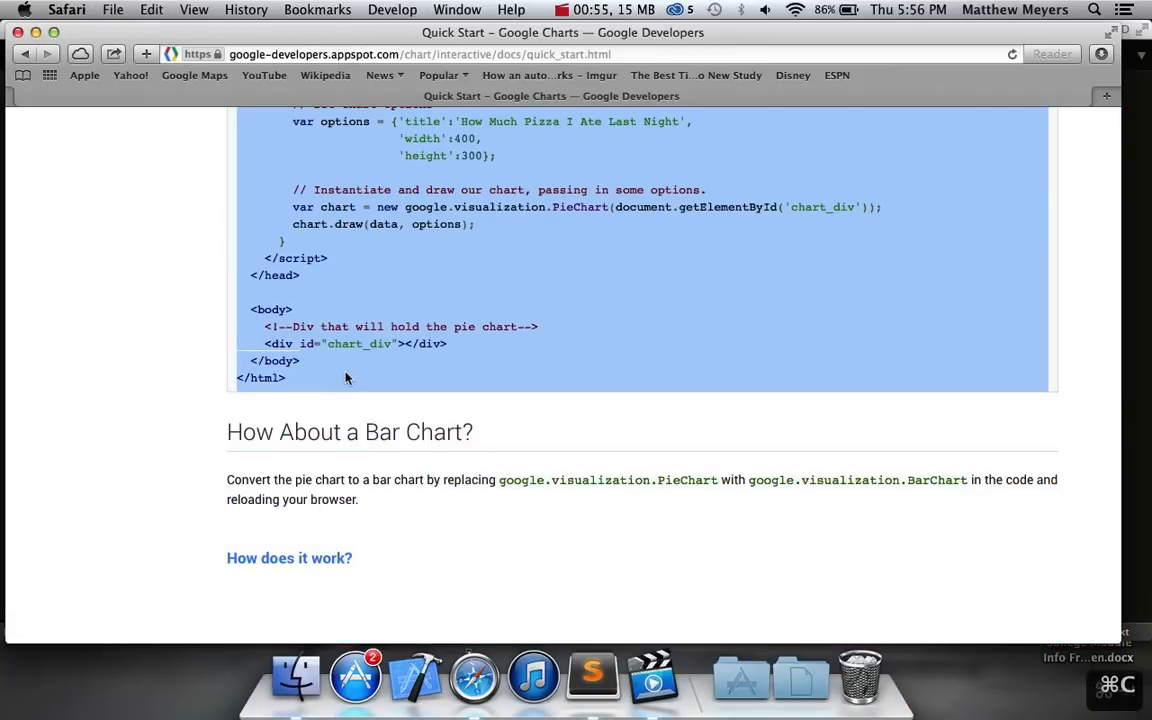
Step: Paste the pie chart code into a new Sublime Text file saved as googlecharttest.html on the Desktop
{"action": "left_click", "coordinate": [592, 676]}
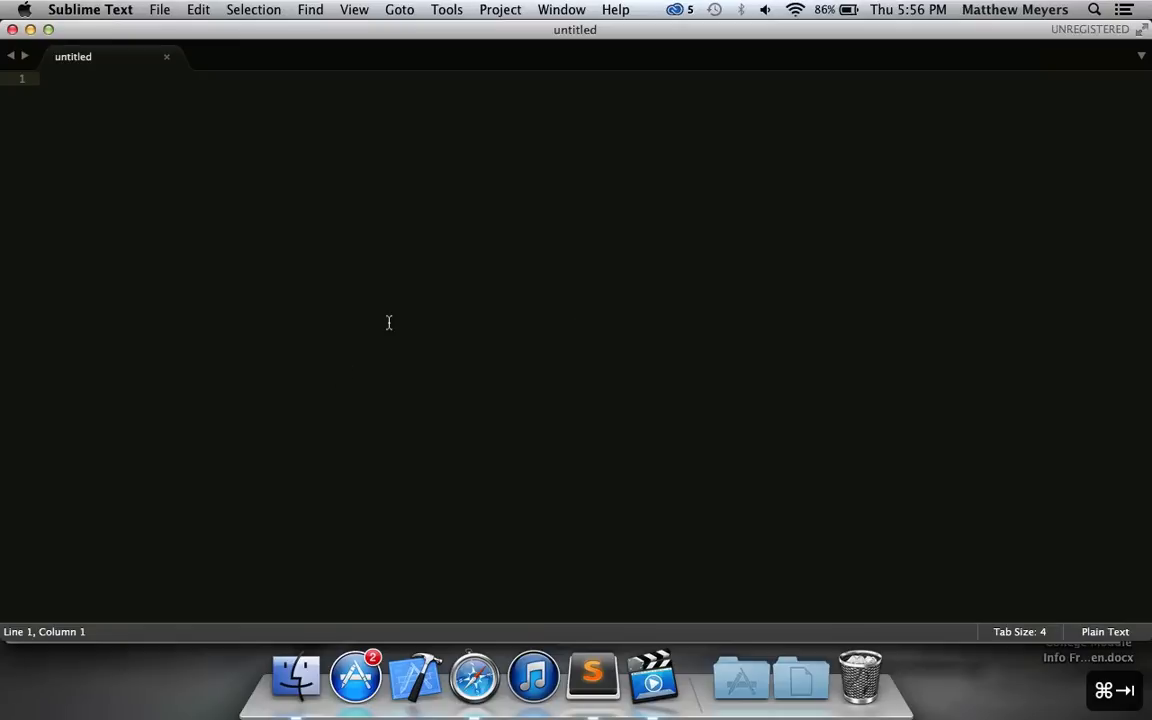
{"action": "key", "text": "cmd+v"}
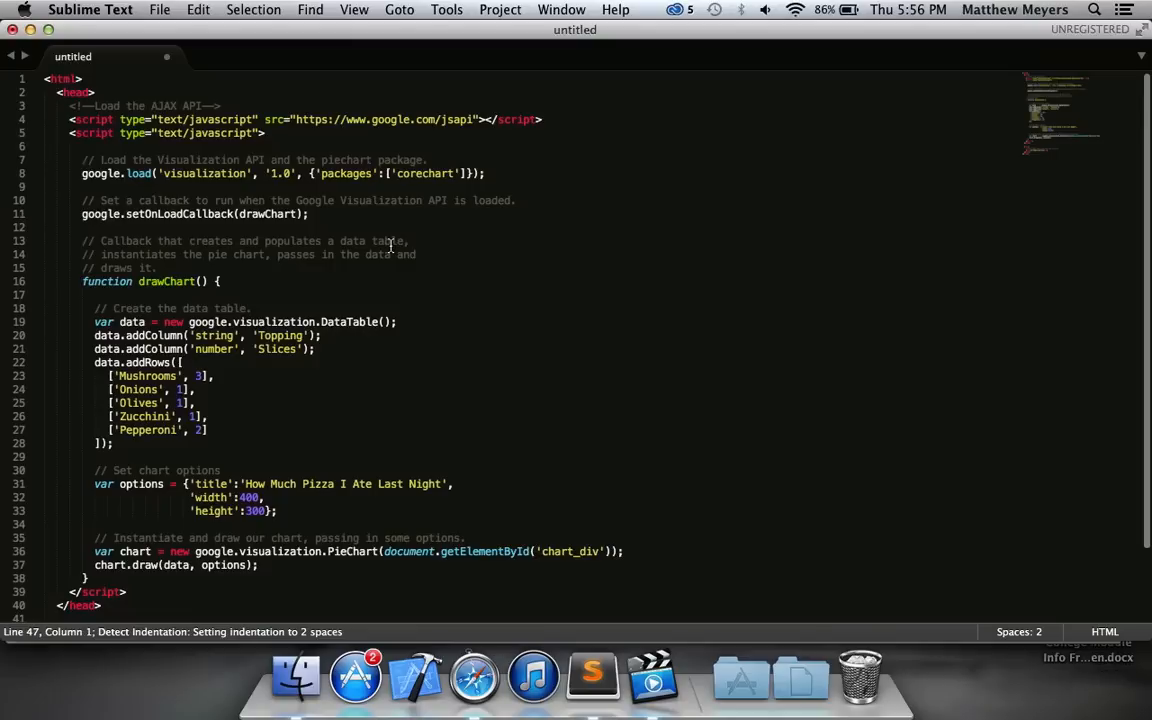
{"action": "key", "text": "cmd+s"}
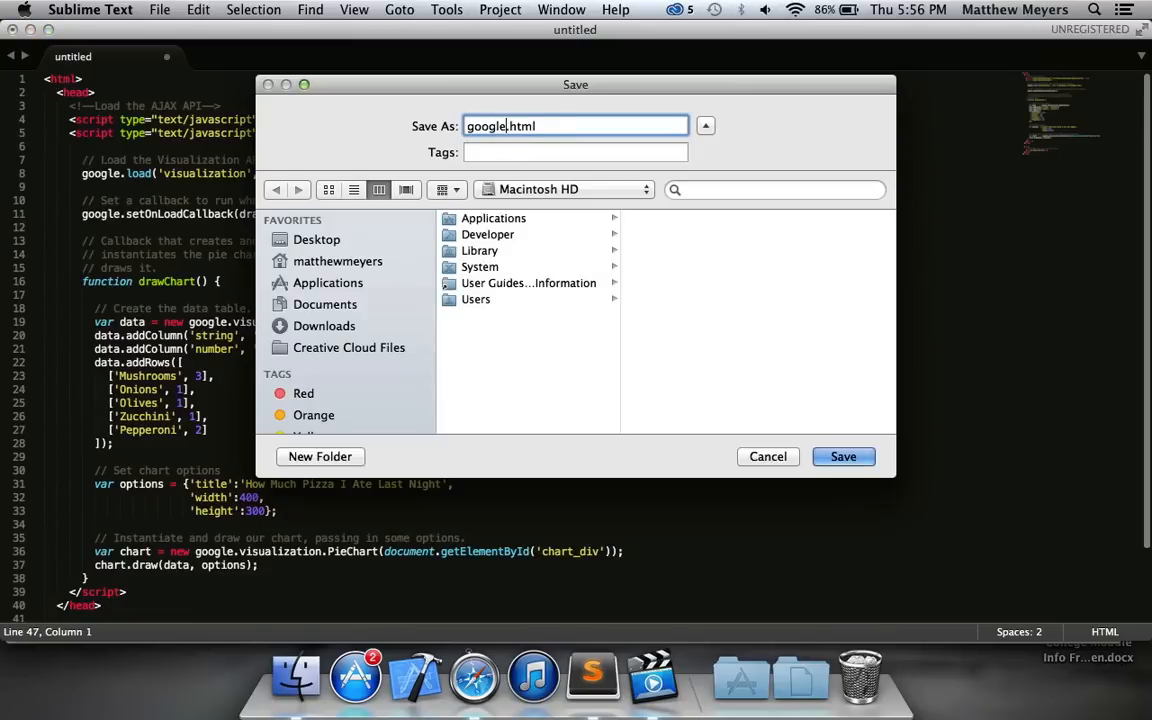
{"action": "type", "text": "charttest"}
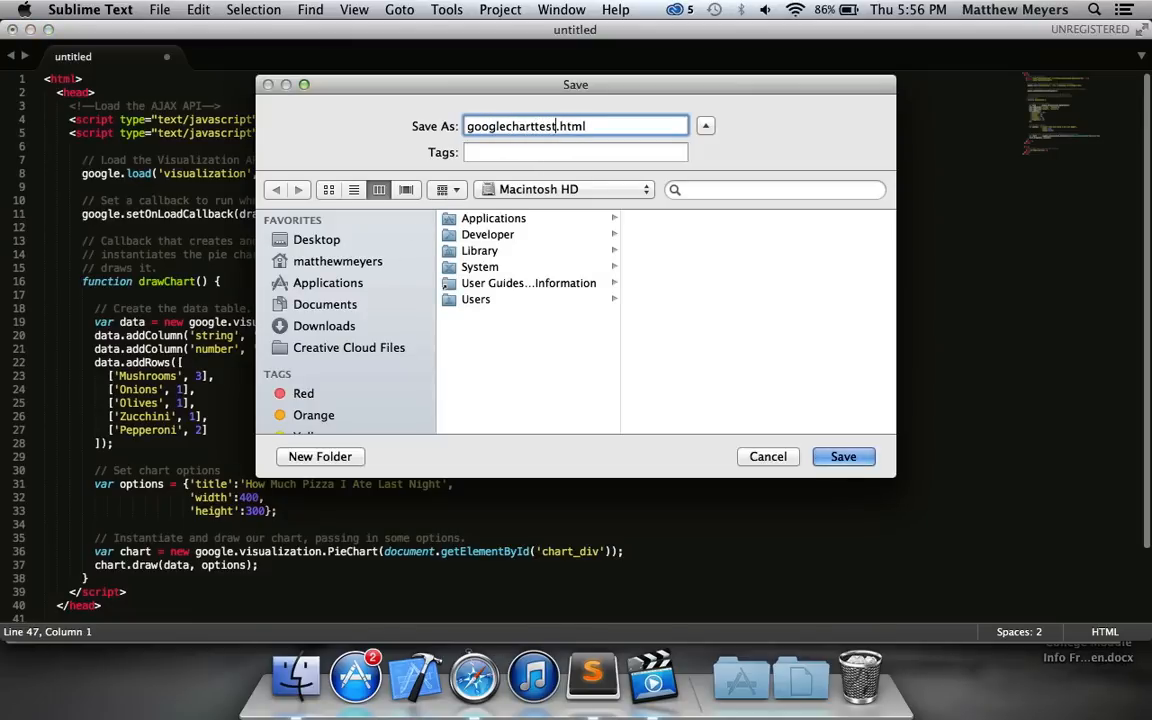
{"action": "left_click", "coordinate": [316, 240]}
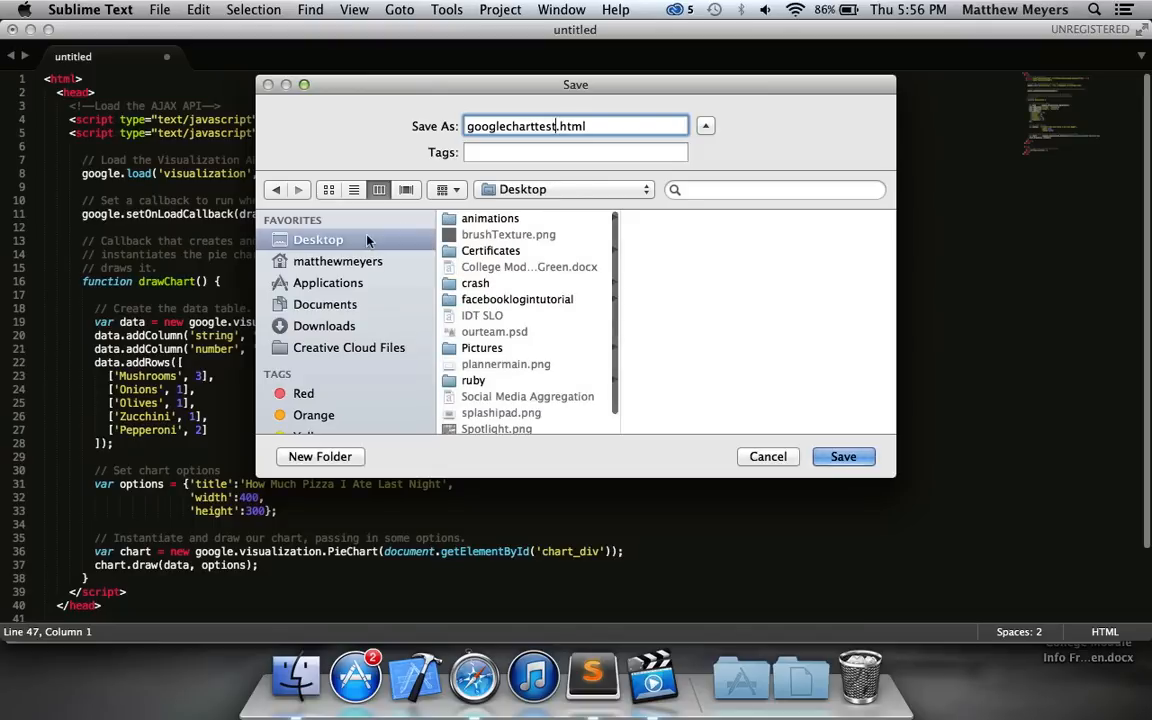
{"action": "left_click", "coordinate": [844, 456]}
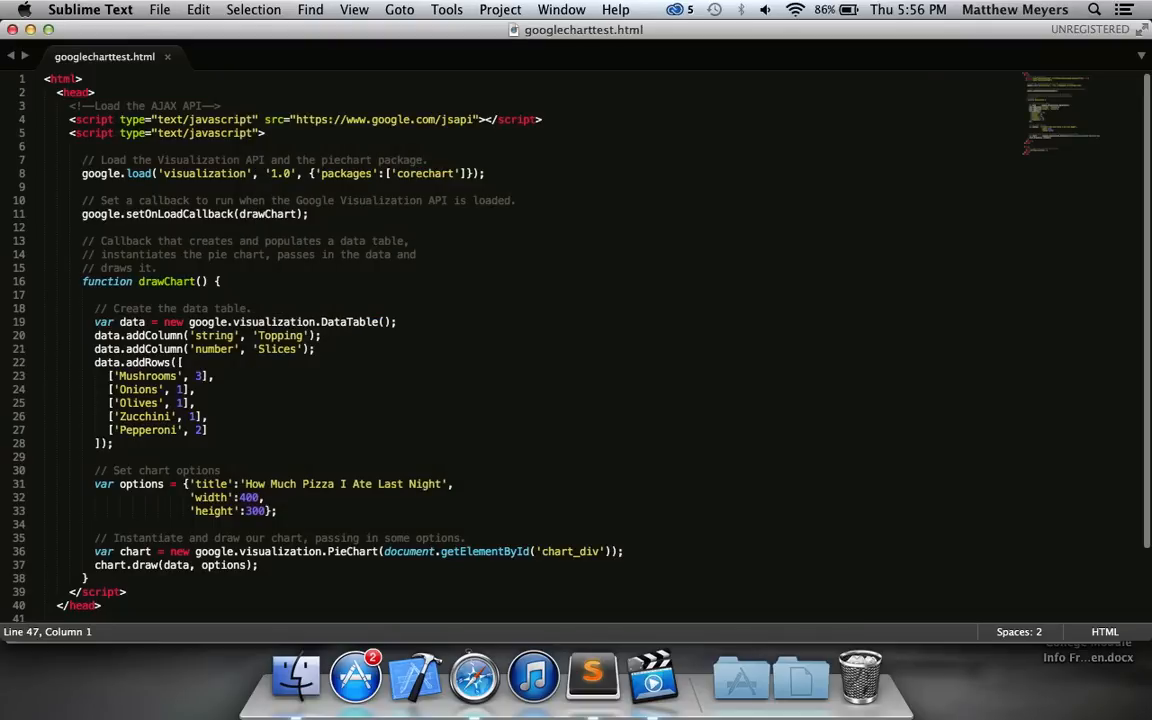
{"action": "left_click", "coordinate": [144, 104]}
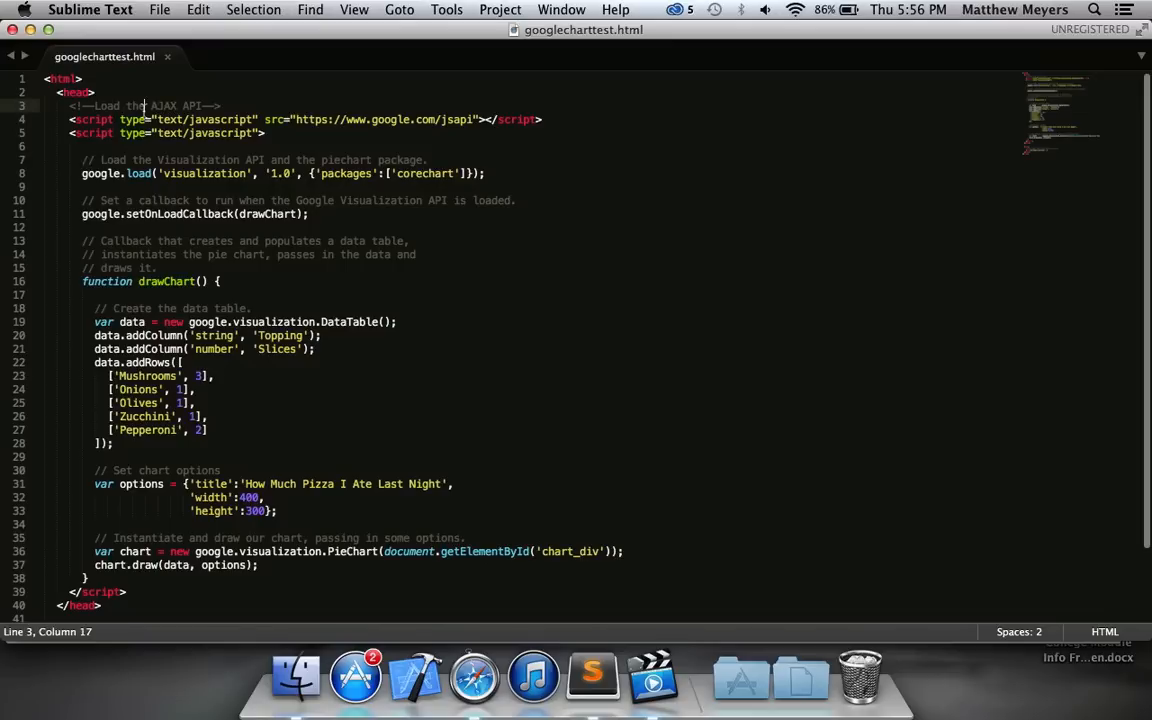
{"action": "left_click_drag", "start_coordinate": [140, 106], "coordinate": [140, 146]}
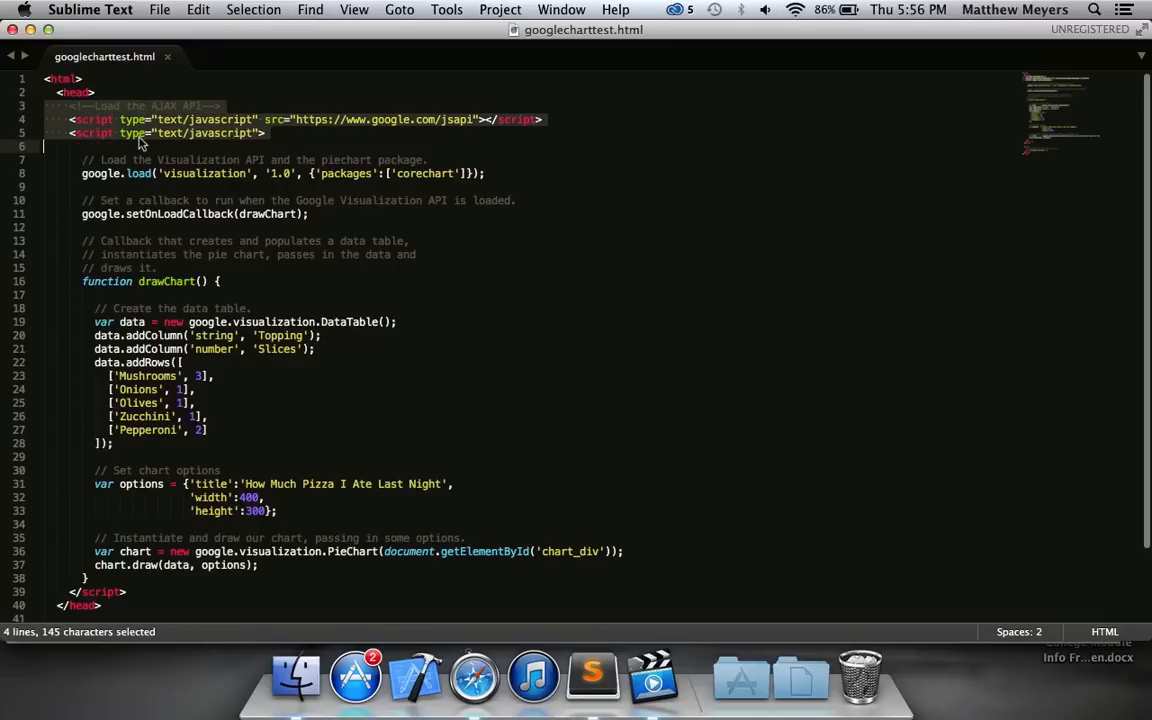
{"action": "double_click", "coordinate": [140, 104]}
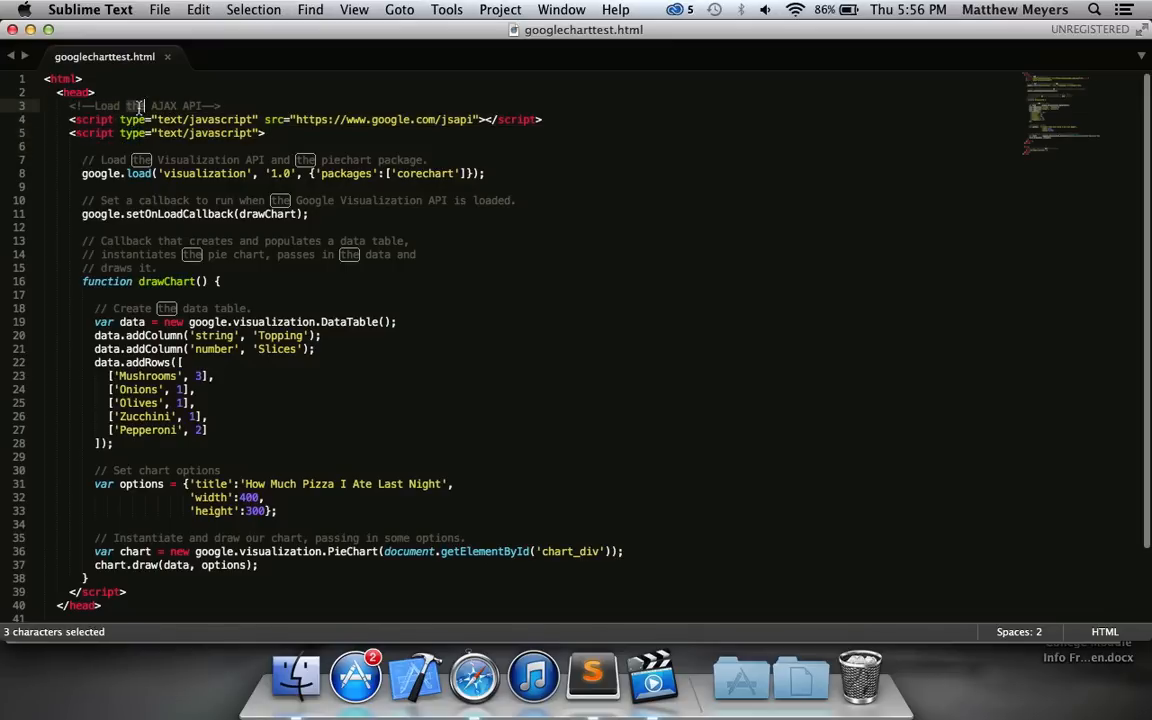
{"action": "left_click_drag", "start_coordinate": [140, 104], "coordinate": [140, 120]}
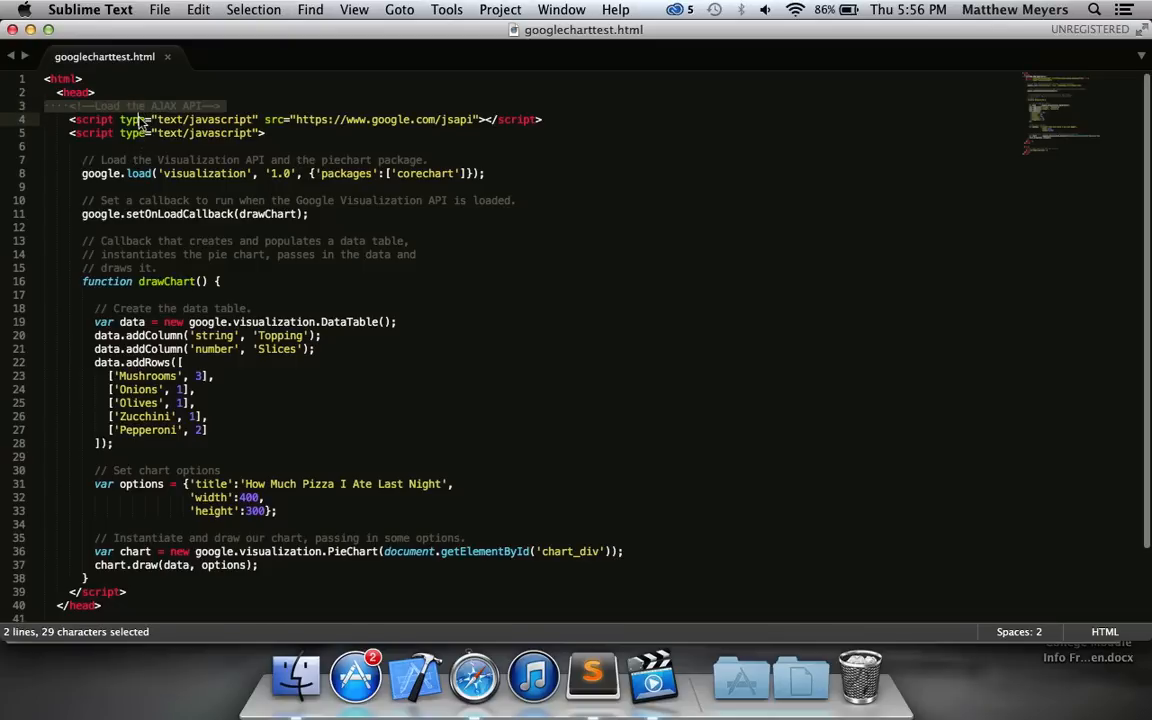
{"action": "key", "text": "cmd+z"}
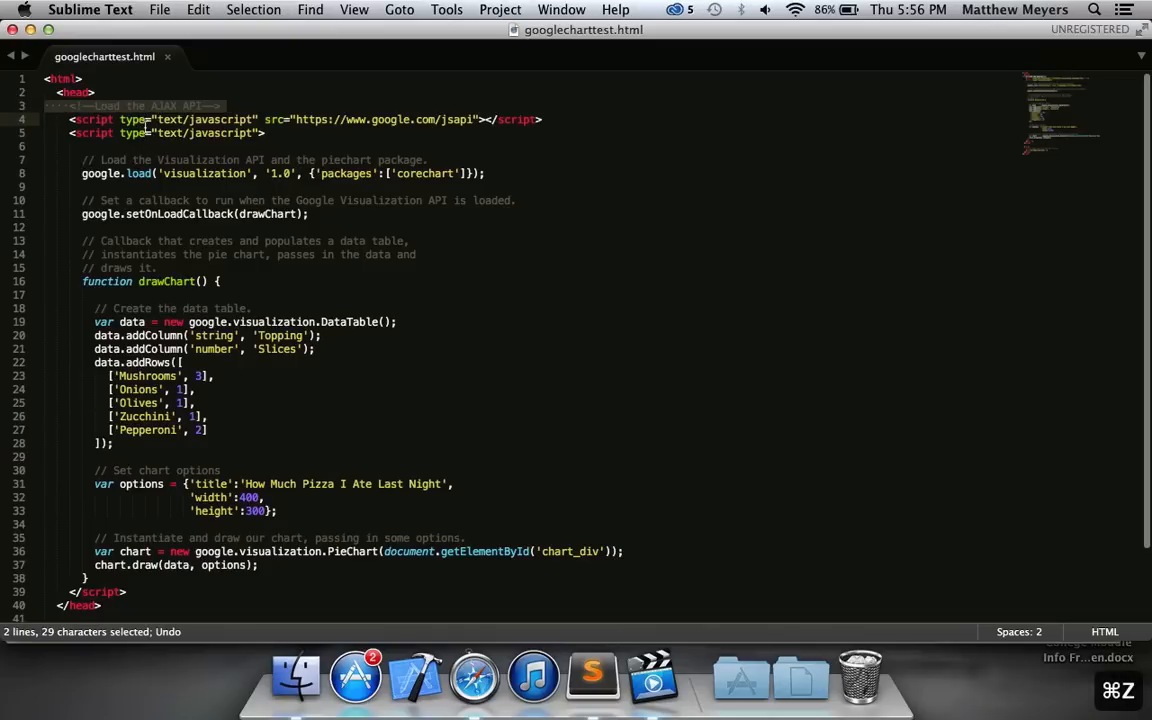
{"action": "left_click", "coordinate": [148, 120]}
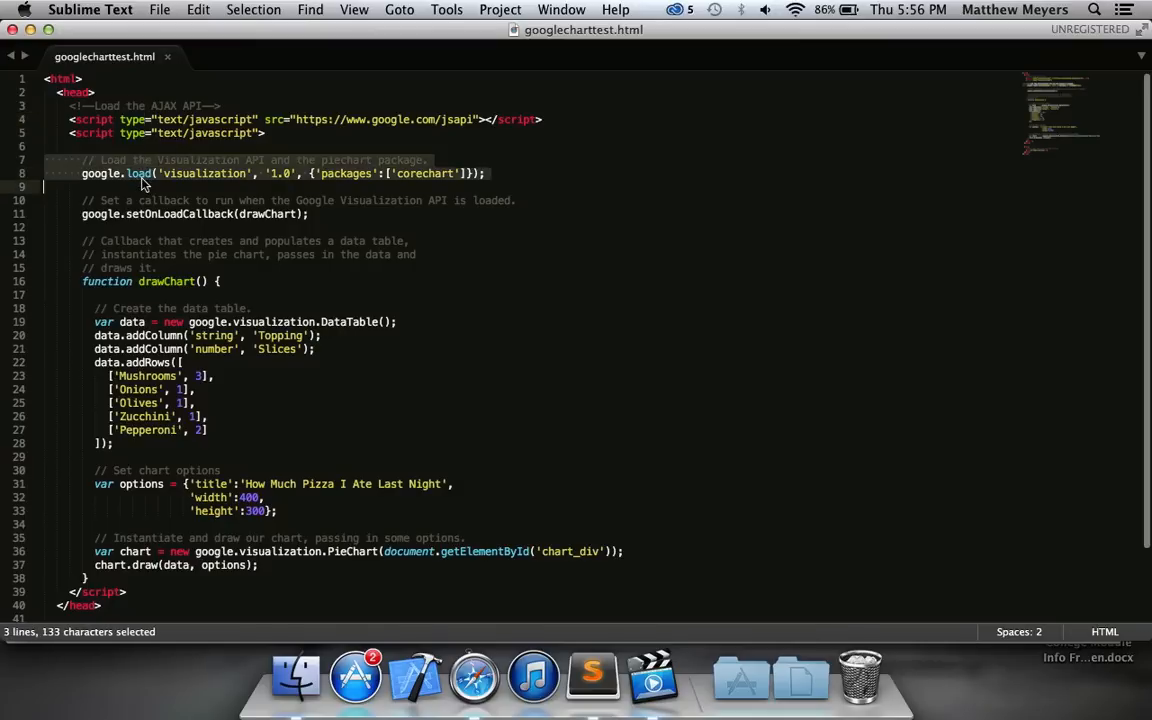
{"action": "left_click", "coordinate": [112, 186]}
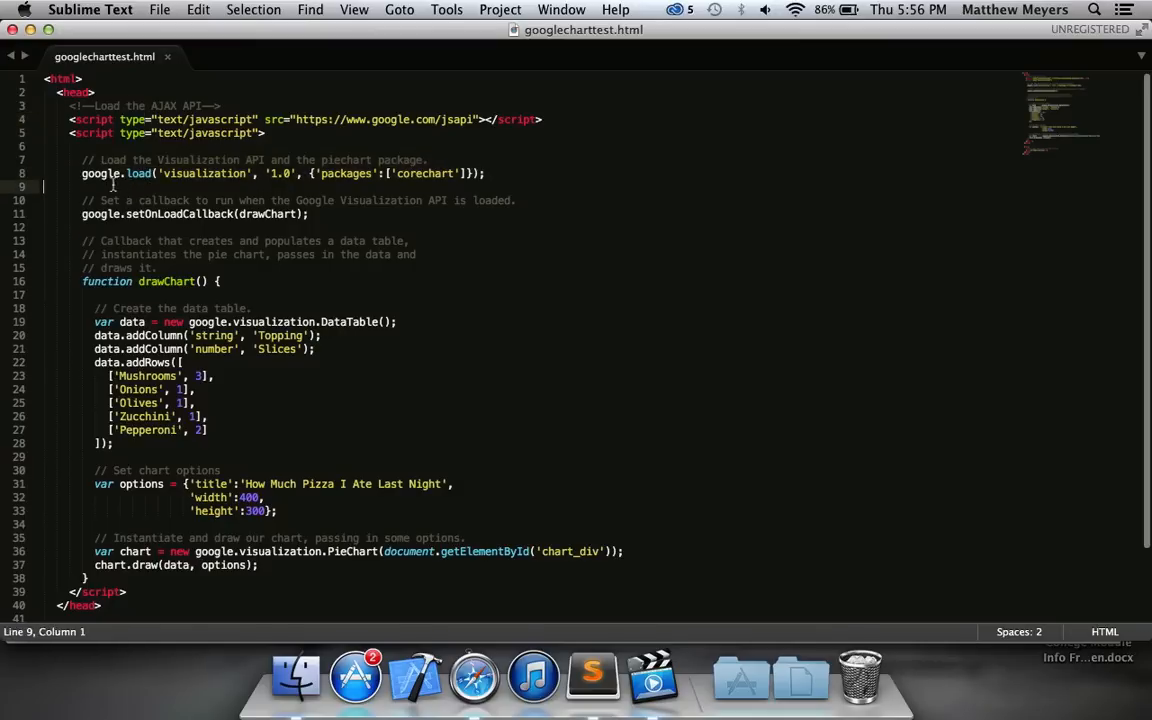
{"action": "left_click", "coordinate": [138, 172]}
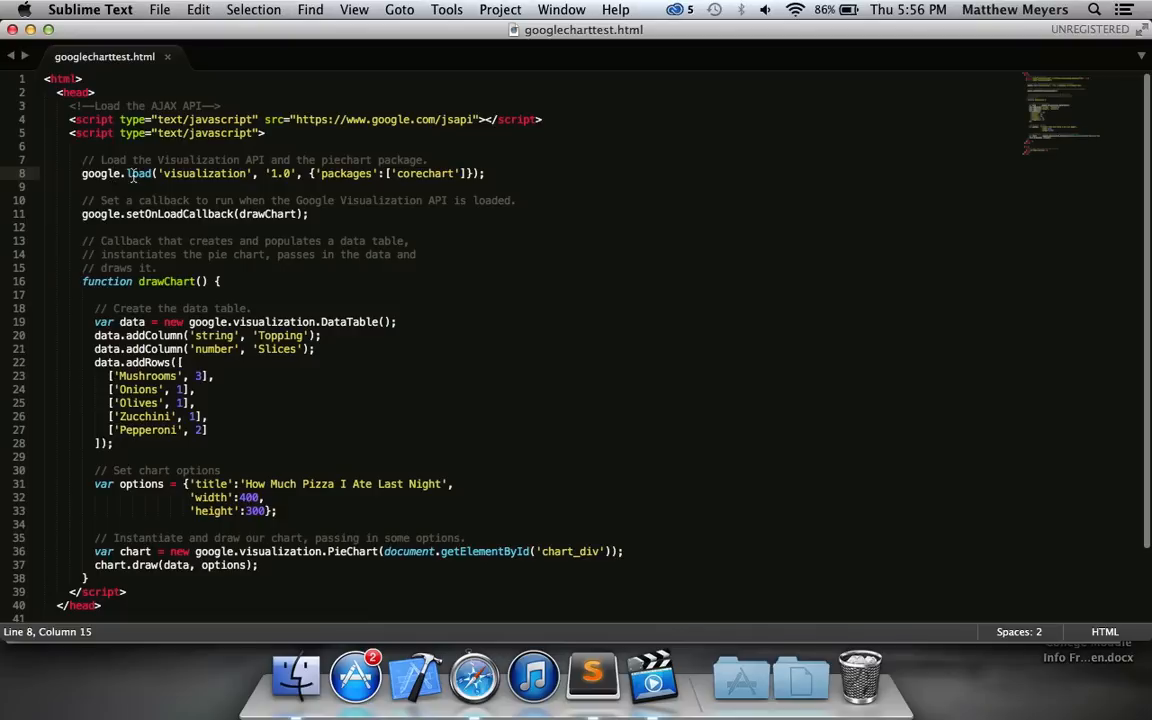
{"action": "mouse_move", "coordinate": [232, 176]}
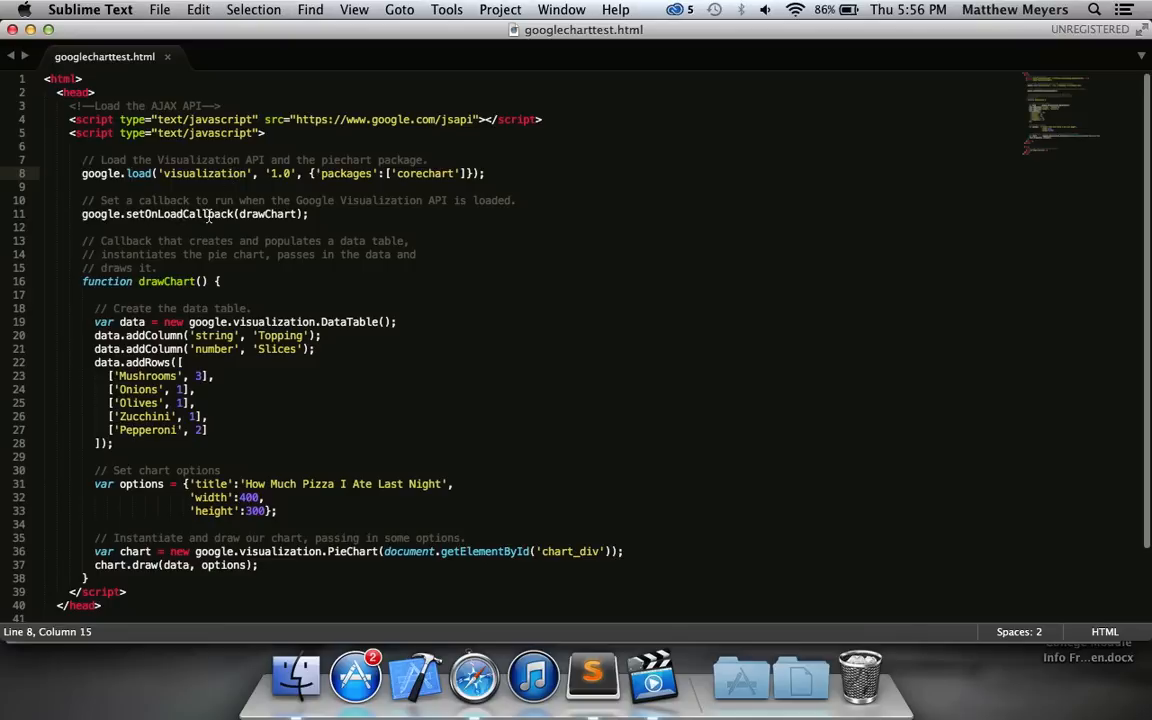
{"action": "double_click", "coordinate": [262, 214]}
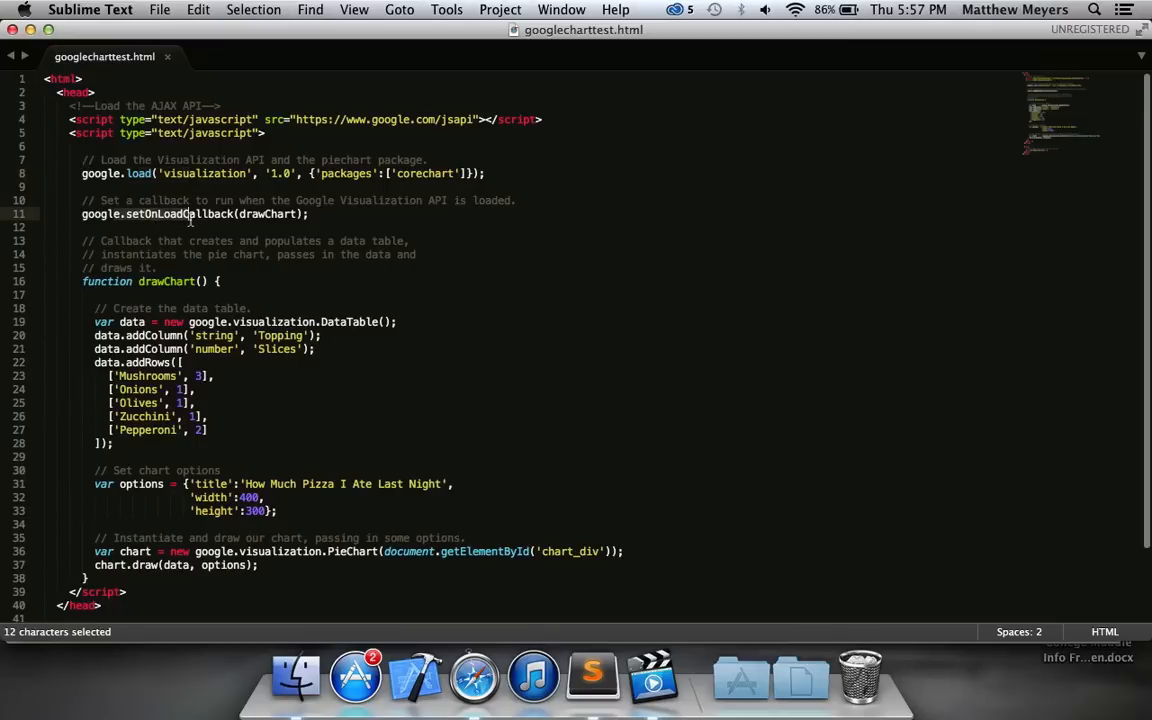
{"action": "left_click_drag", "start_coordinate": [184, 214], "coordinate": [290, 214]}
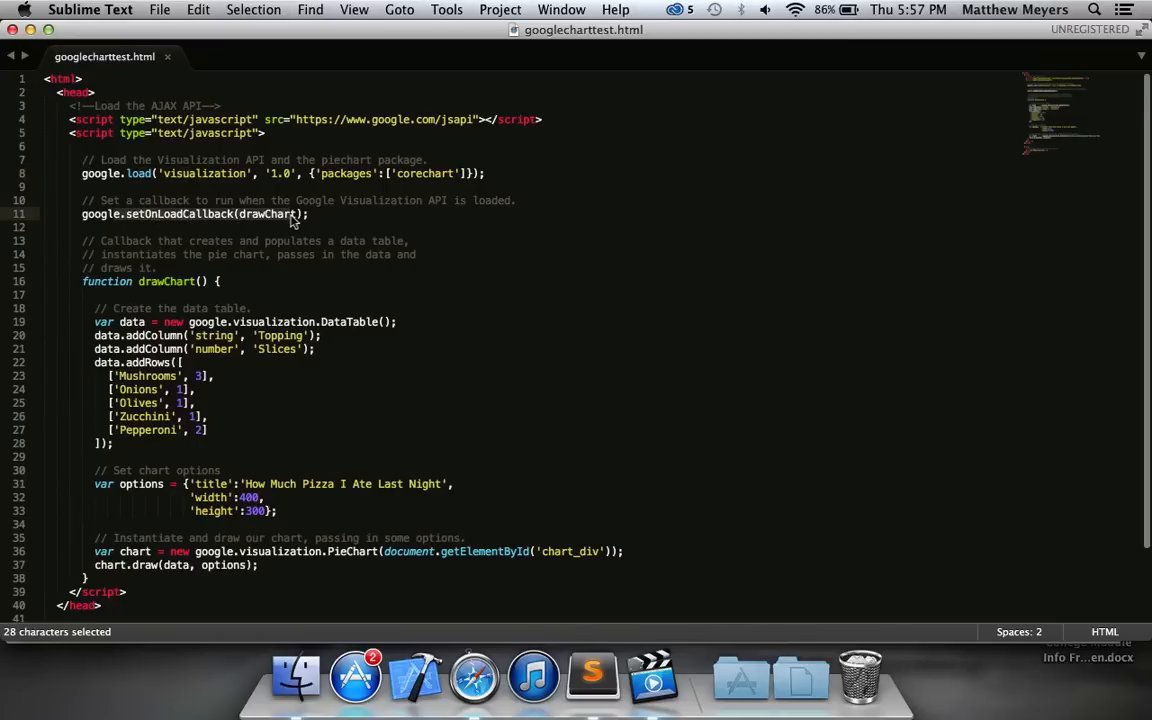
{"action": "left_click", "coordinate": [286, 200]}
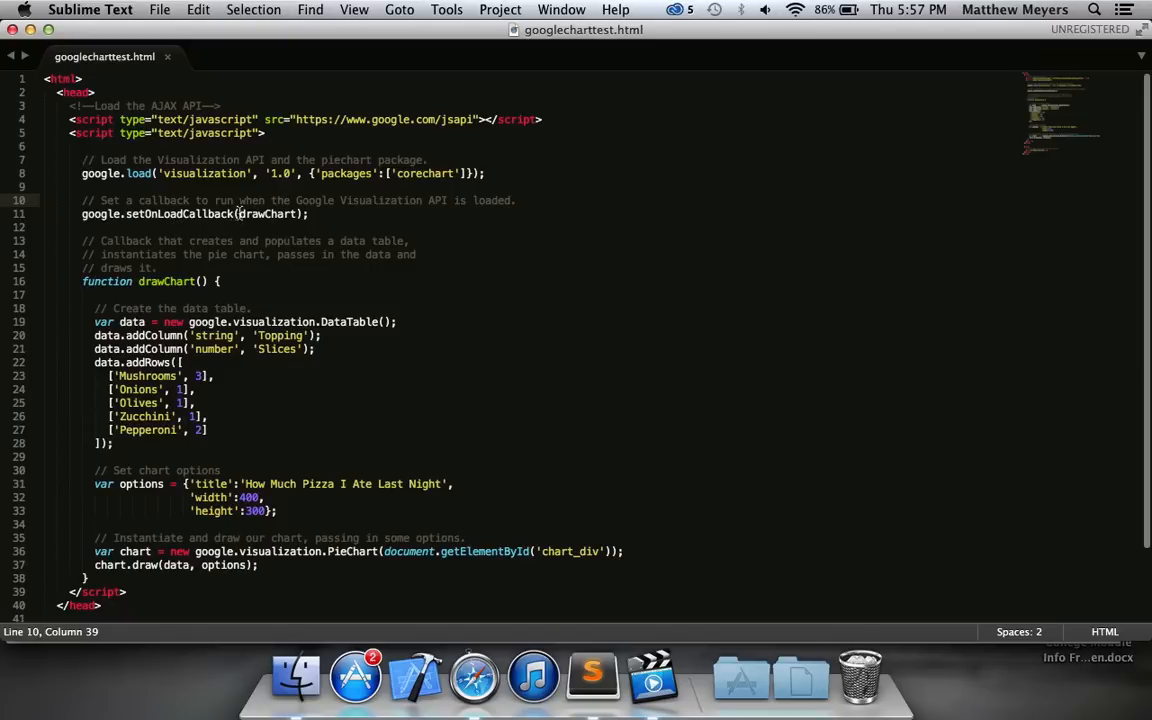
{"action": "double_click", "coordinate": [264, 214]}
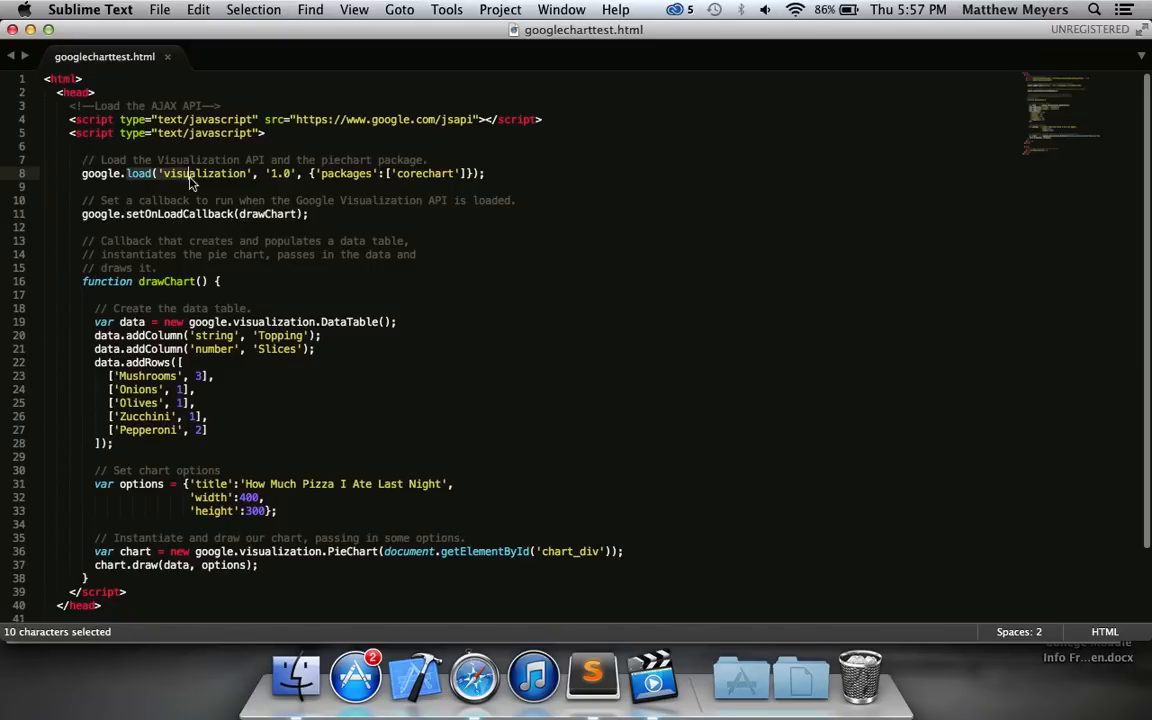
{"action": "left_click", "coordinate": [144, 254]}
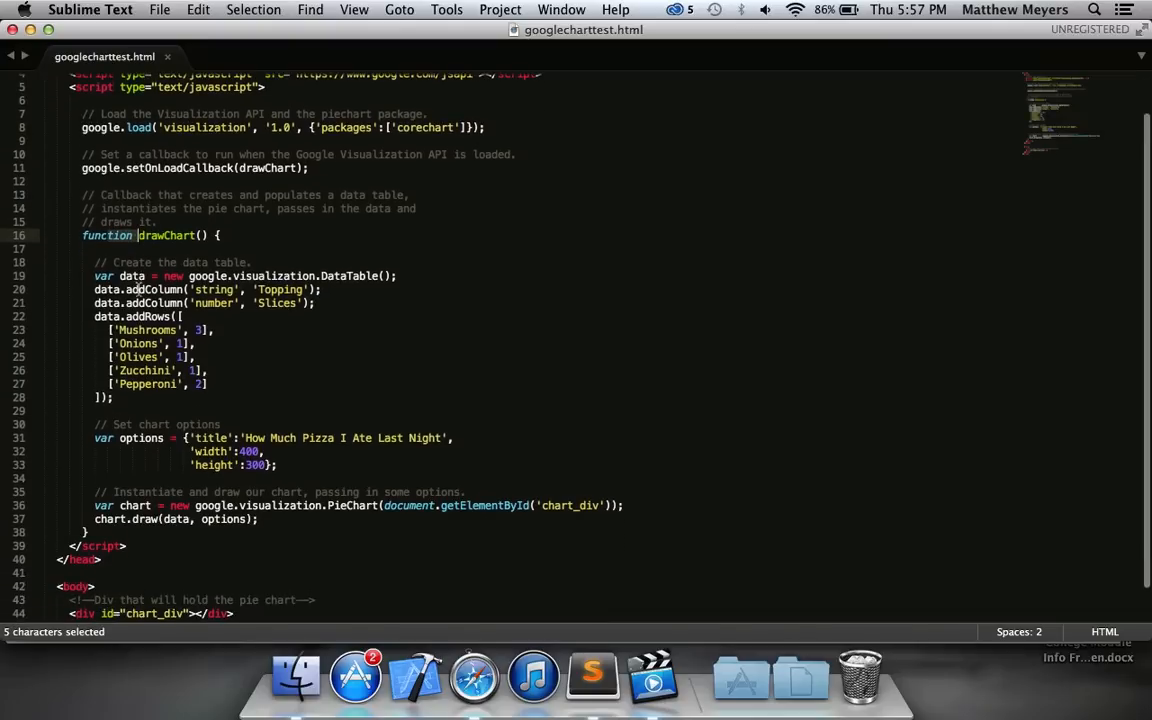
{"action": "left_click", "coordinate": [200, 236]}
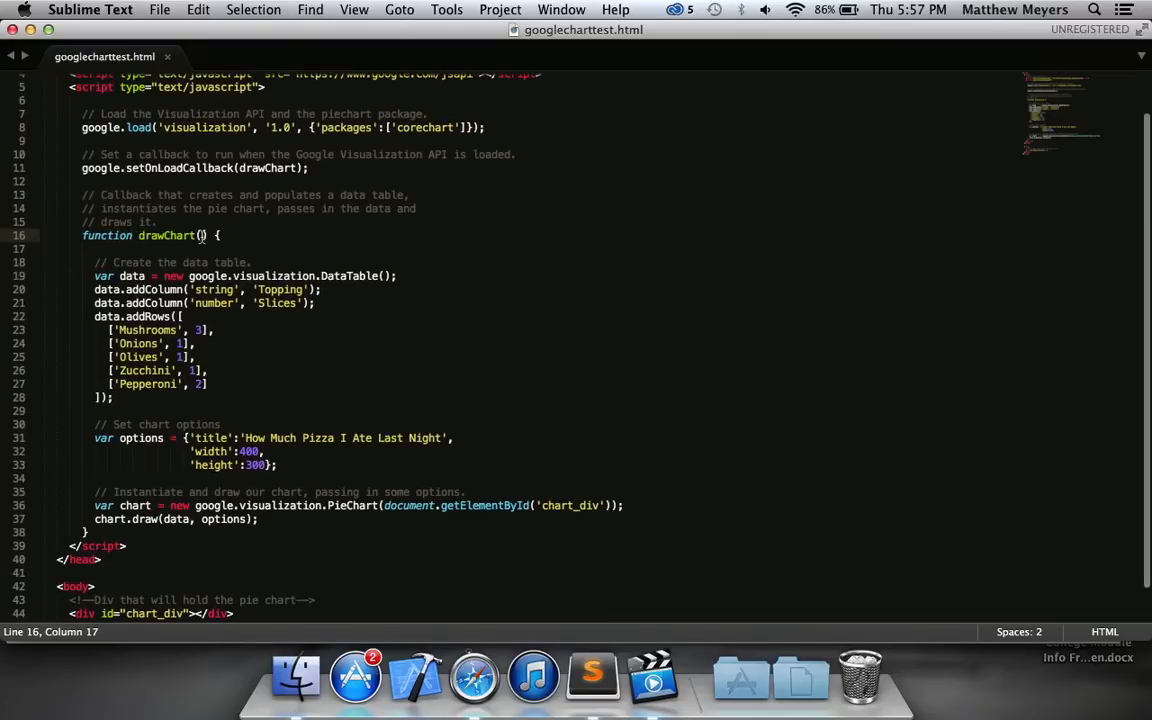
{"action": "scroll", "scroll_direction": "down", "scroll_amount": 3}
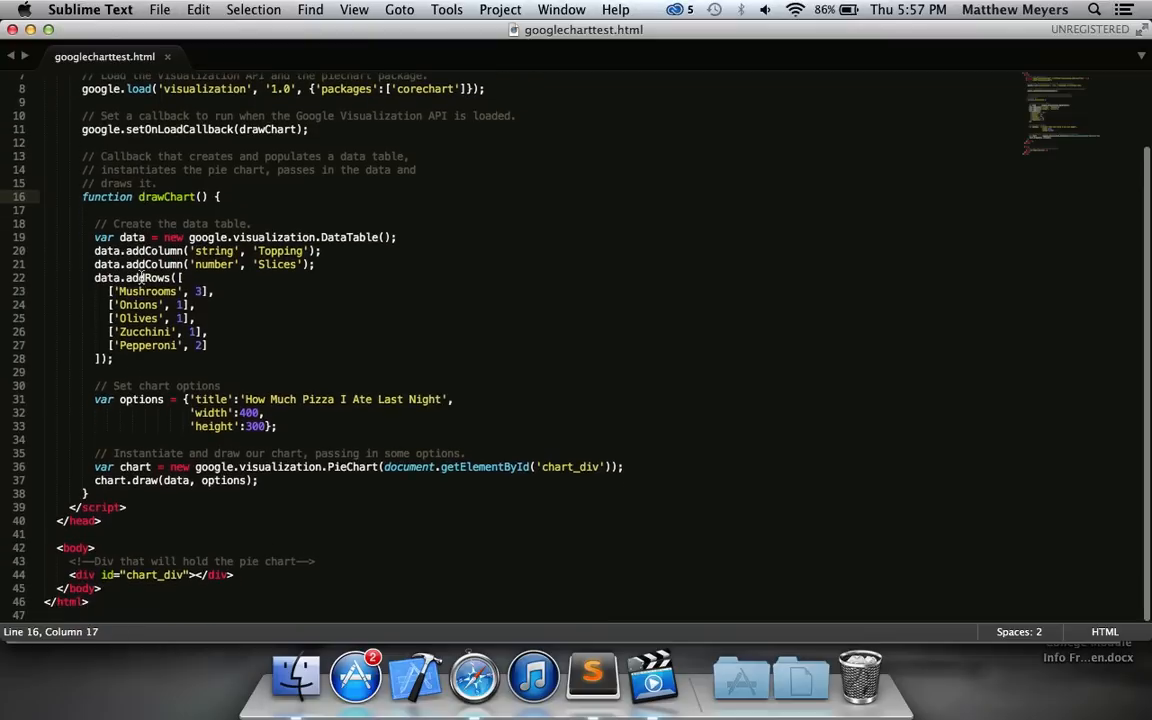
{"action": "left_click", "coordinate": [108, 236]}
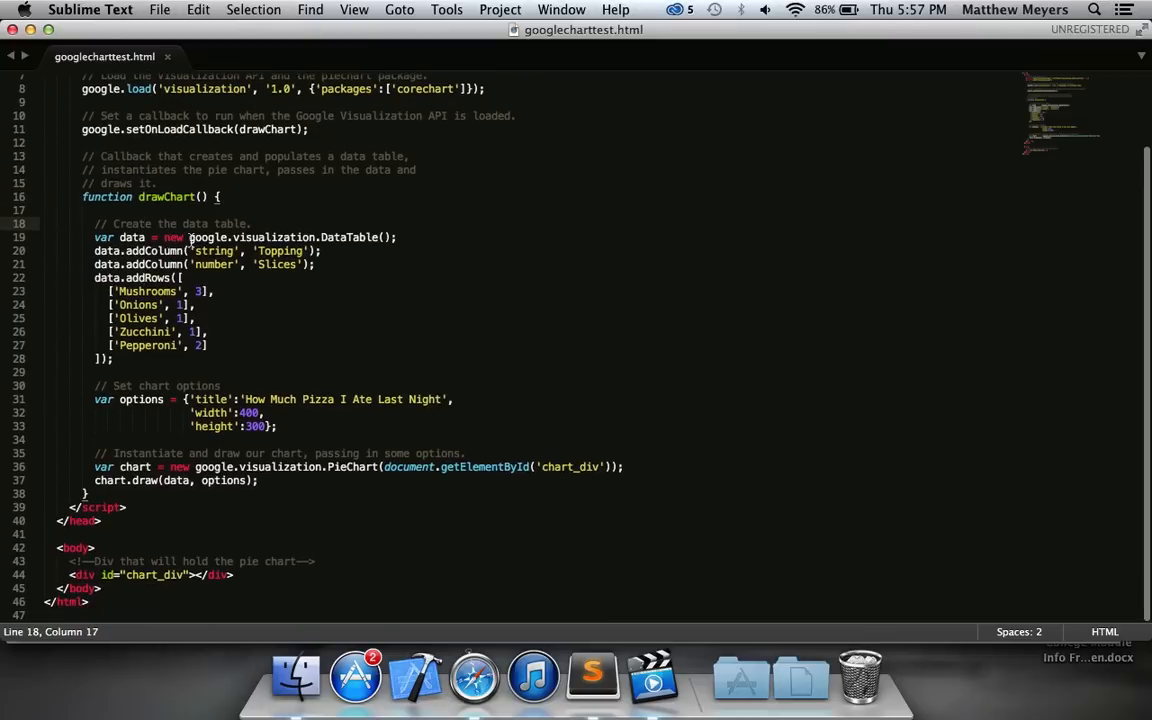
{"action": "left_click_drag", "start_coordinate": [188, 236], "coordinate": [376, 236]}
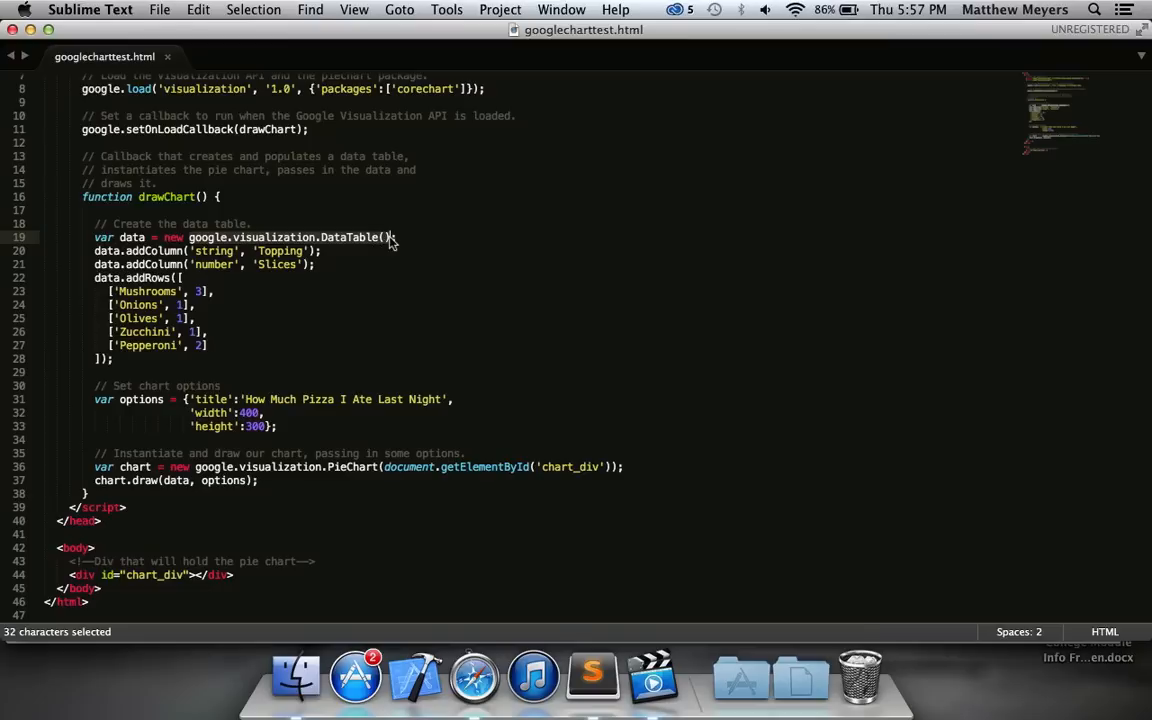
{"action": "mouse_move", "coordinate": [378, 264]}
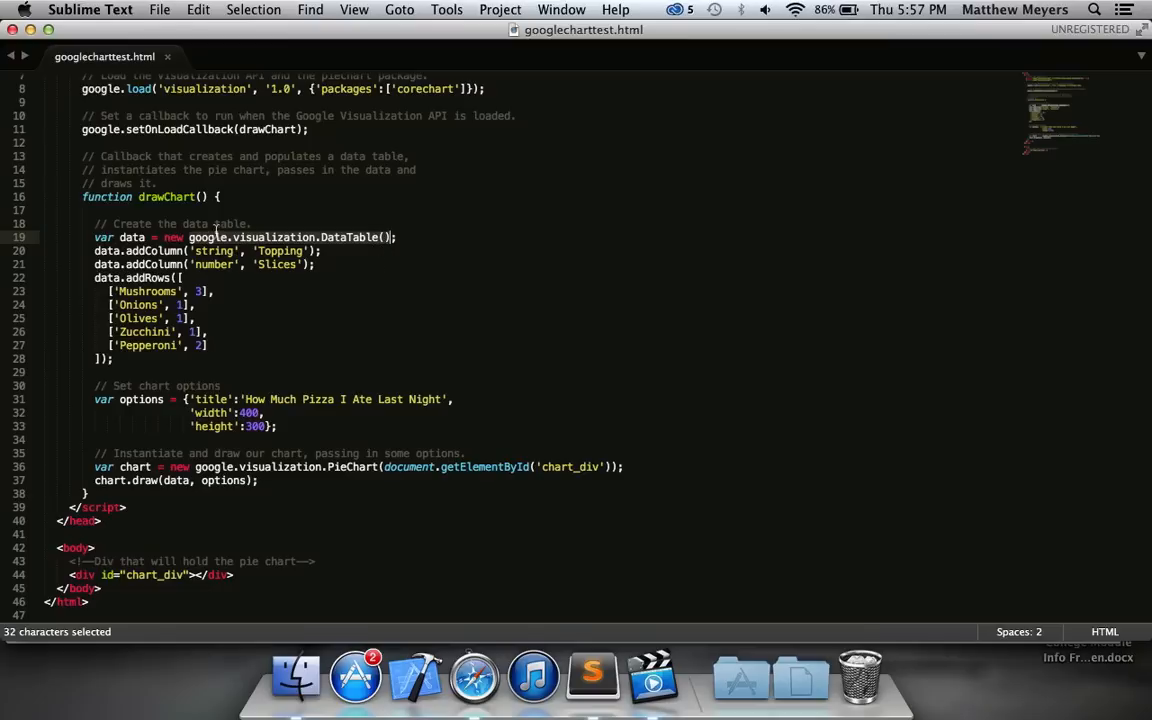
{"action": "mouse_move", "coordinate": [372, 248]}
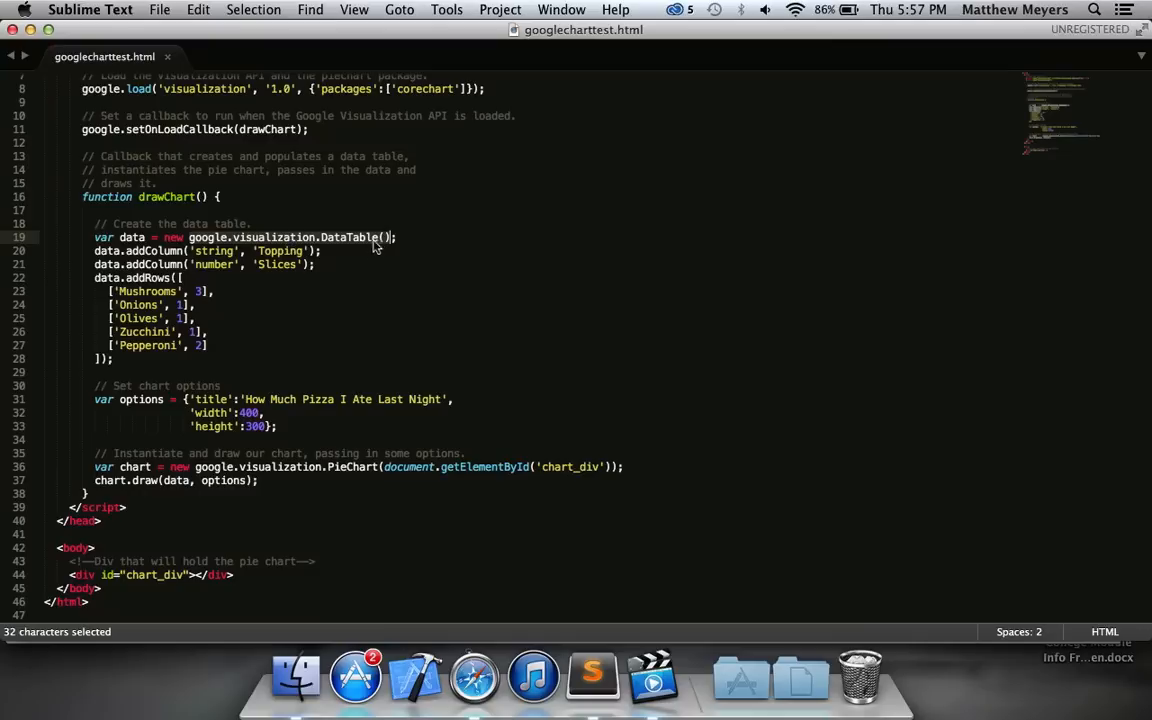
{"action": "left_click", "coordinate": [344, 270]}
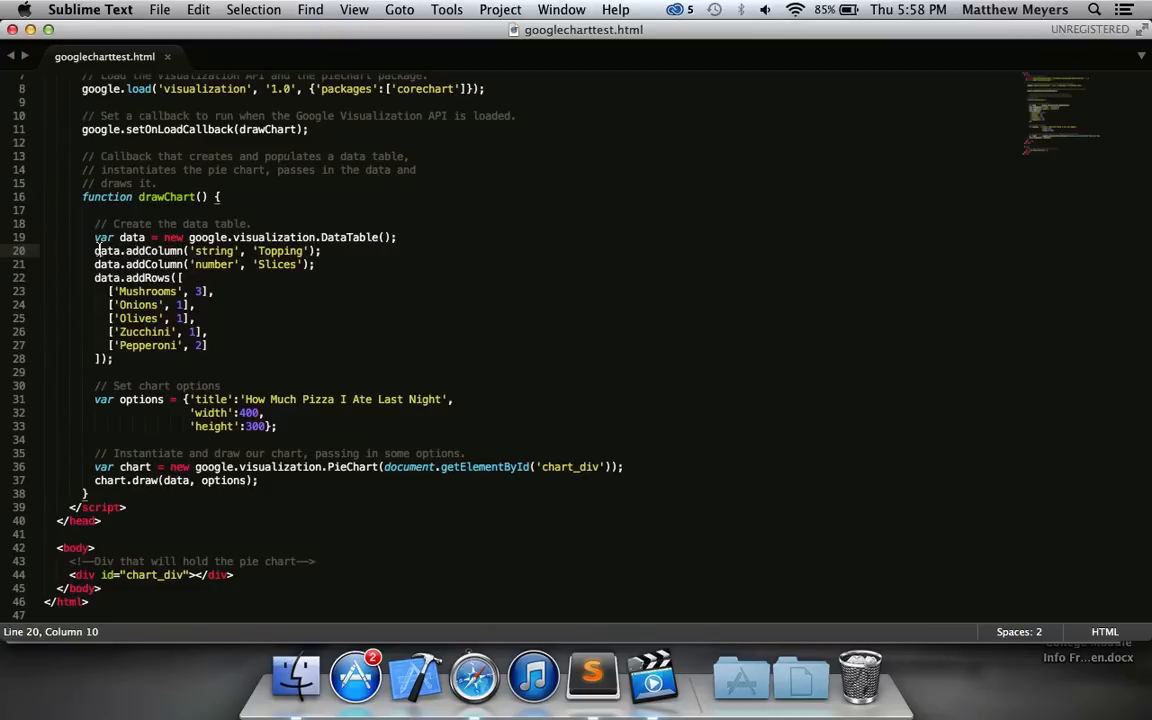
{"action": "left_click", "coordinate": [200, 252]}
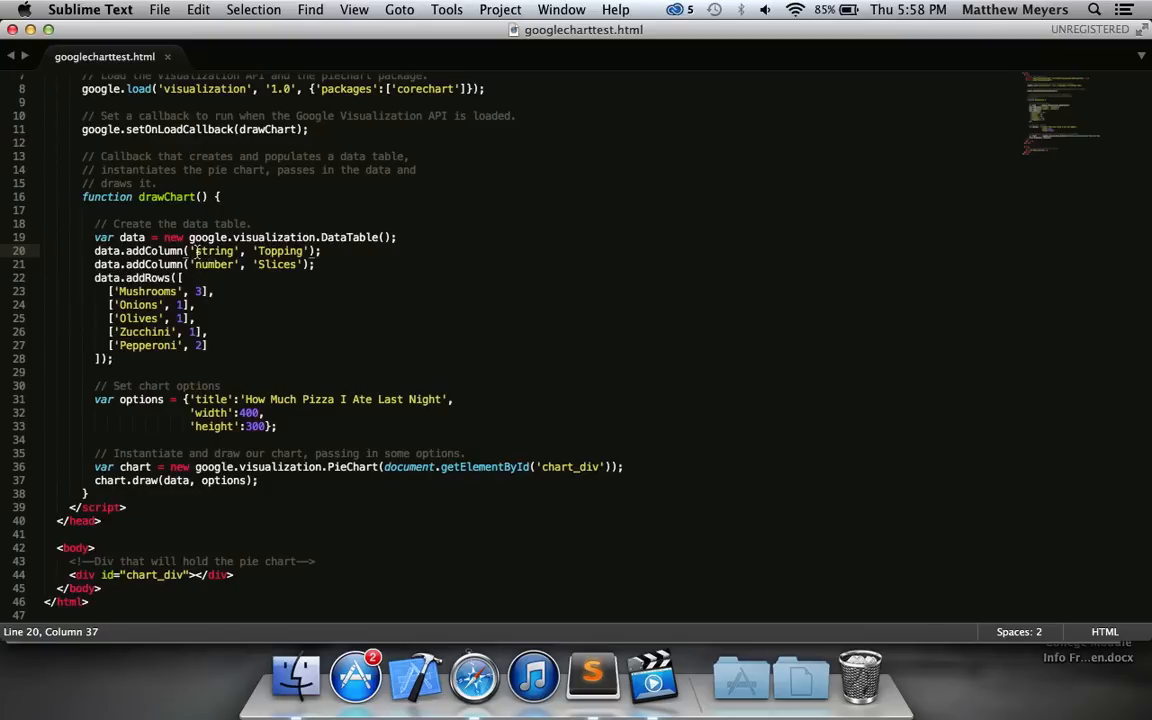
{"action": "double_click", "coordinate": [280, 252]}
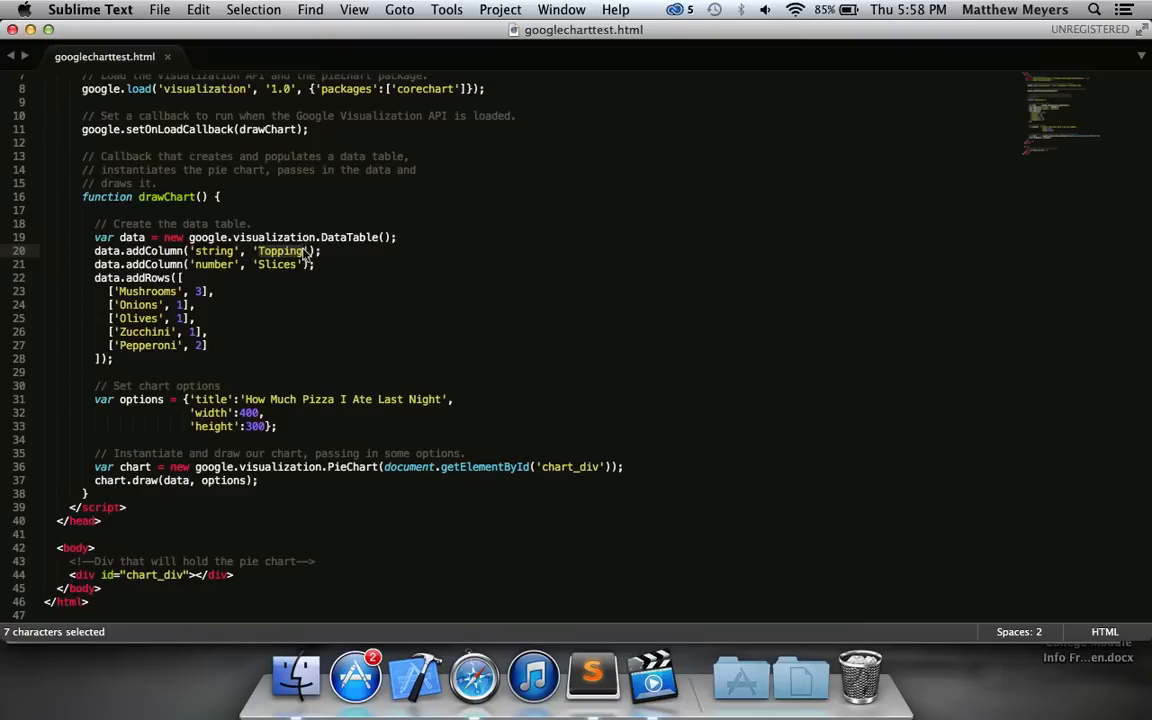
{"action": "mouse_move", "coordinate": [212, 290]}
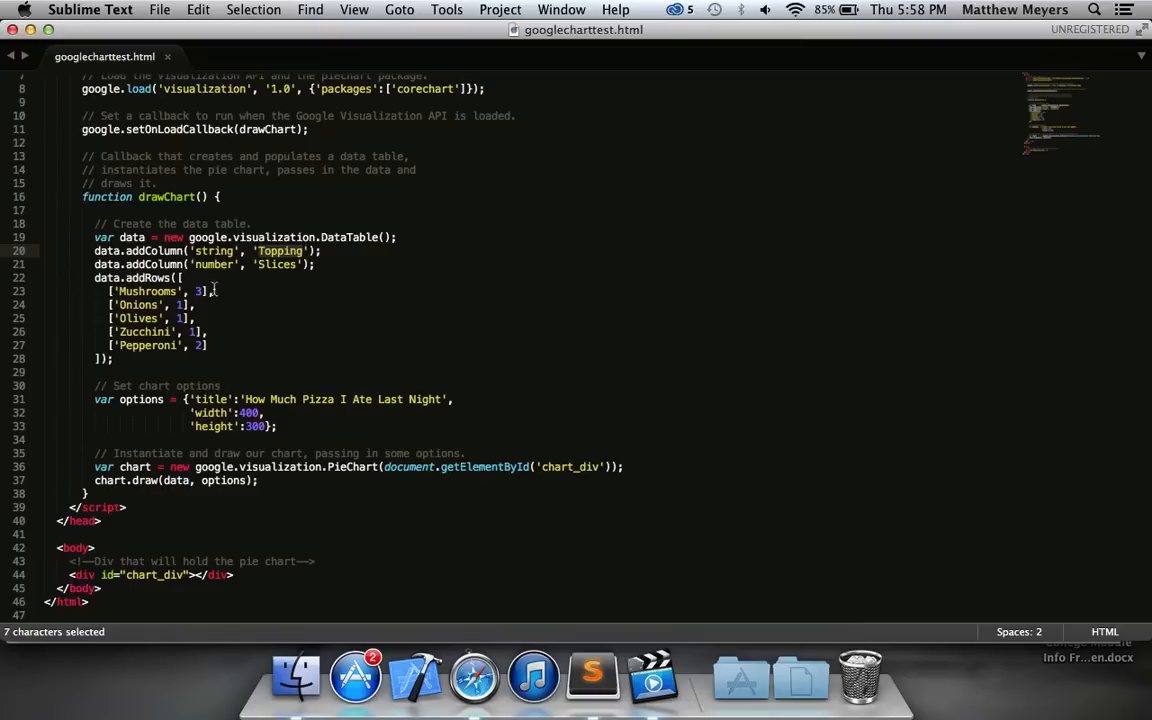
{"action": "left_click", "coordinate": [172, 264]}
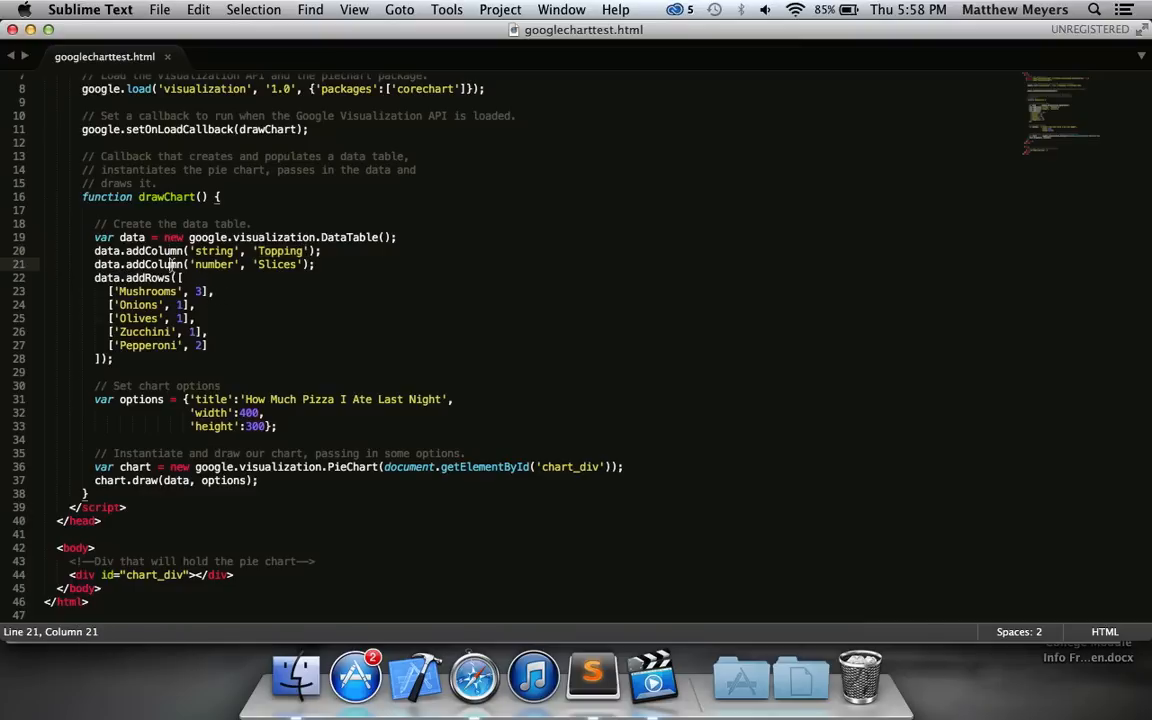
{"action": "double_click", "coordinate": [204, 264]}
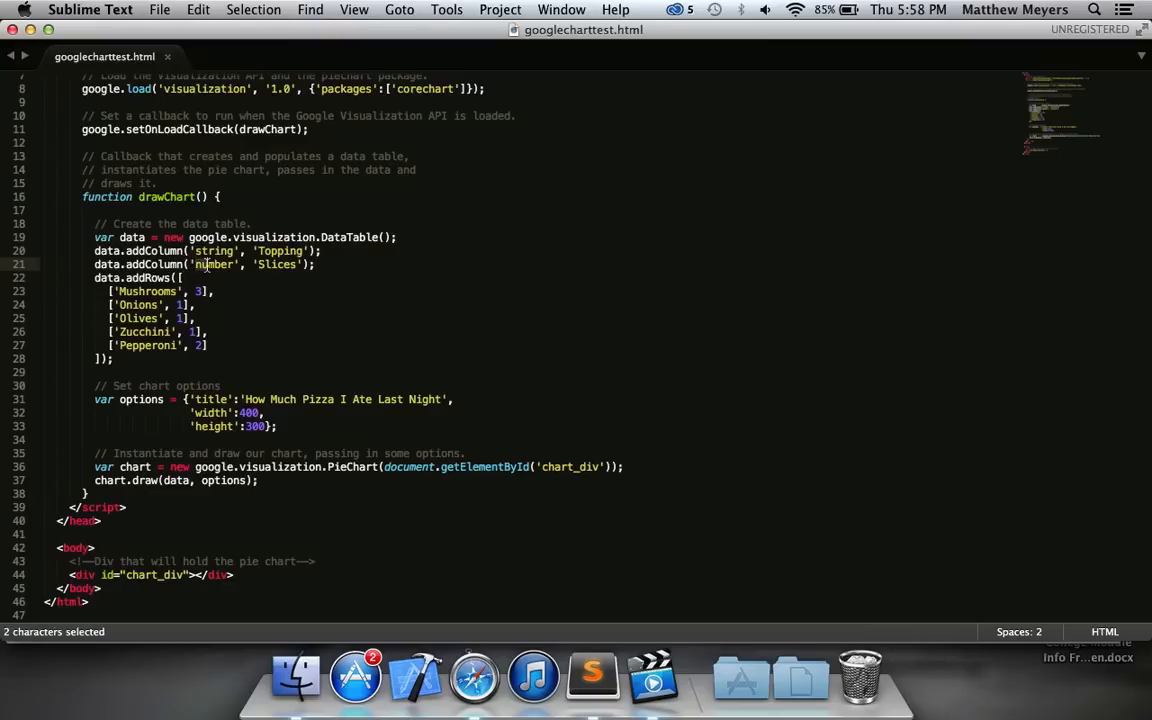
{"action": "left_click", "coordinate": [256, 264]}
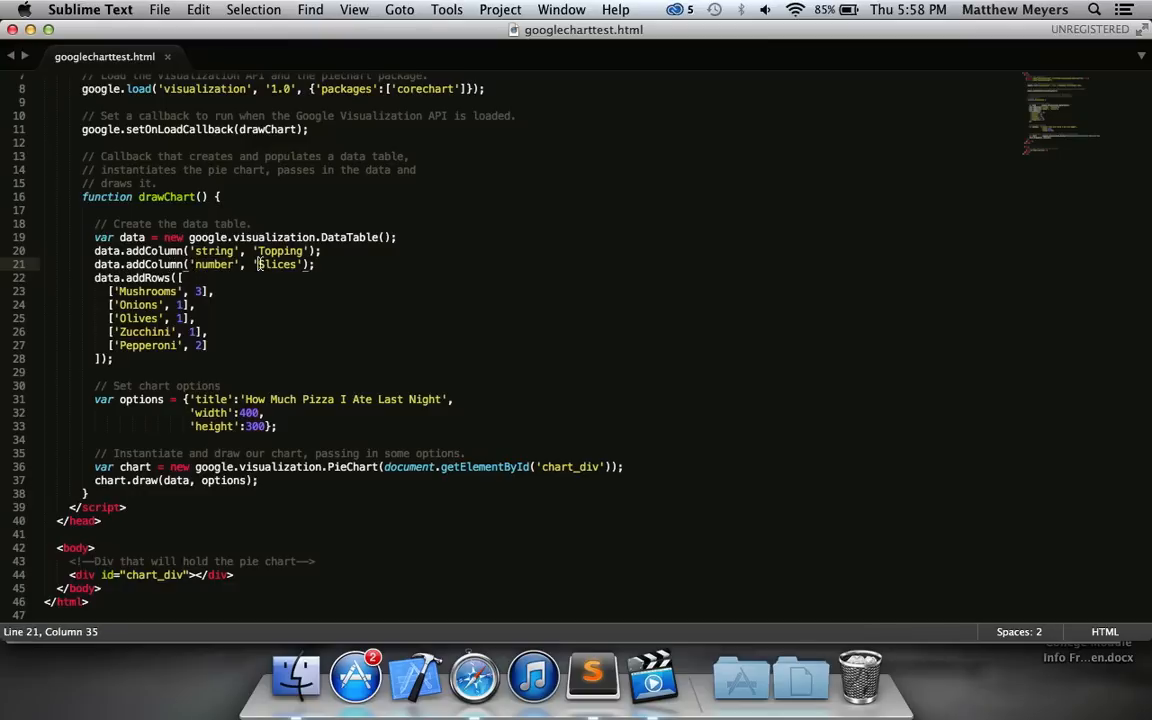
{"action": "double_click", "coordinate": [278, 264]}
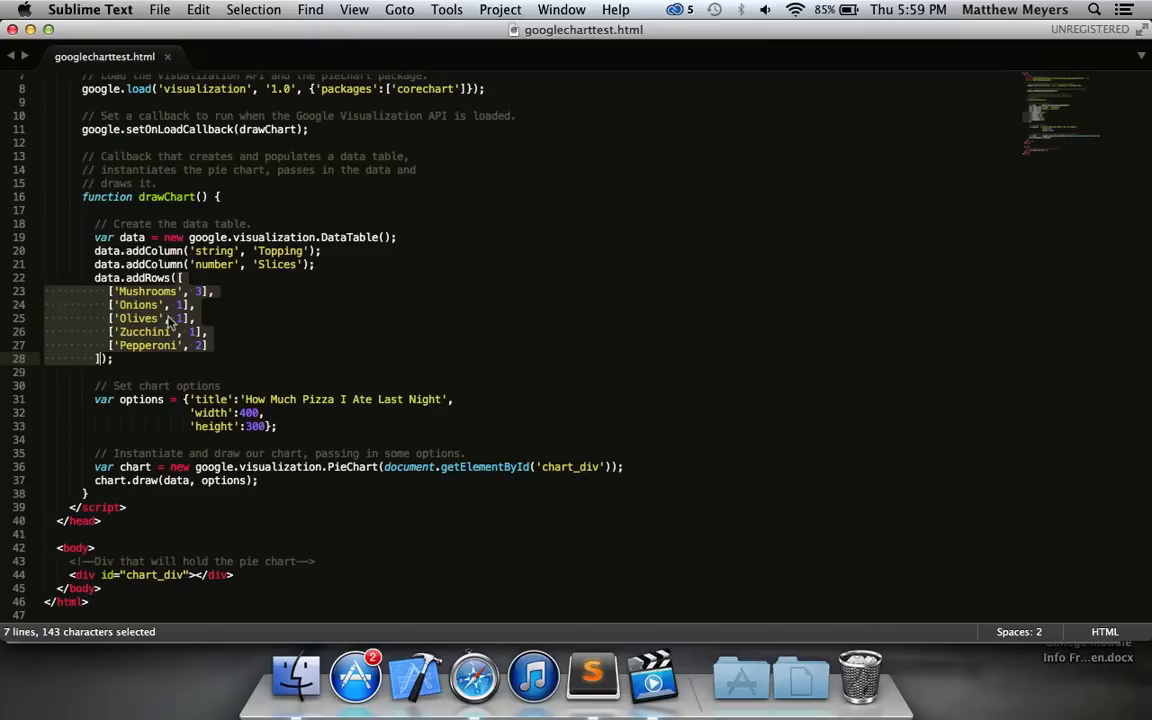
{"action": "mouse_move", "coordinate": [170, 308]}
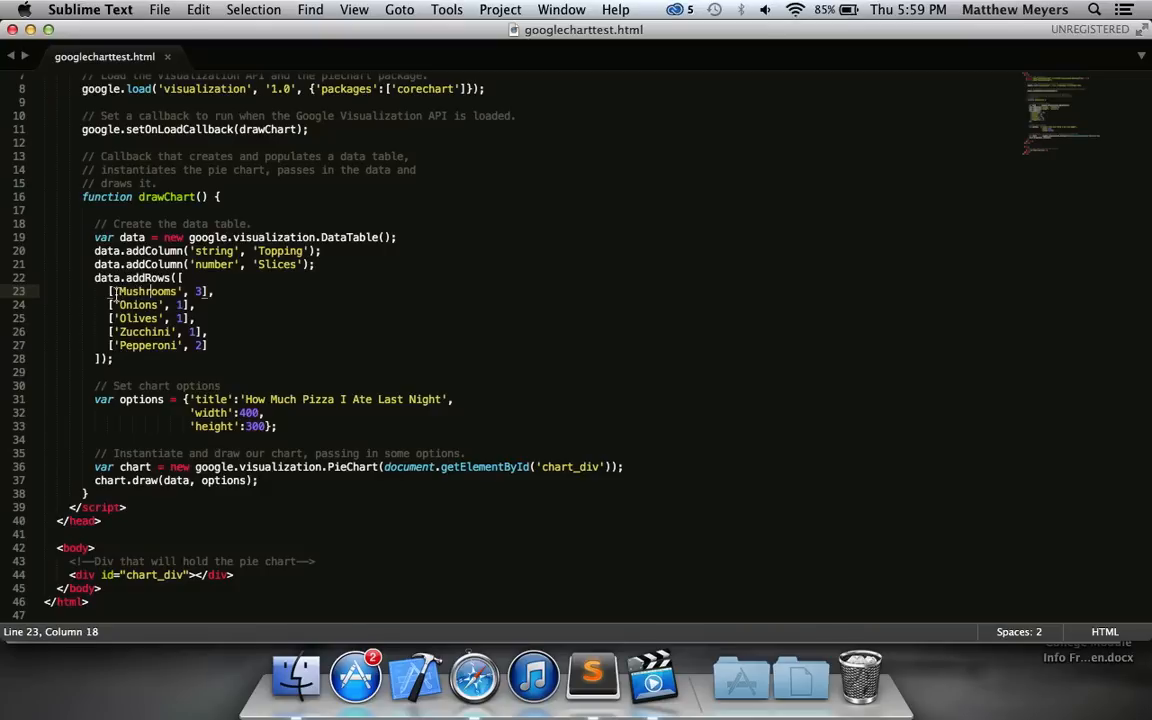
{"action": "double_click", "coordinate": [148, 292]}
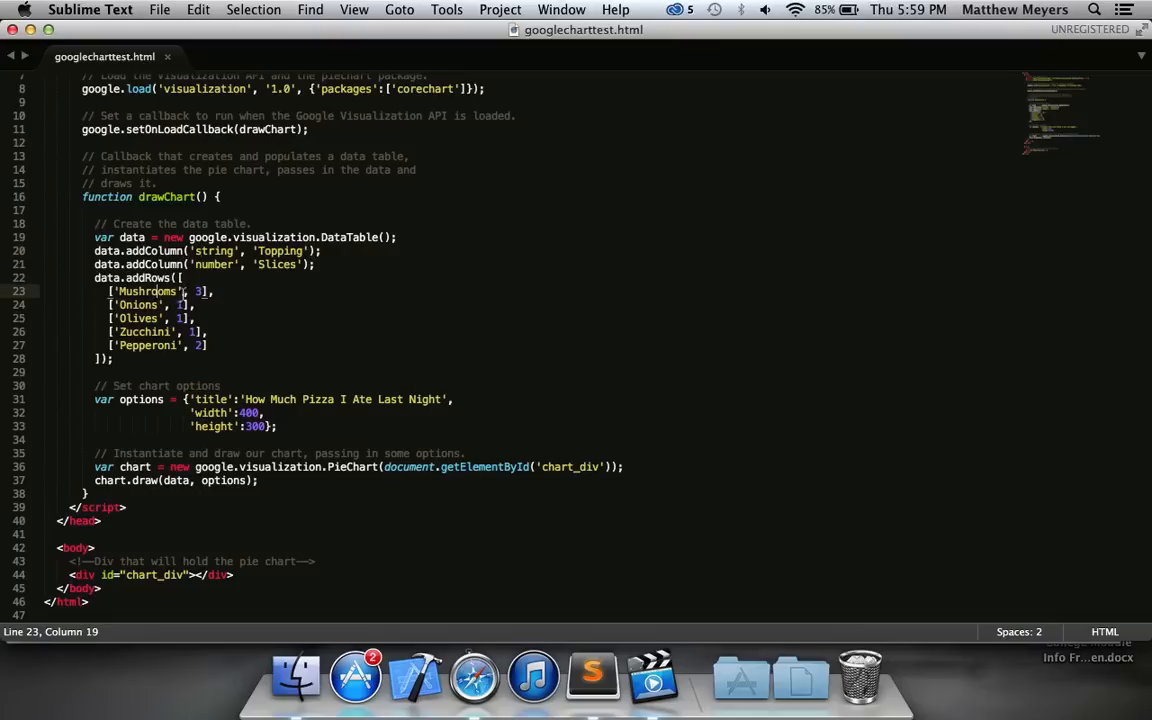
{"action": "left_click", "coordinate": [180, 304]}
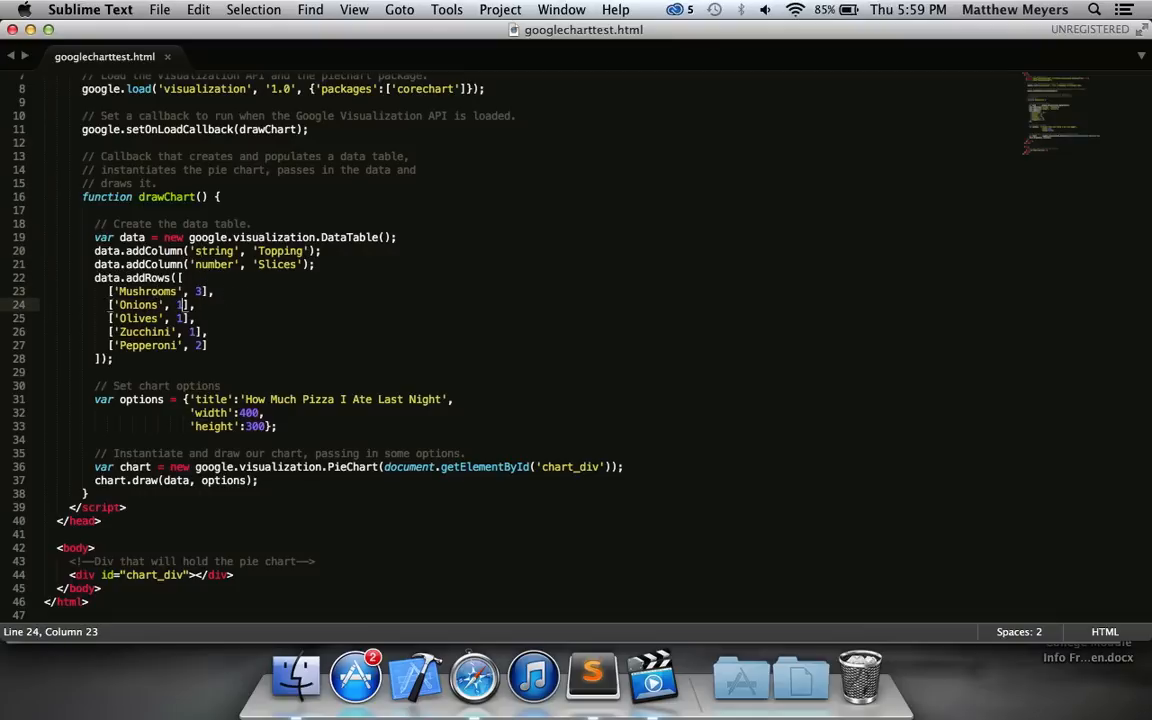
{"action": "left_click", "coordinate": [176, 318]}
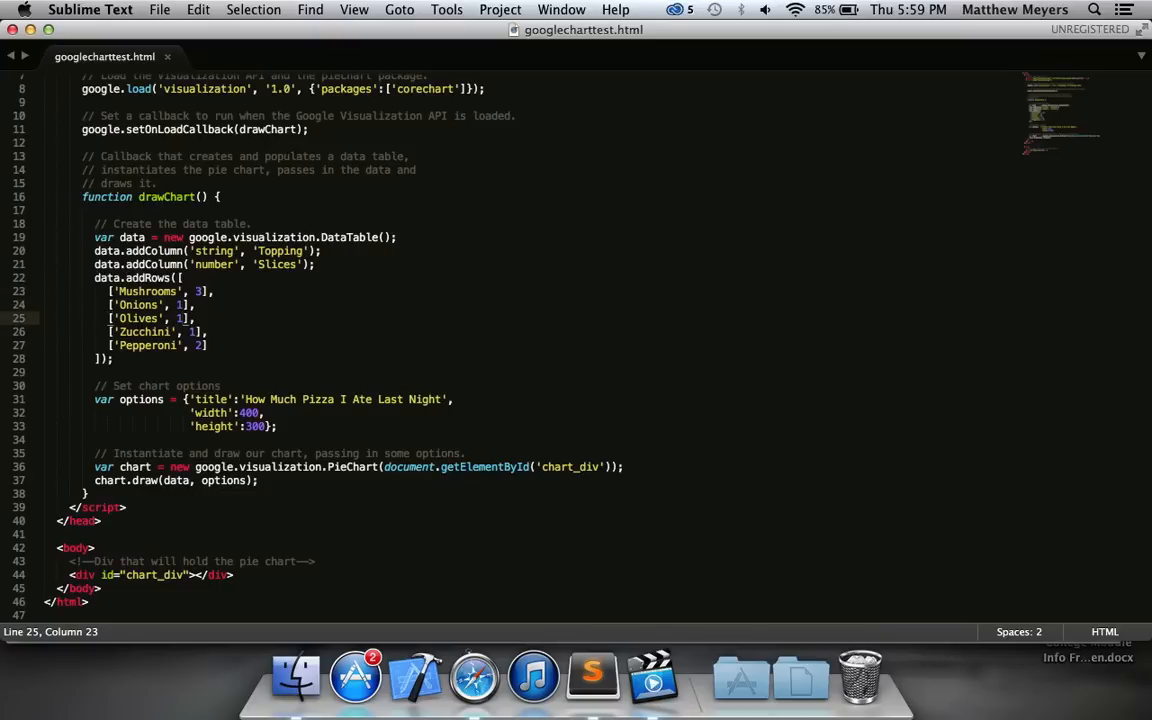
{"action": "left_click", "coordinate": [196, 332]}
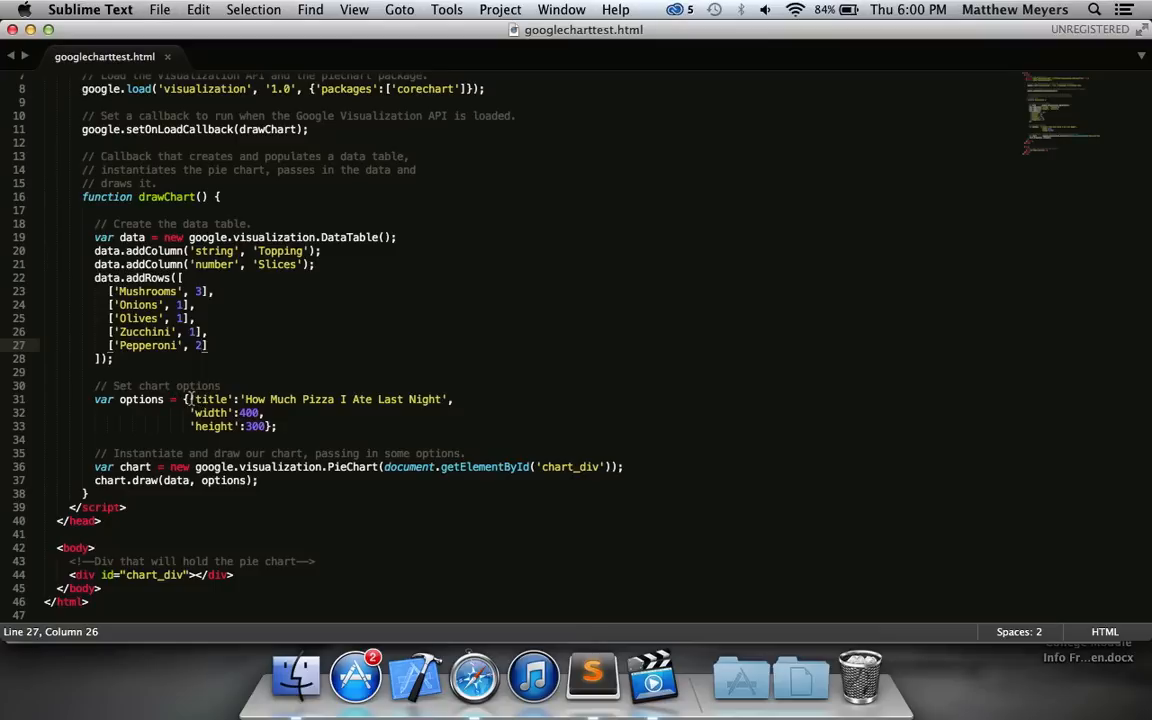
{"action": "left_click_drag", "start_coordinate": [184, 400], "coordinate": [264, 426]}
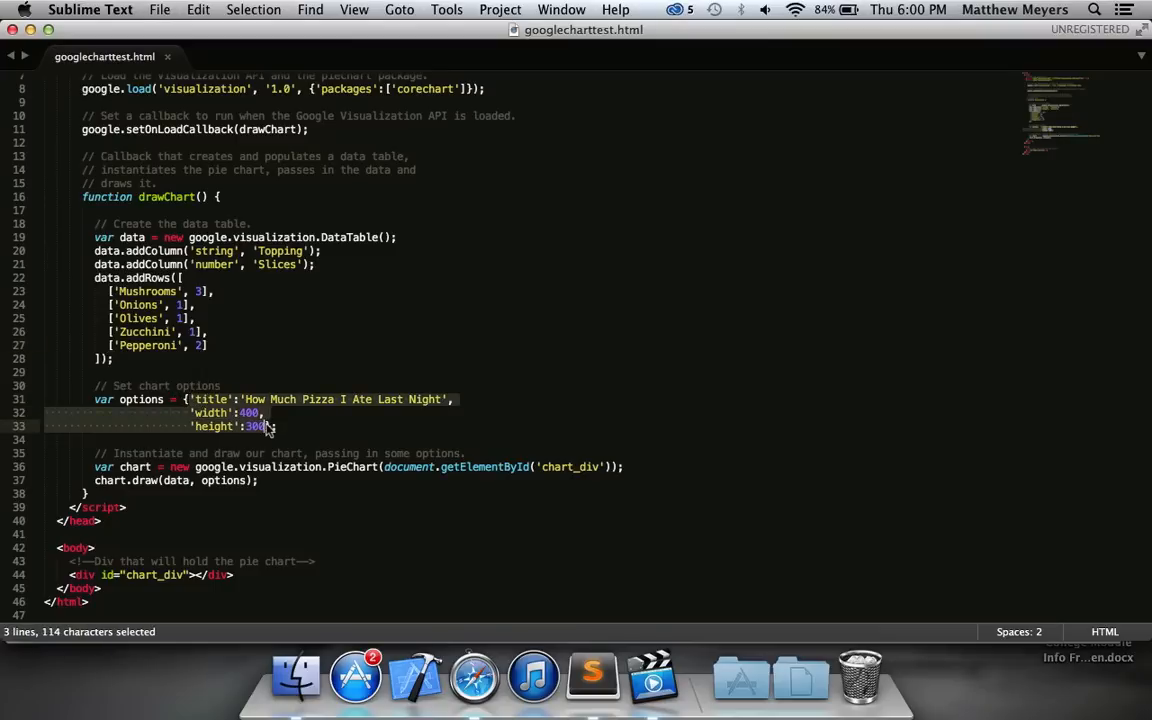
{"action": "left_click", "coordinate": [180, 384]}
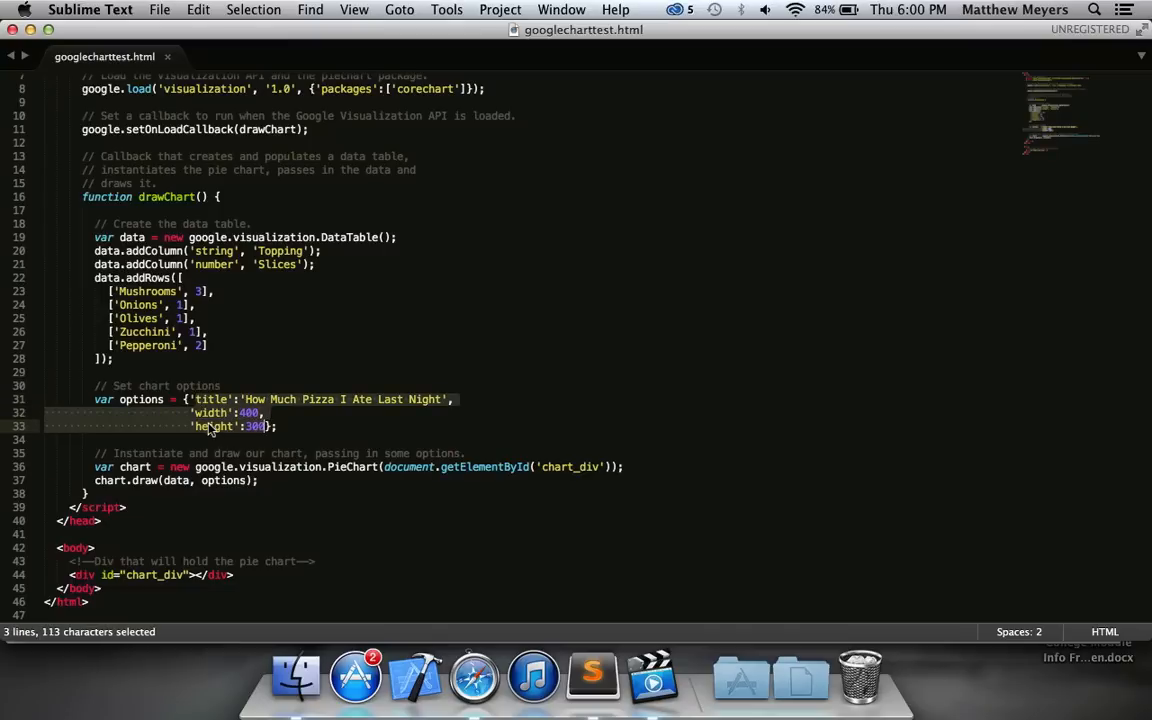
{"action": "mouse_move", "coordinate": [204, 450]}
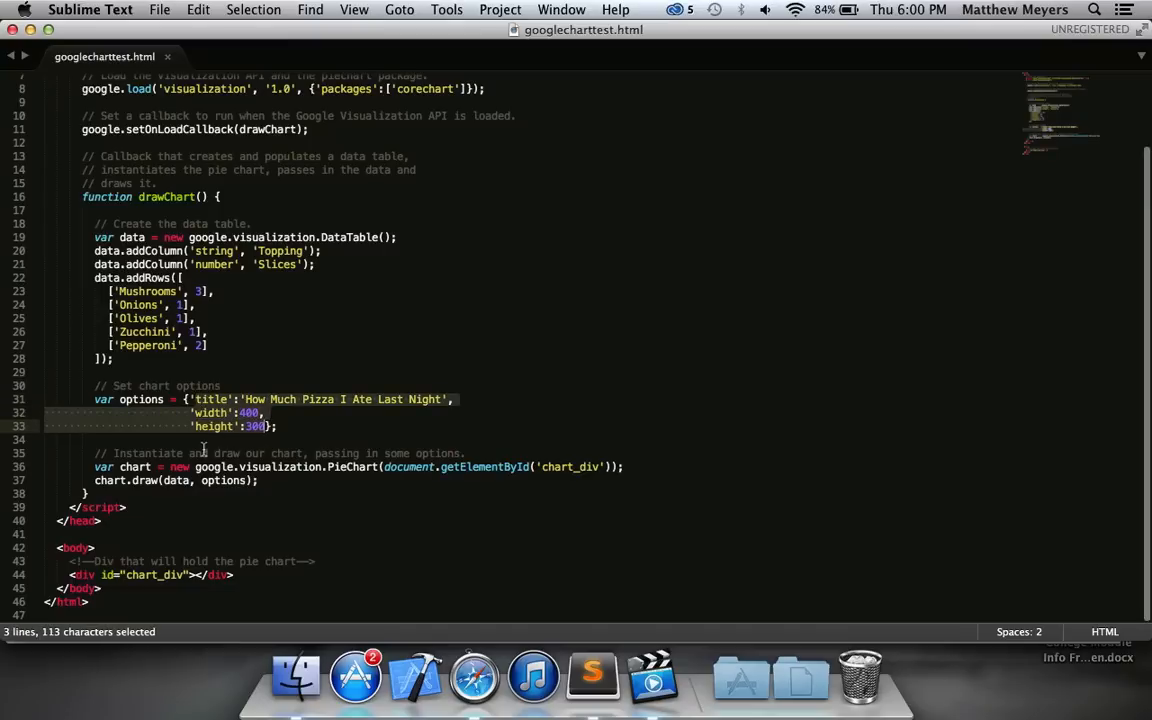
{"action": "left_click", "coordinate": [170, 452]}
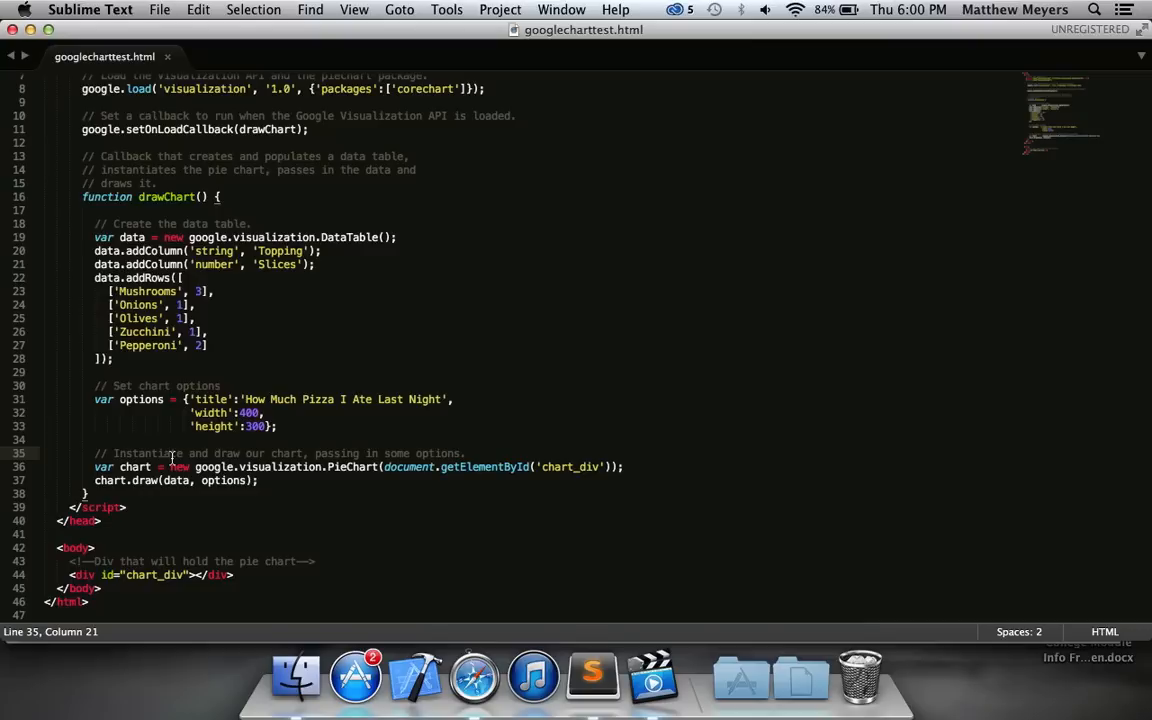
{"action": "mouse_move", "coordinate": [214, 460]}
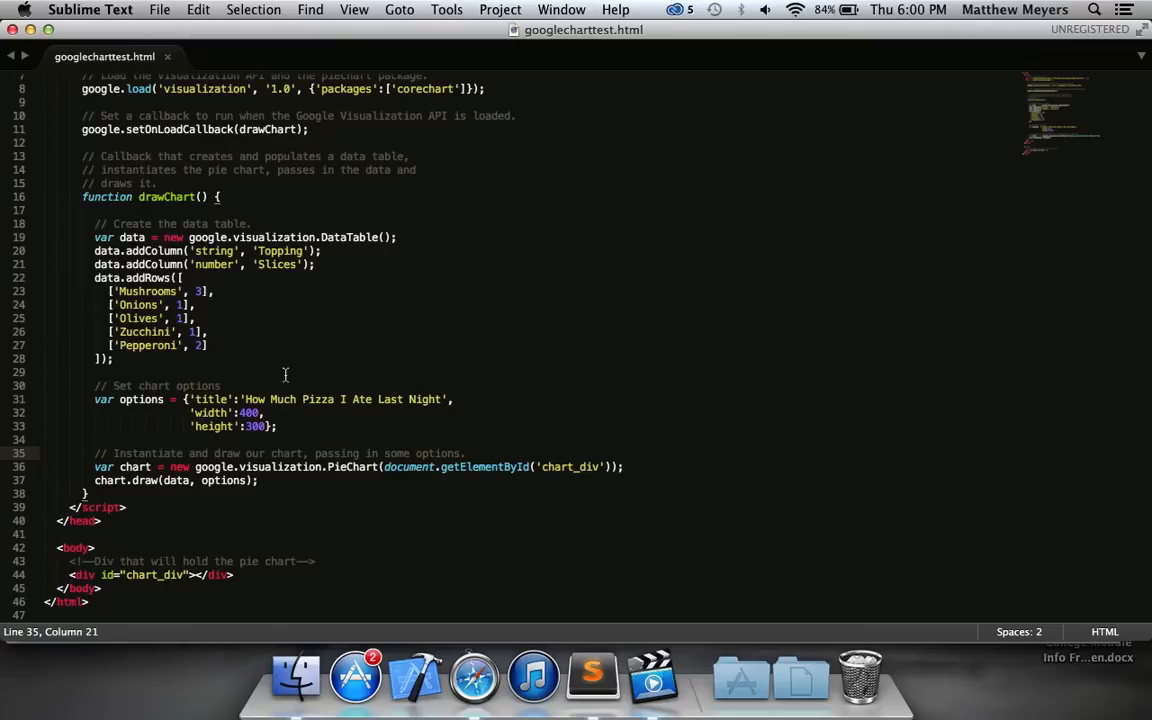
{"action": "left_click_drag", "start_coordinate": [186, 400], "coordinate": [268, 412]}
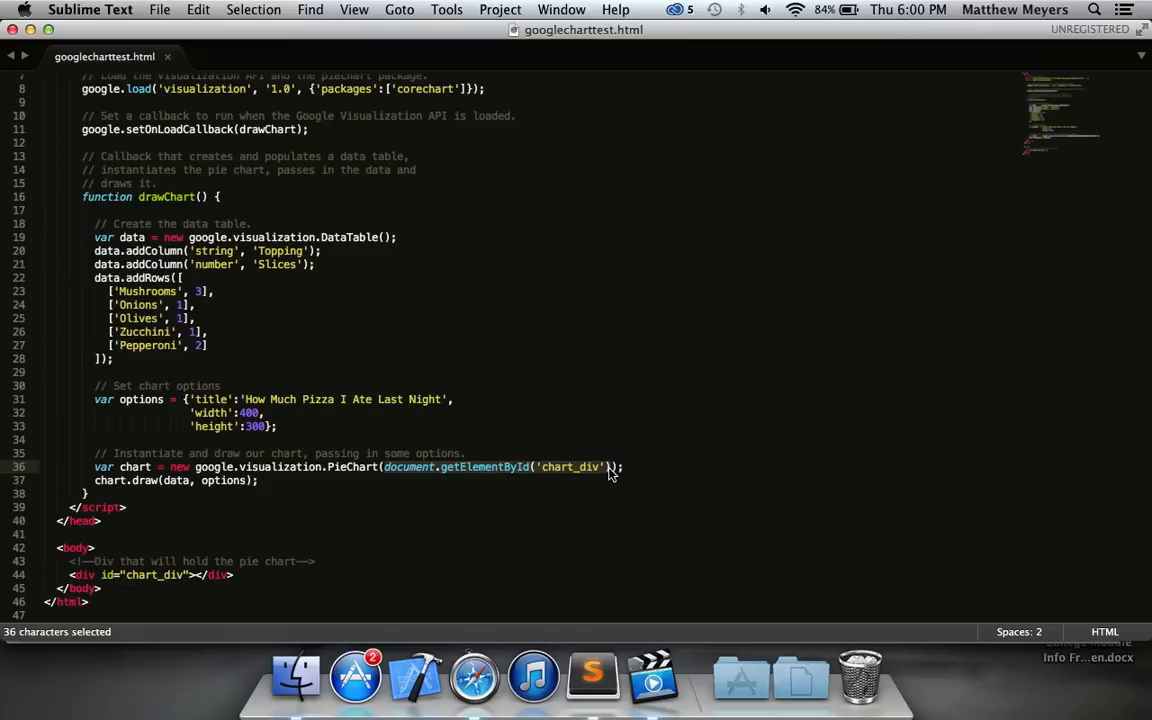
{"action": "mouse_move", "coordinate": [584, 476]}
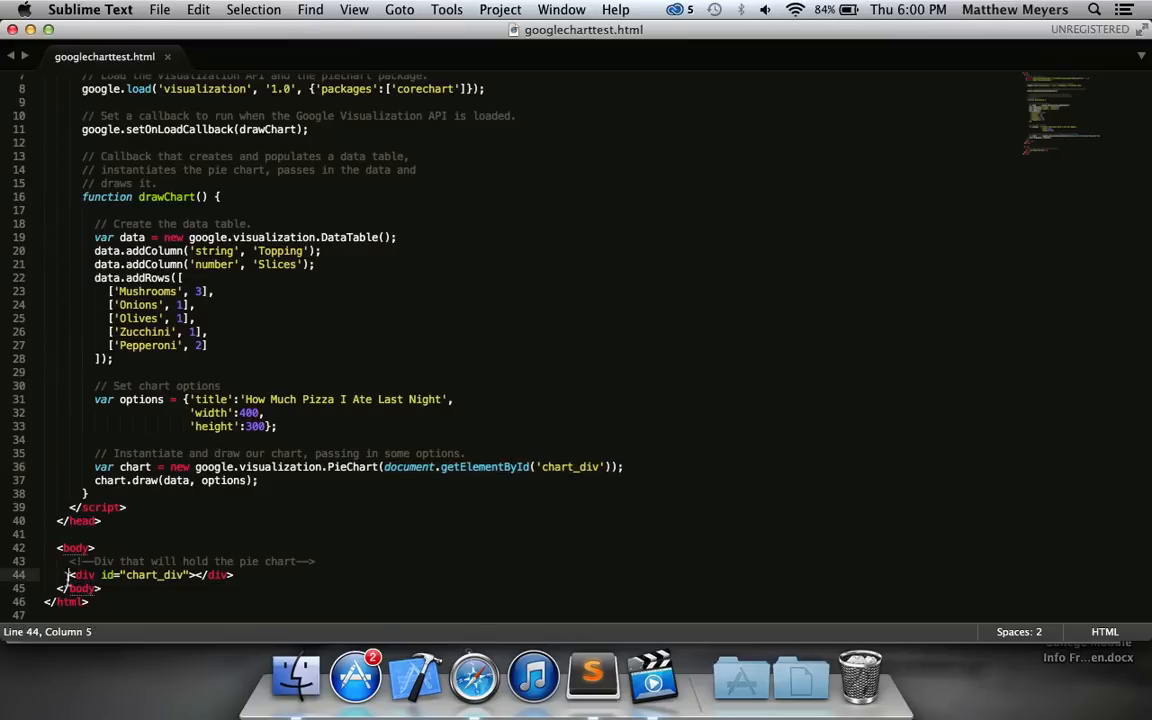
{"action": "left_click_drag", "start_coordinate": [70, 574], "coordinate": [100, 588]}
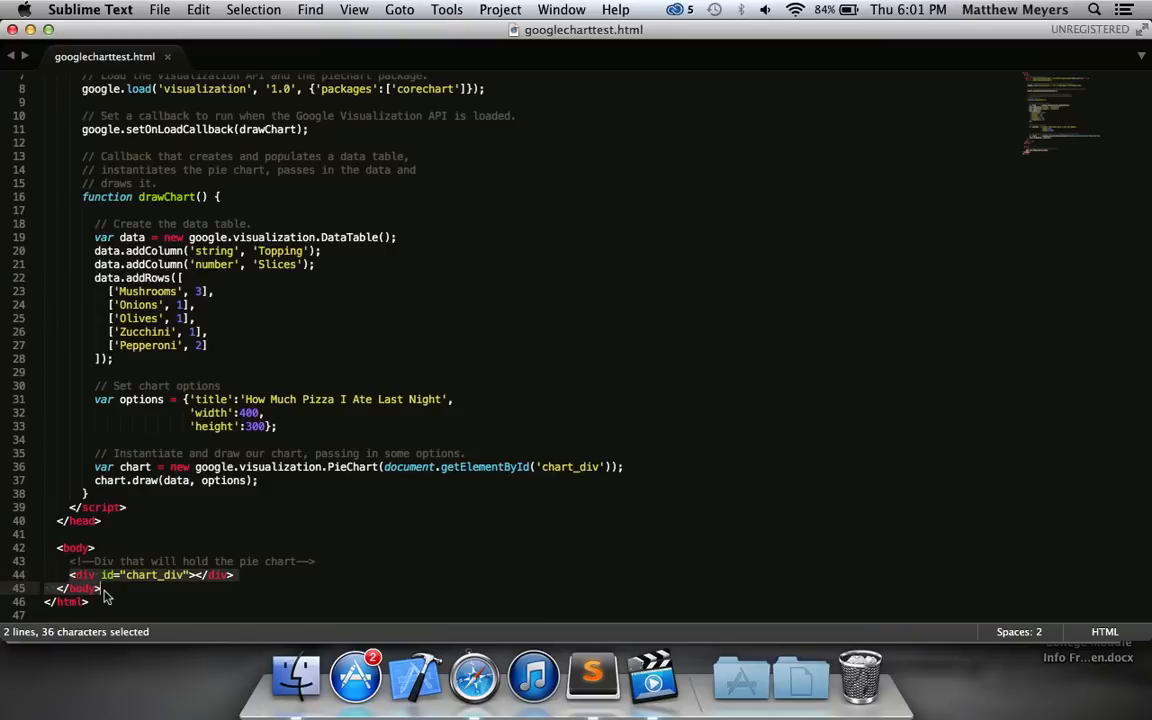
{"action": "left_click", "coordinate": [98, 480]}
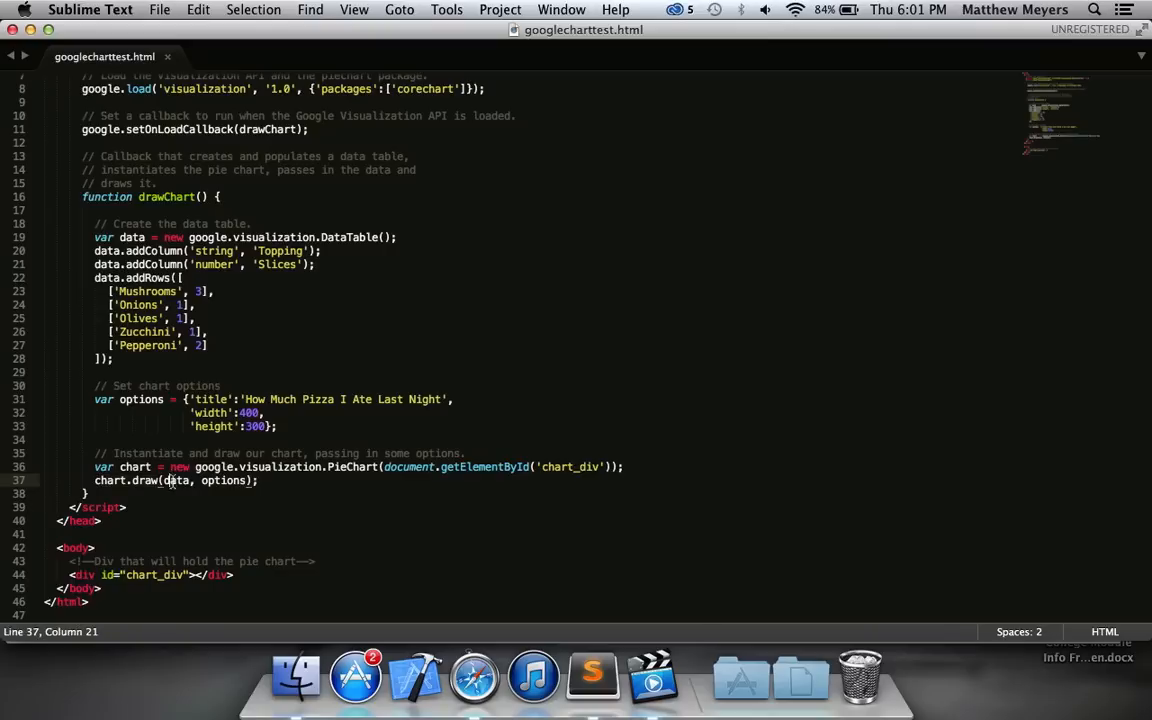
{"action": "left_click", "coordinate": [204, 236]}
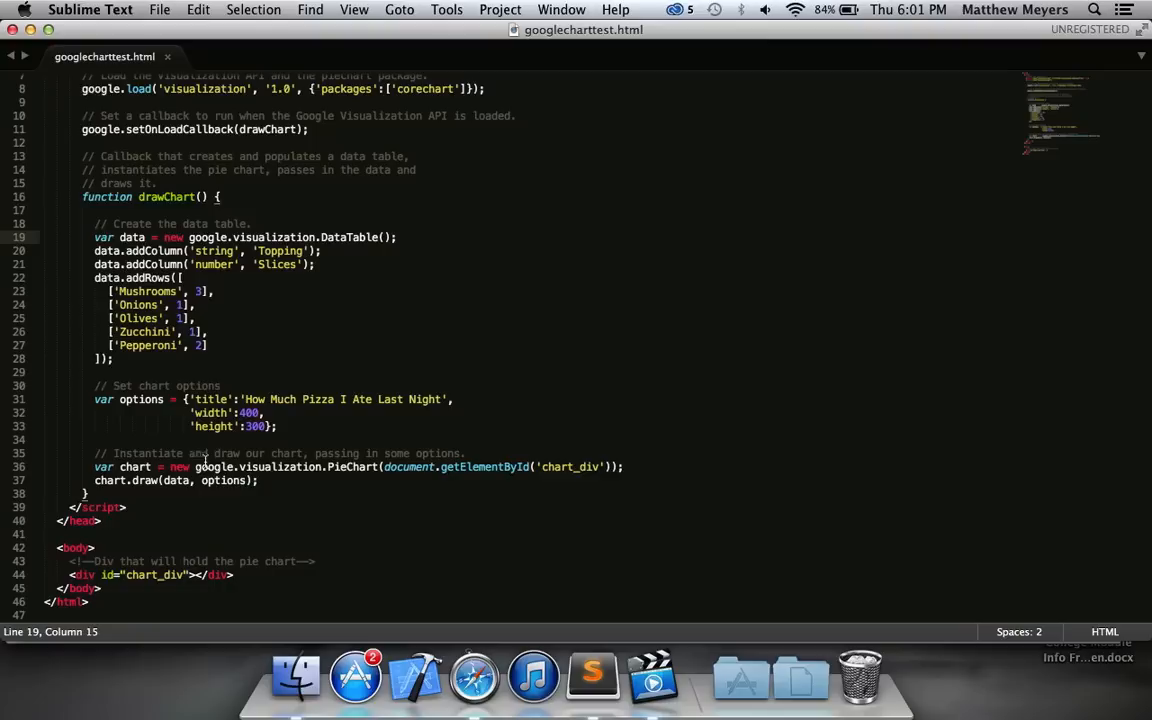
{"action": "left_click", "coordinate": [144, 400]}
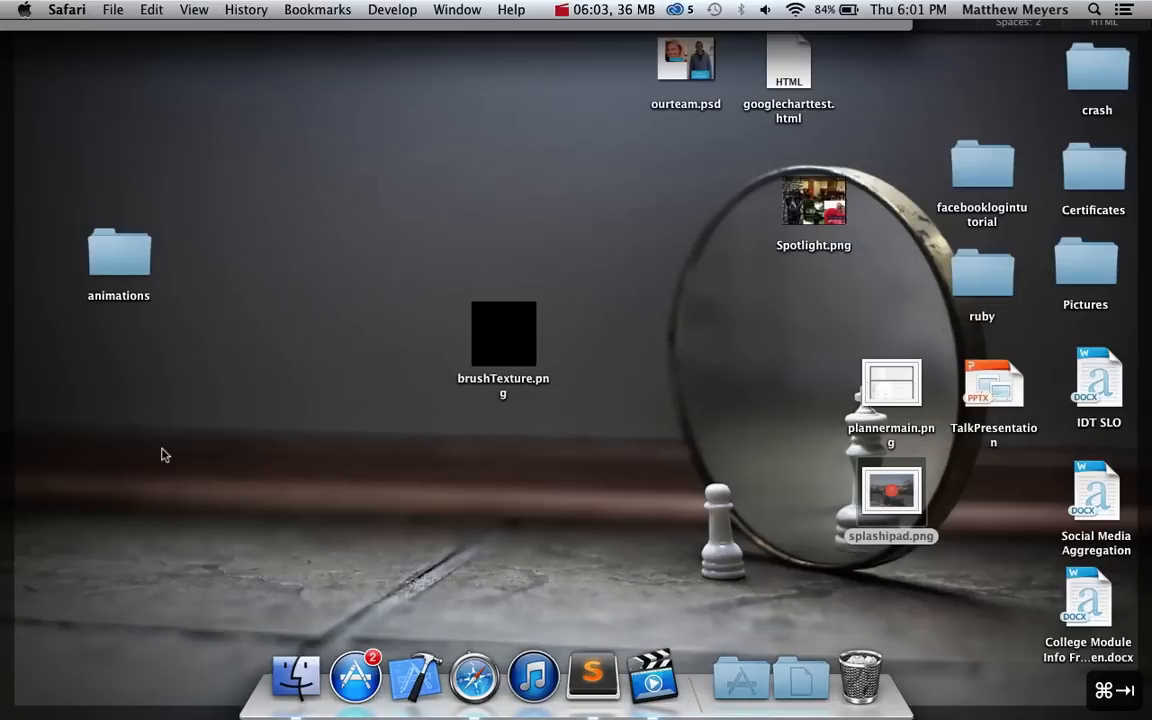
Step: Open googlecharttest.html from the desktop in Safari to render the pizza pie chart
{"action": "left_click", "coordinate": [788, 62]}
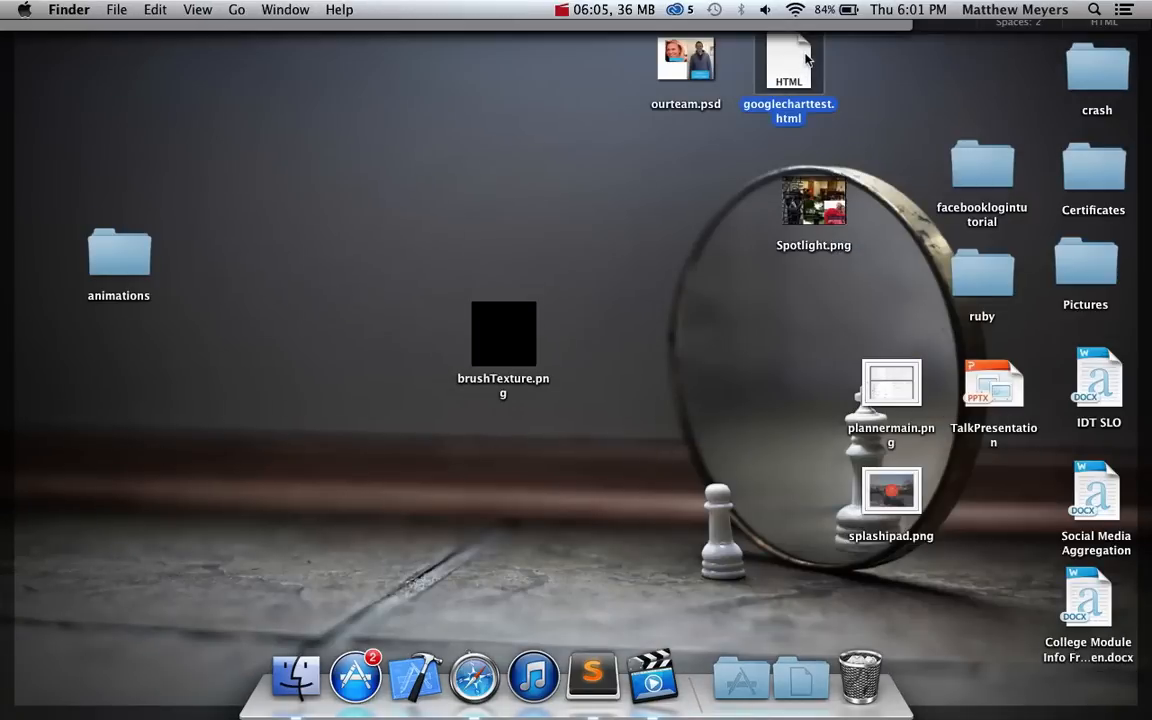
{"action": "double_click", "coordinate": [788, 62]}
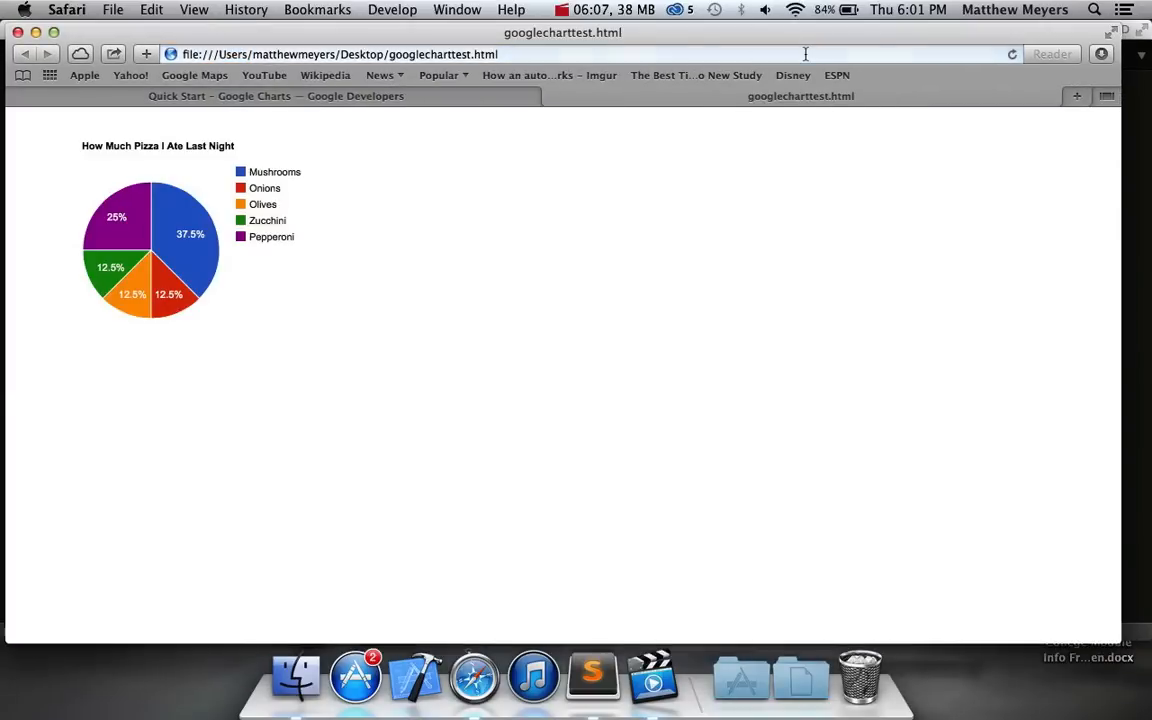
{"action": "mouse_move", "coordinate": [304, 268]}
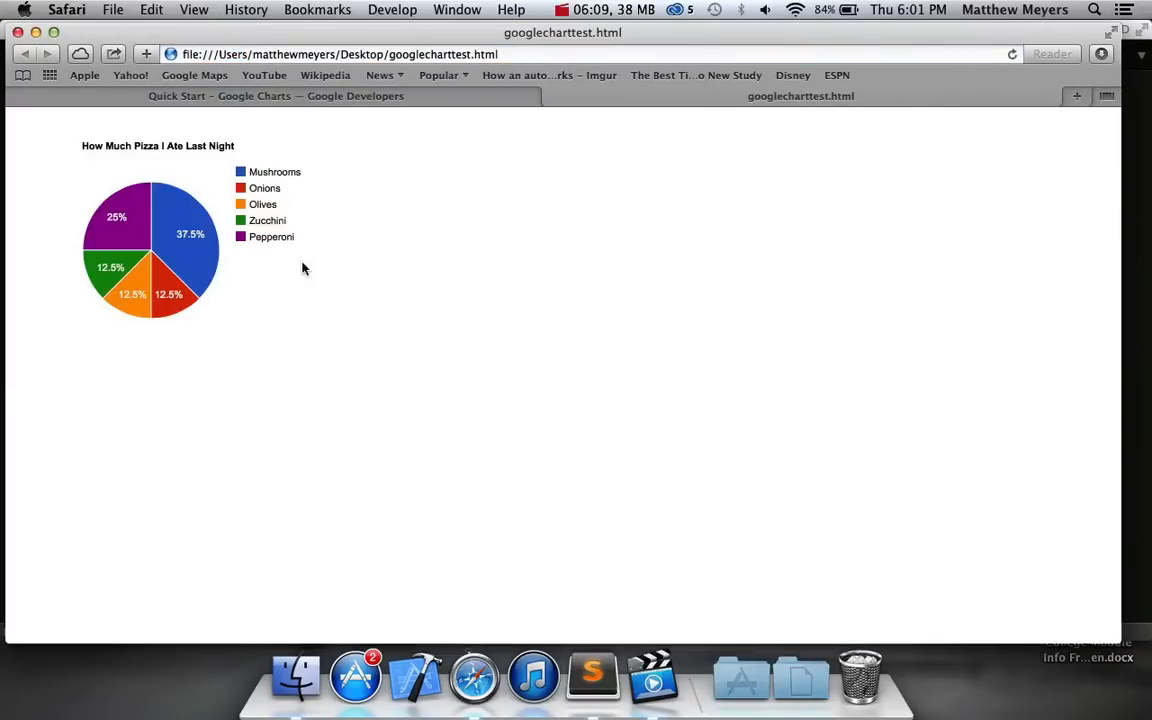
{"action": "mouse_move", "coordinate": [112, 280]}
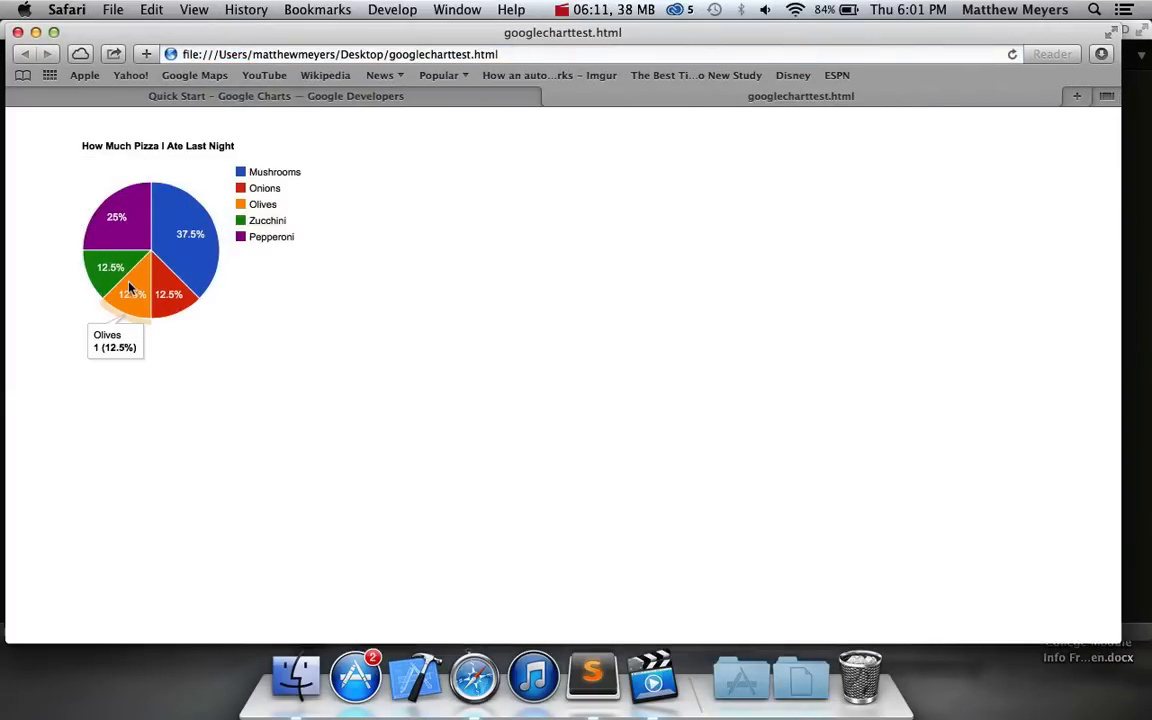
{"action": "mouse_move", "coordinate": [116, 210]}
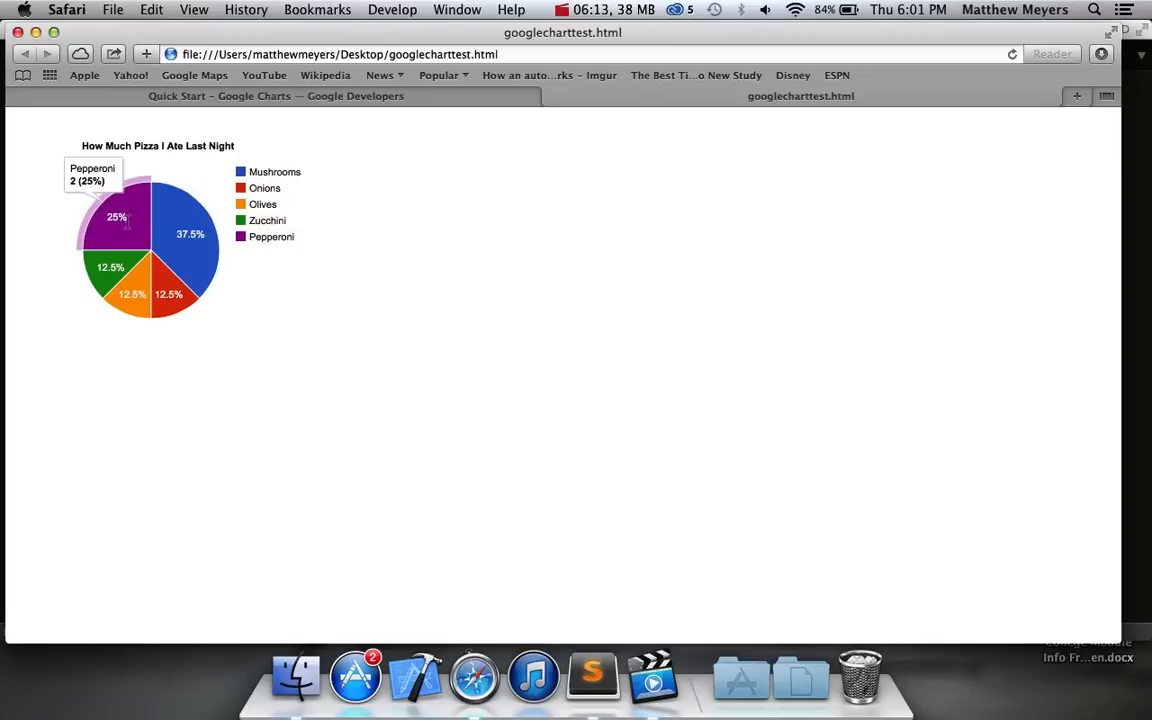
{"action": "mouse_move", "coordinate": [168, 294]}
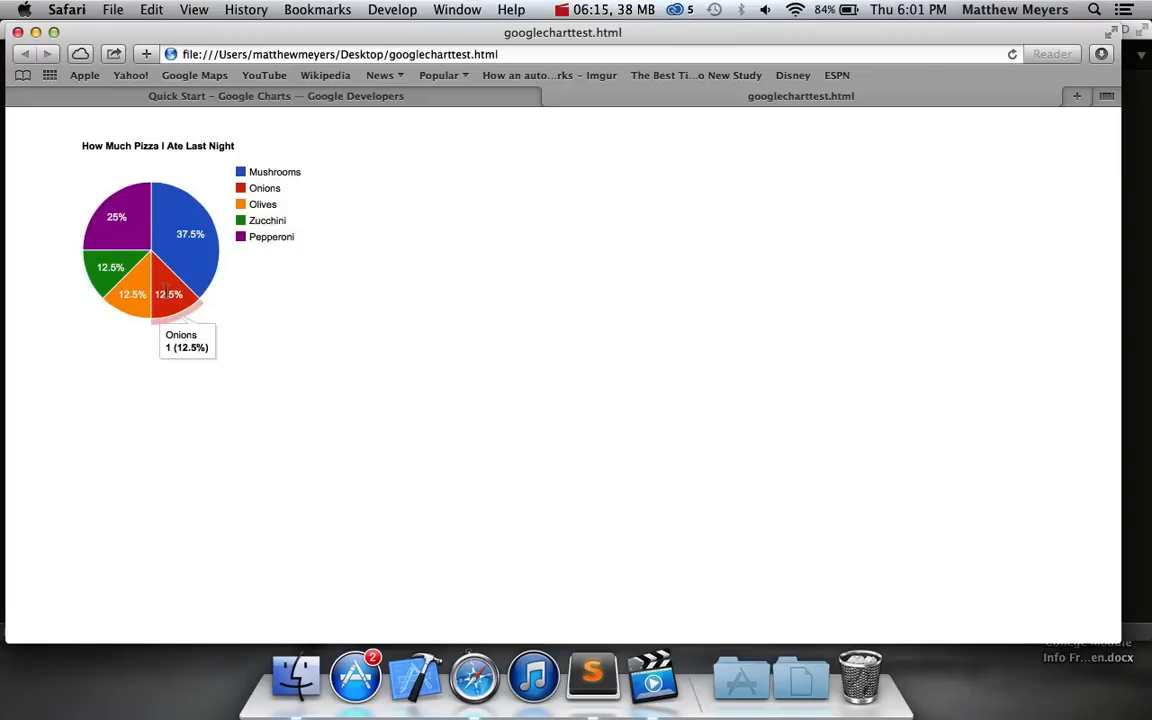
{"action": "mouse_move", "coordinate": [242, 212]}
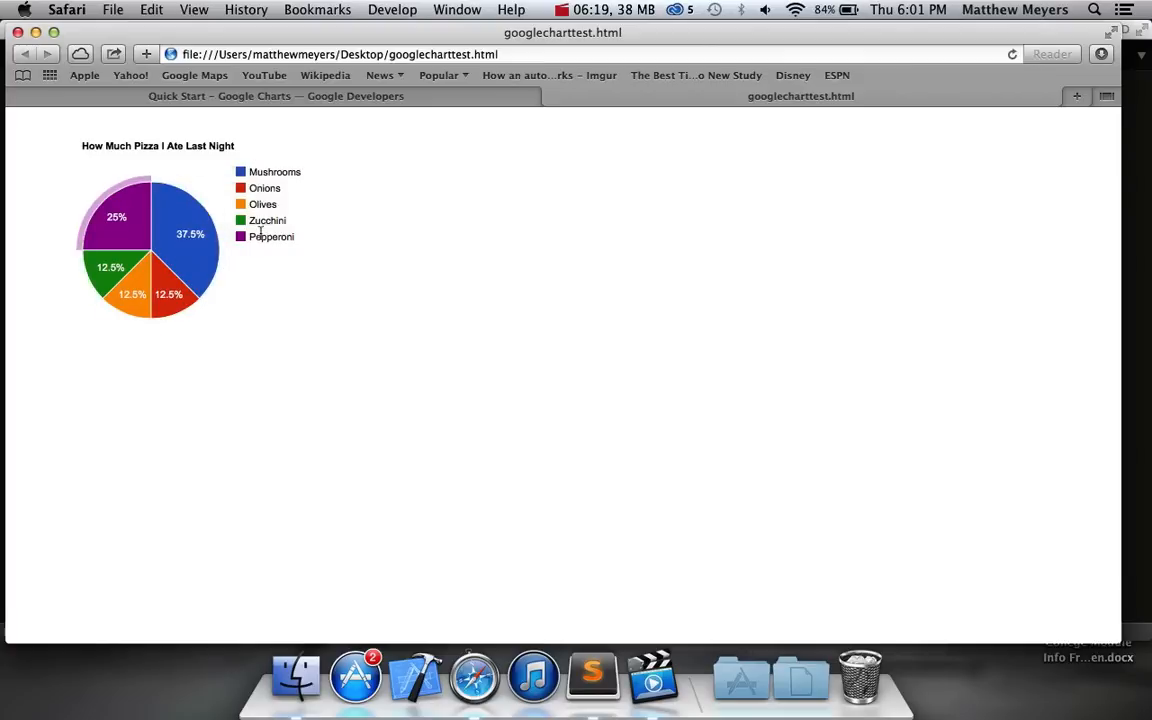
{"action": "mouse_move", "coordinate": [168, 294]}
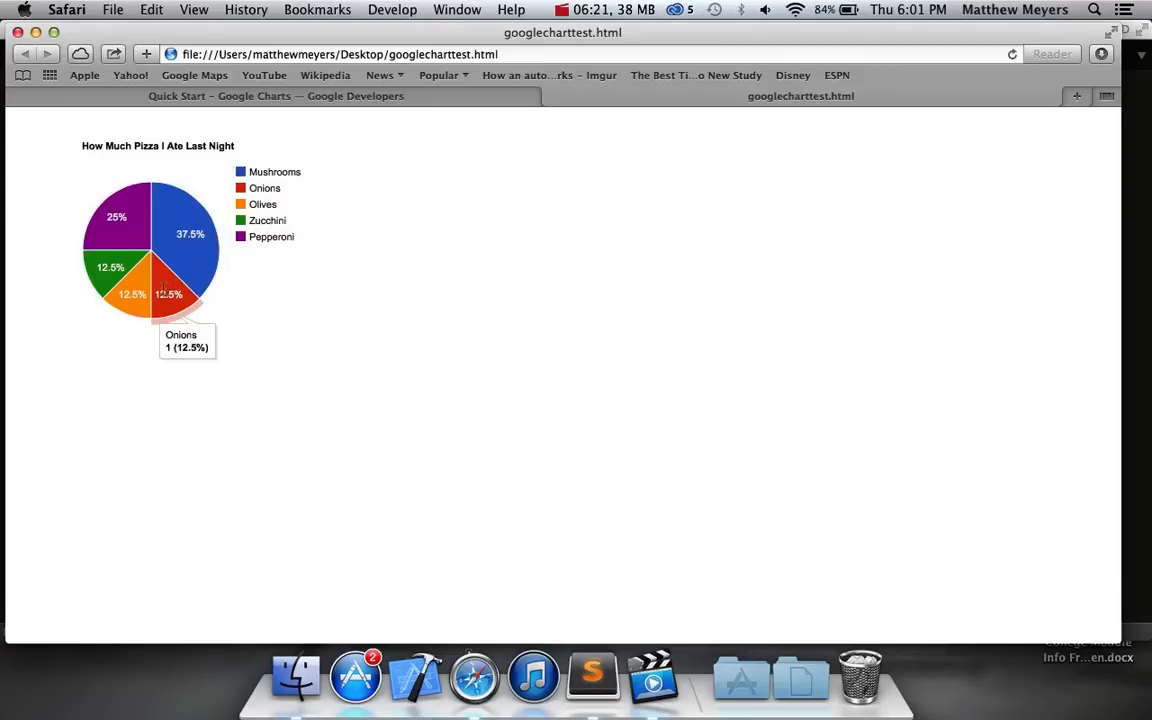
{"action": "mouse_move", "coordinate": [128, 236]}
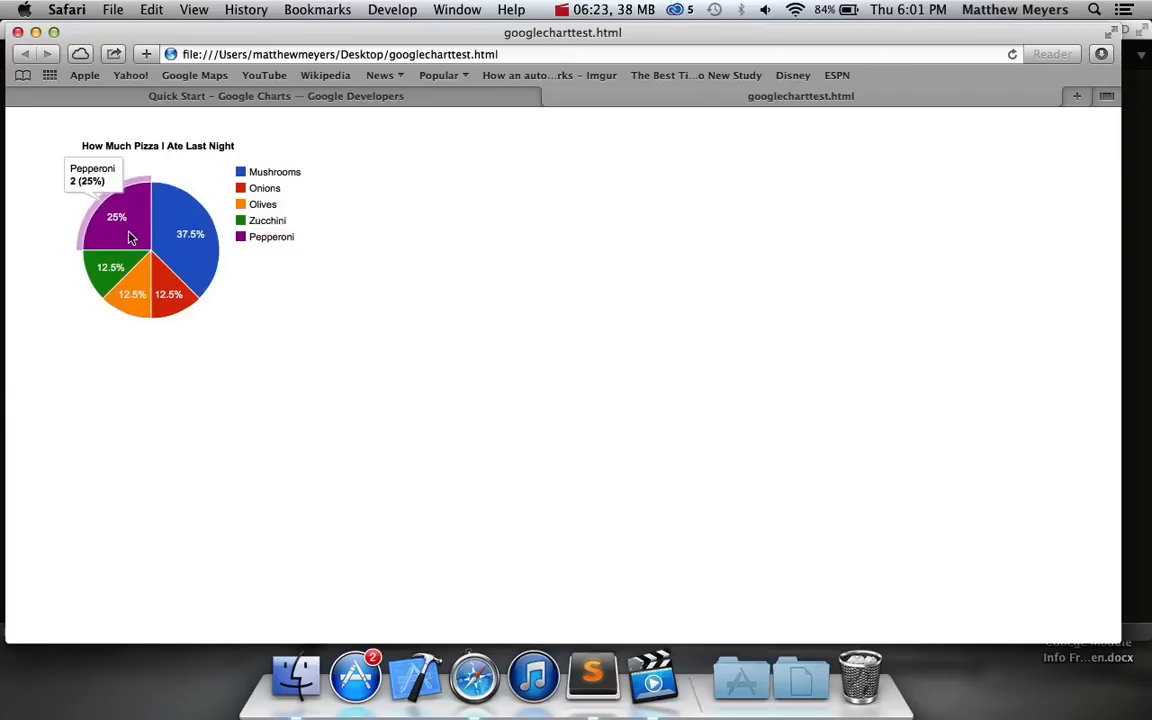
{"action": "mouse_move", "coordinate": [112, 236]}
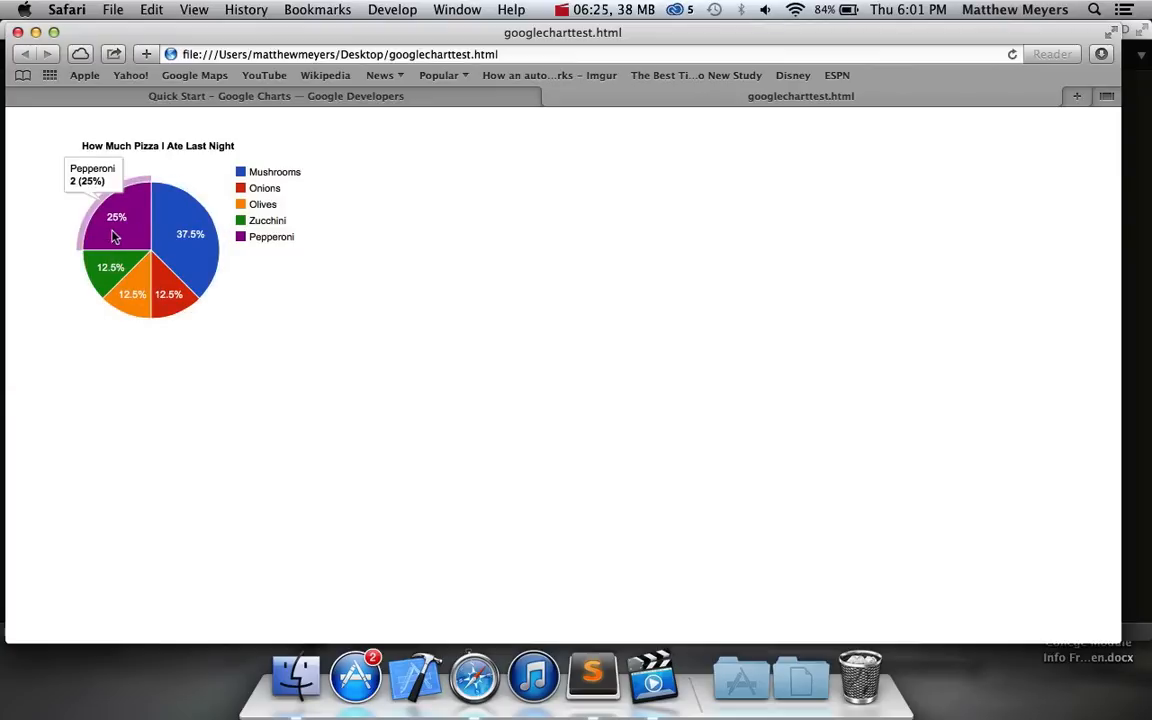
{"action": "mouse_move", "coordinate": [258, 322]}
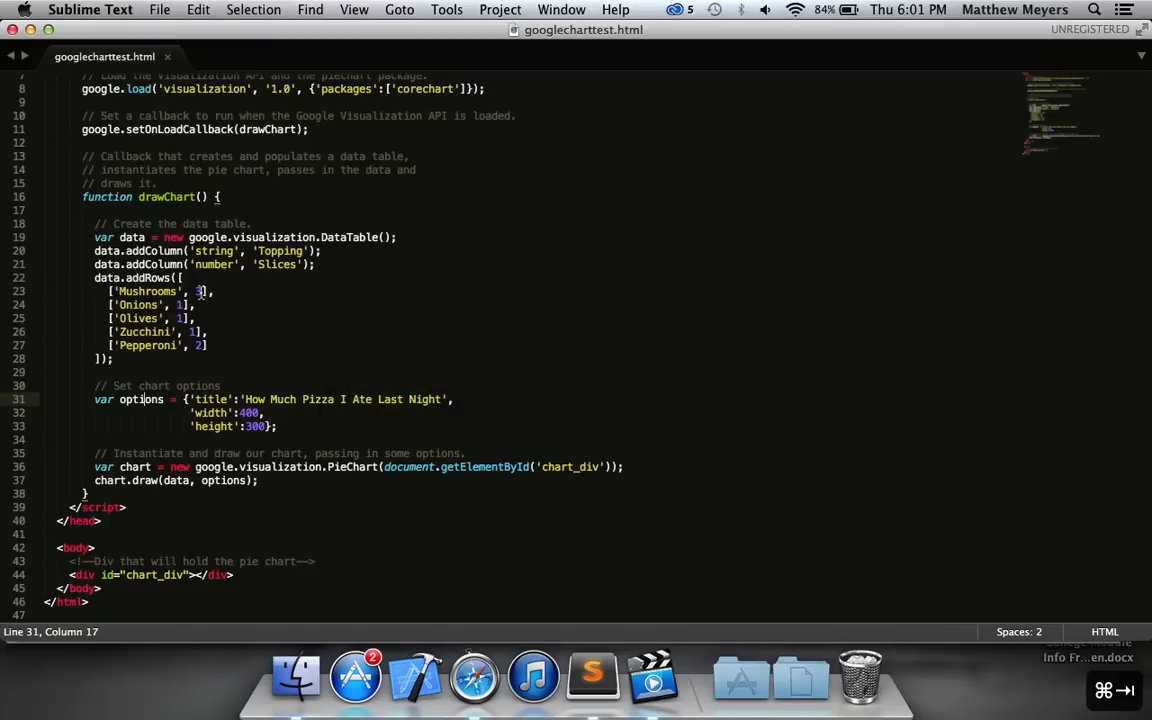
Step: Change Mushrooms to 2 slices, overwrite googlecharttest.html, and check the reloaded chart in Safari
{"action": "left_click", "coordinate": [200, 292]}
{"action": "type", "text": "2"}
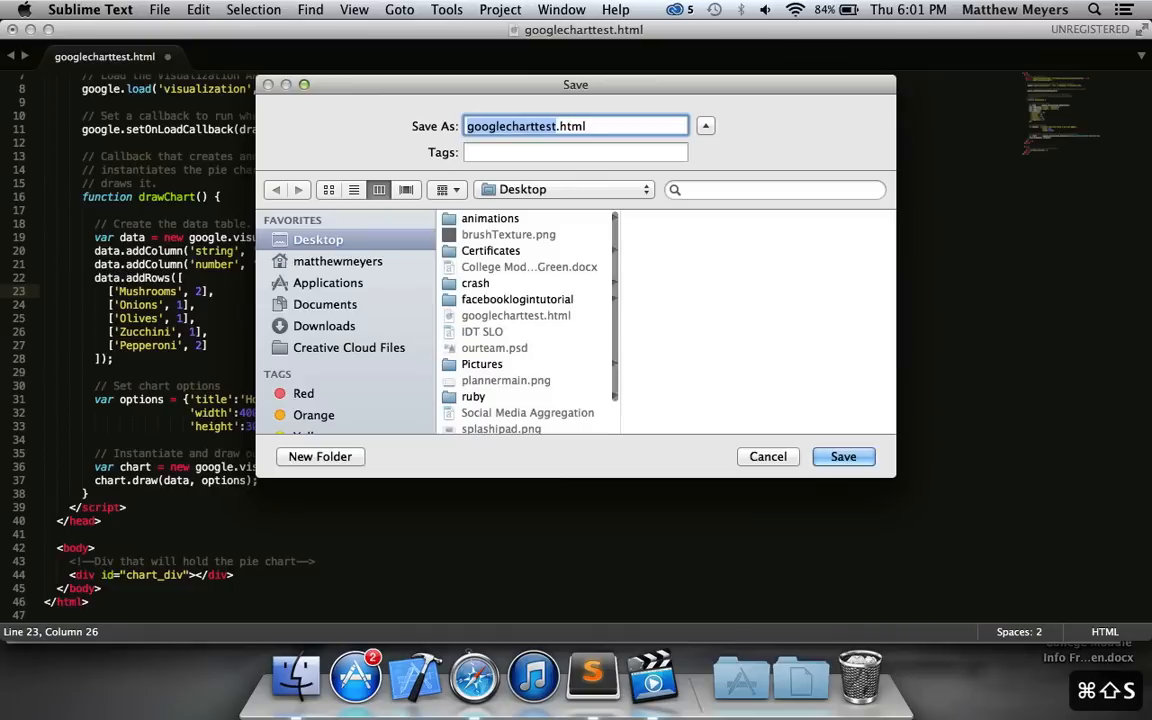
{"action": "left_click", "coordinate": [844, 456]}
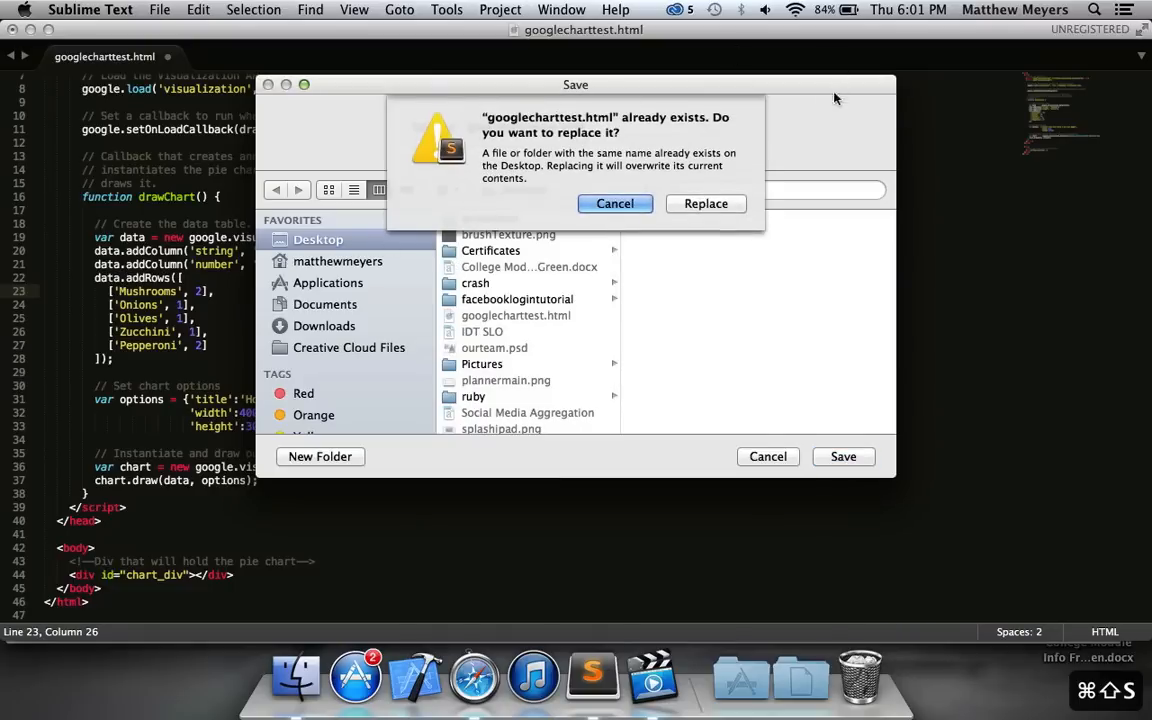
{"action": "left_click", "coordinate": [704, 204]}
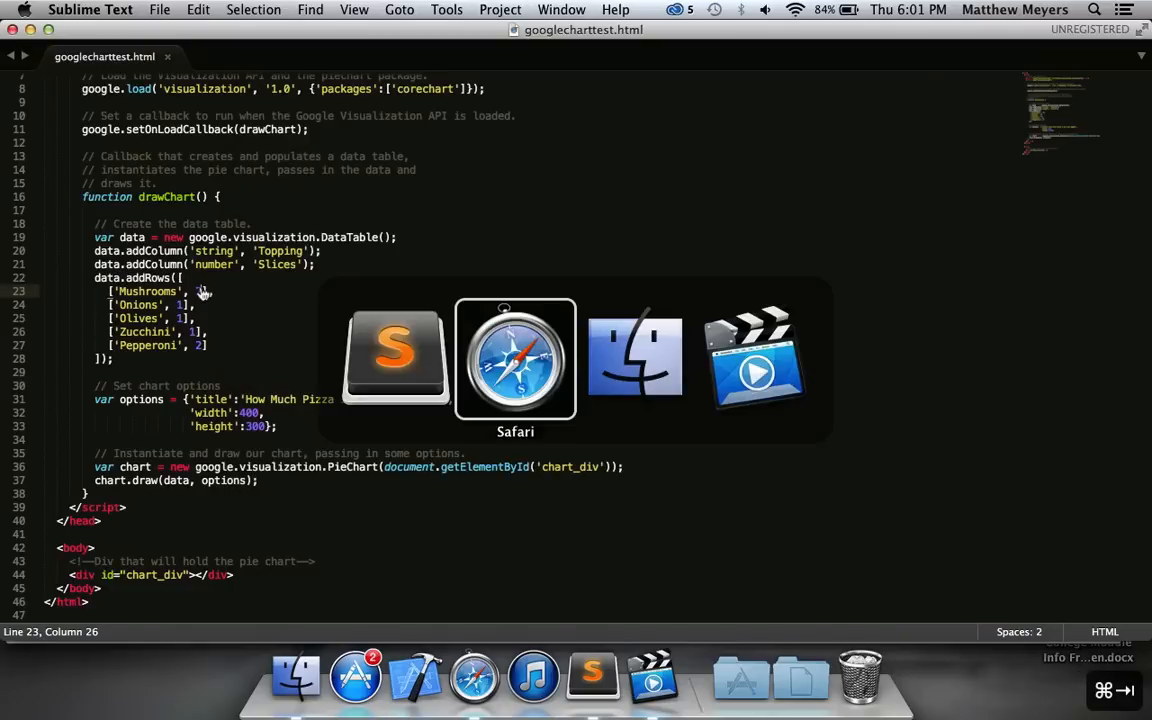
{"action": "left_click", "coordinate": [516, 356]}
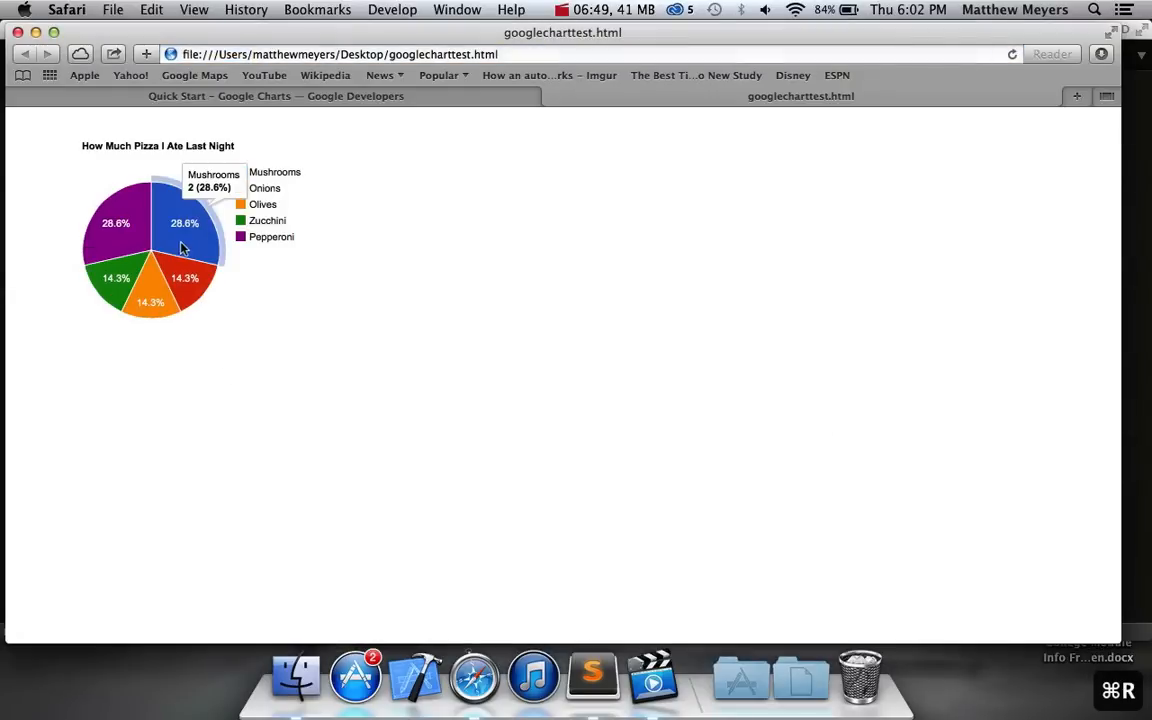
{"action": "mouse_move", "coordinate": [288, 240]}
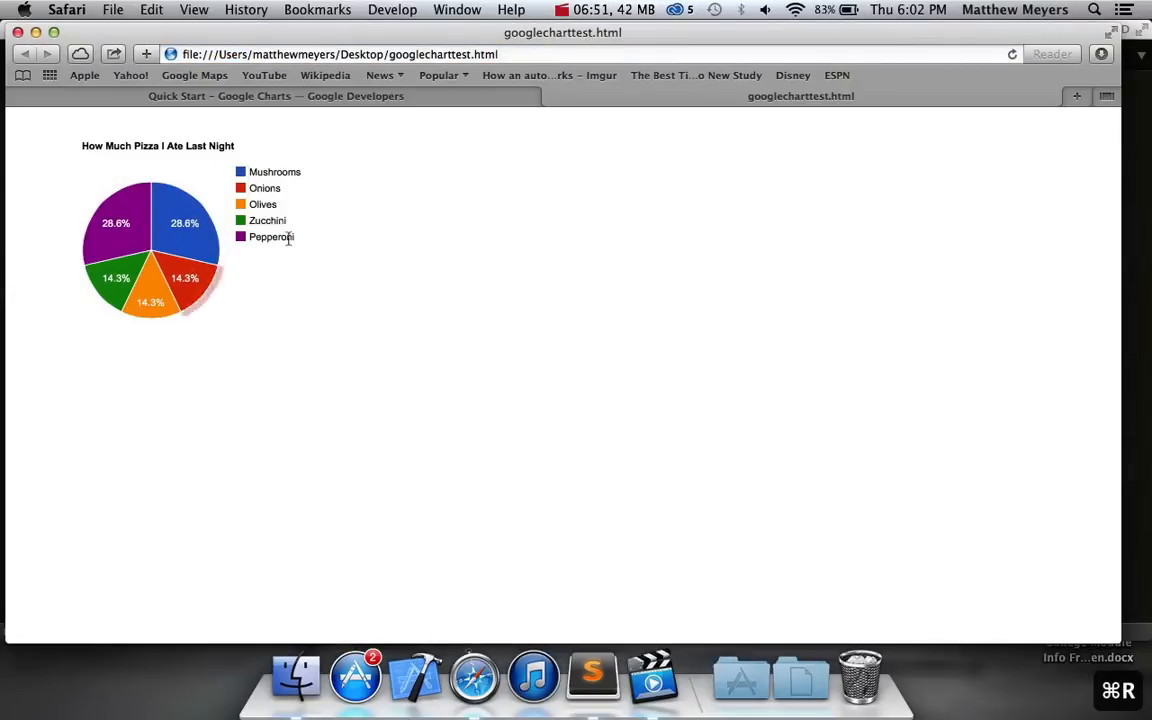
{"action": "left_click", "coordinate": [592, 676]}
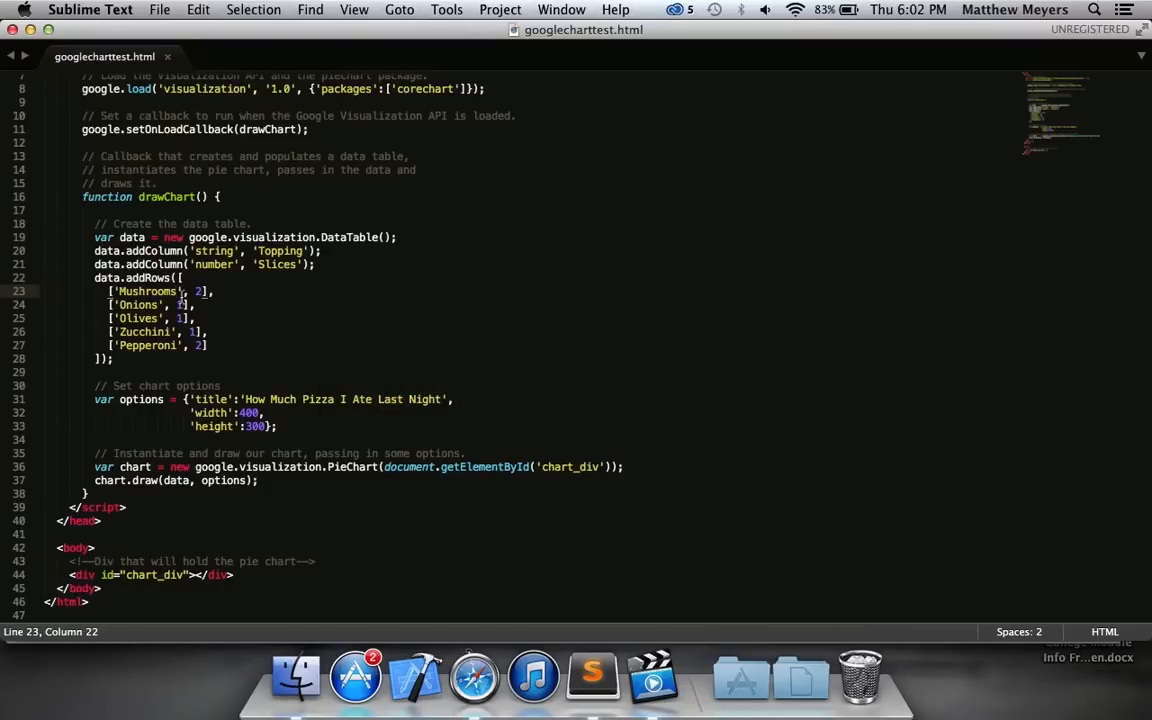
Step: Reduce the data to two rows: Sopressatta with 13 slices and Cheese with 2
{"action": "double_click", "coordinate": [148, 292]}
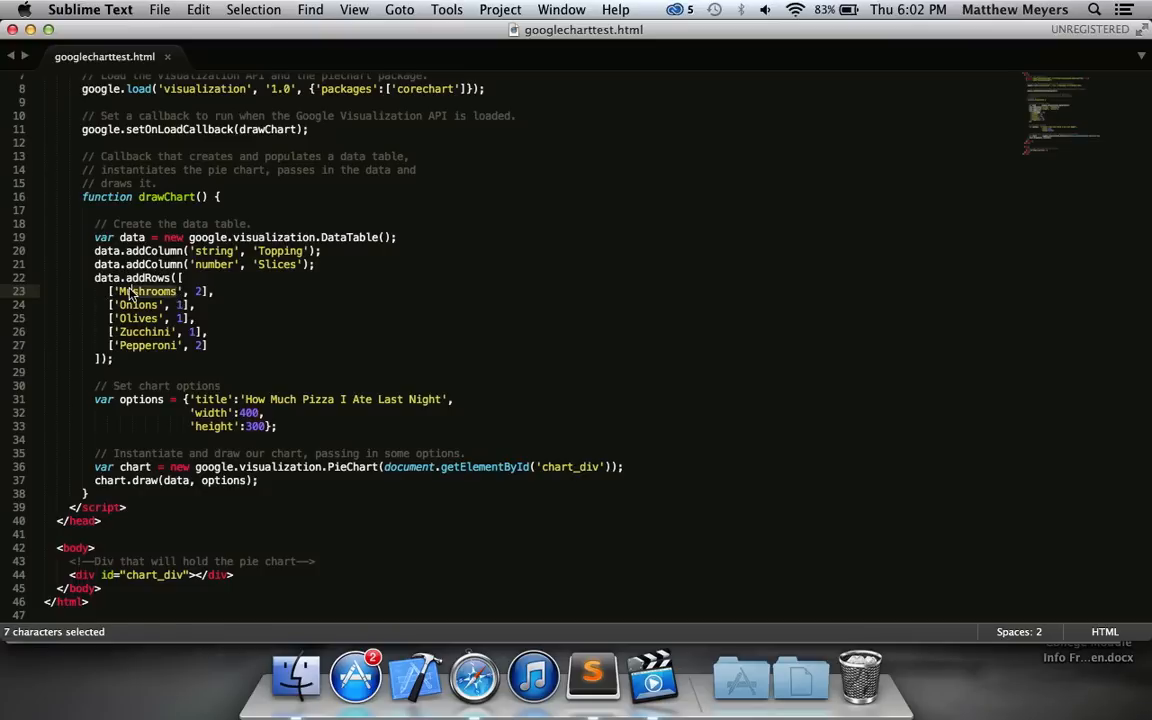
{"action": "left_click_drag", "start_coordinate": [130, 292], "coordinate": [176, 336]}
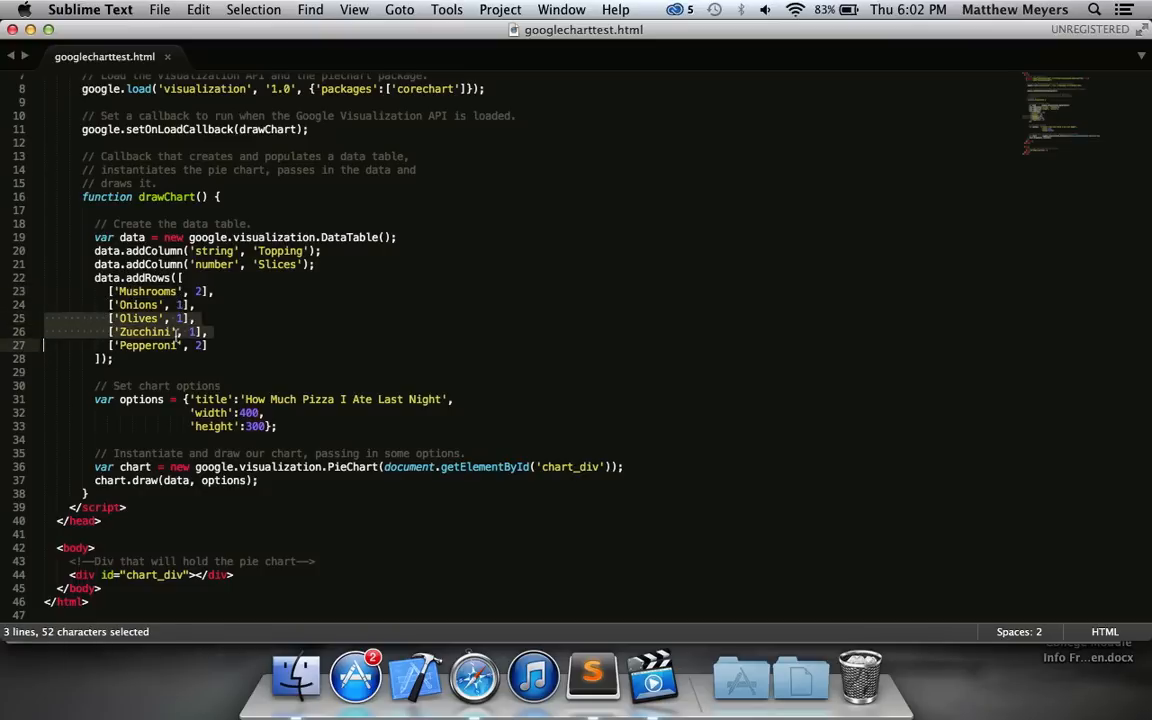
{"action": "key", "text": "delete"}
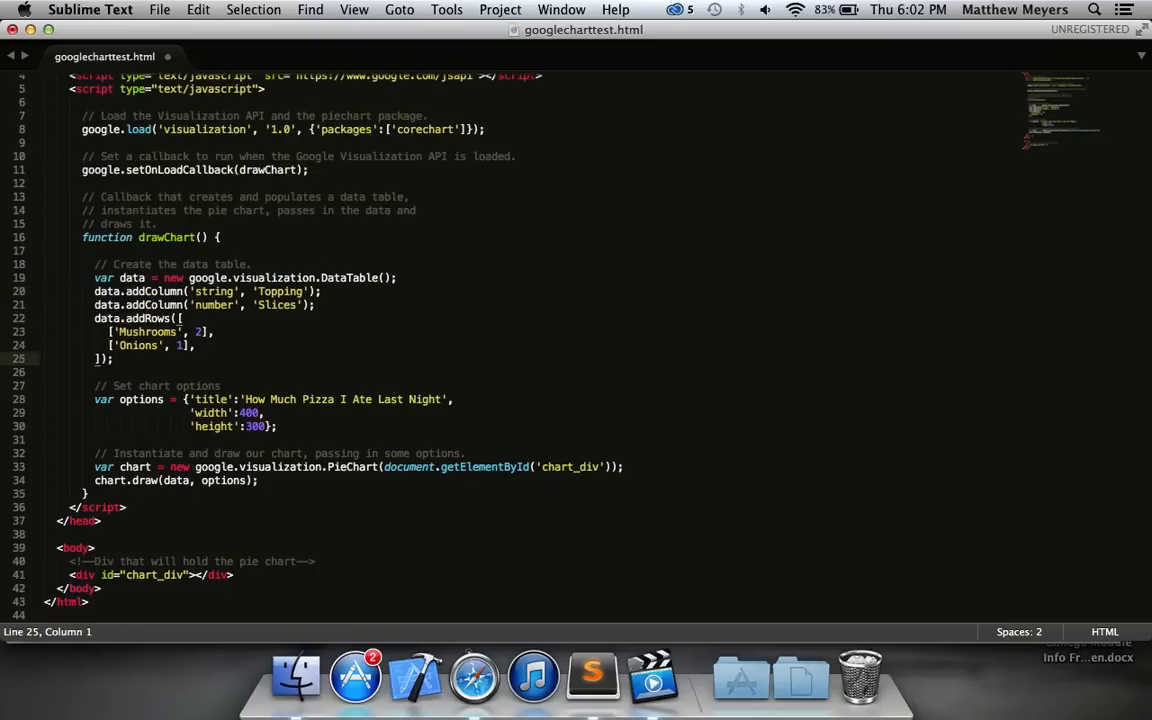
{"action": "double_click", "coordinate": [148, 332]}
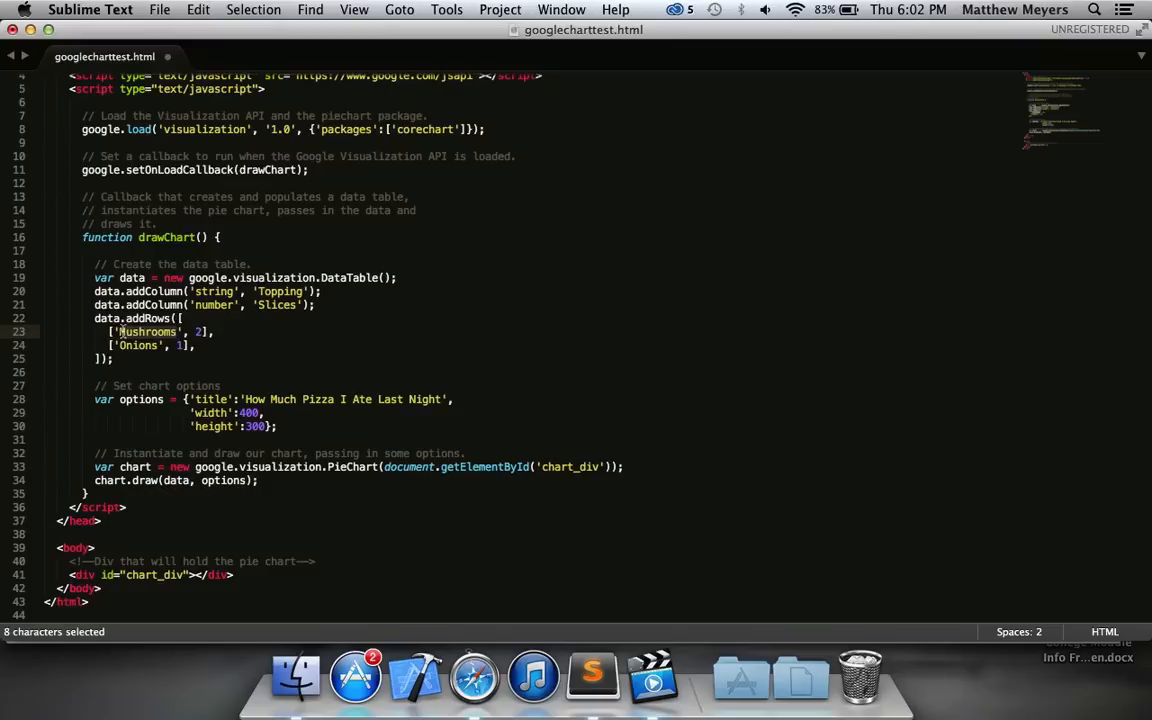
{"action": "type", "text": "Sopresatta', 13],"}
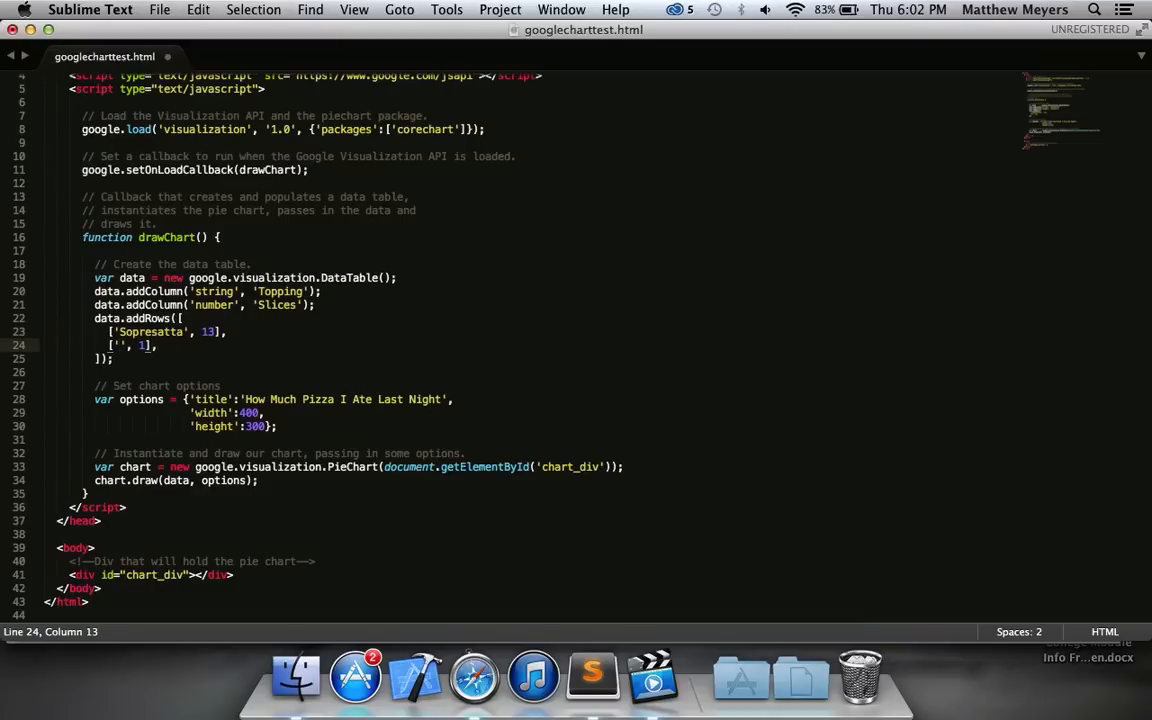
{"action": "type", "text": "Cheese"}
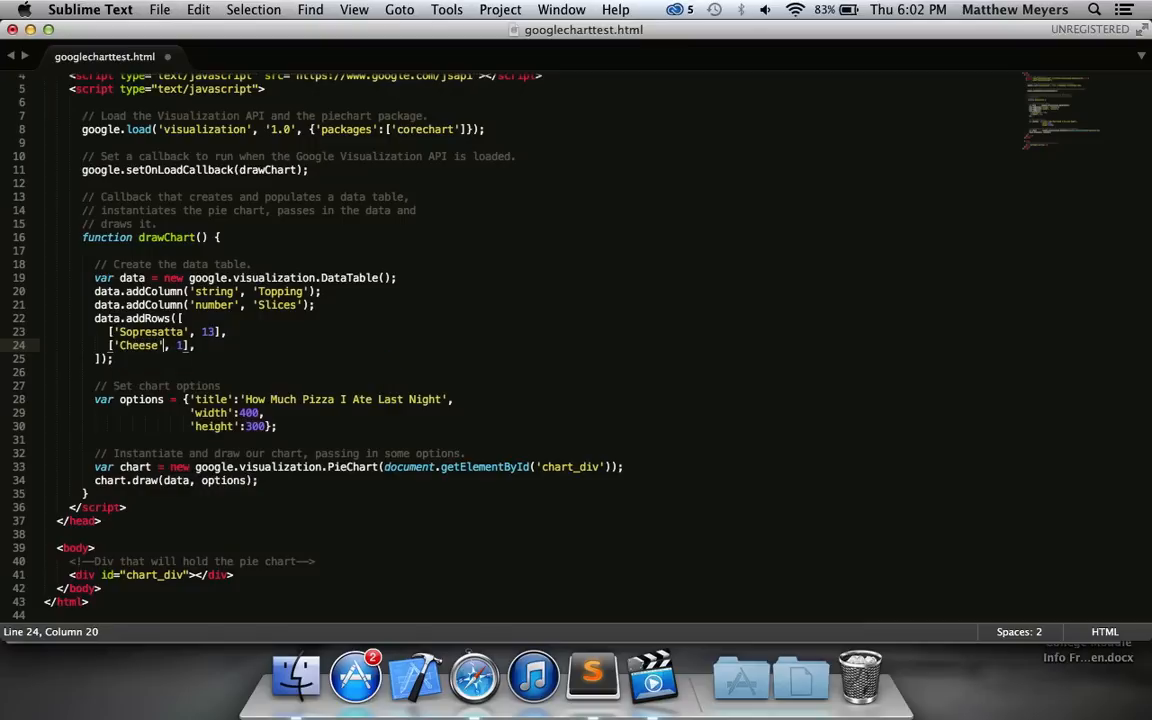
{"action": "type", "text": "2"}
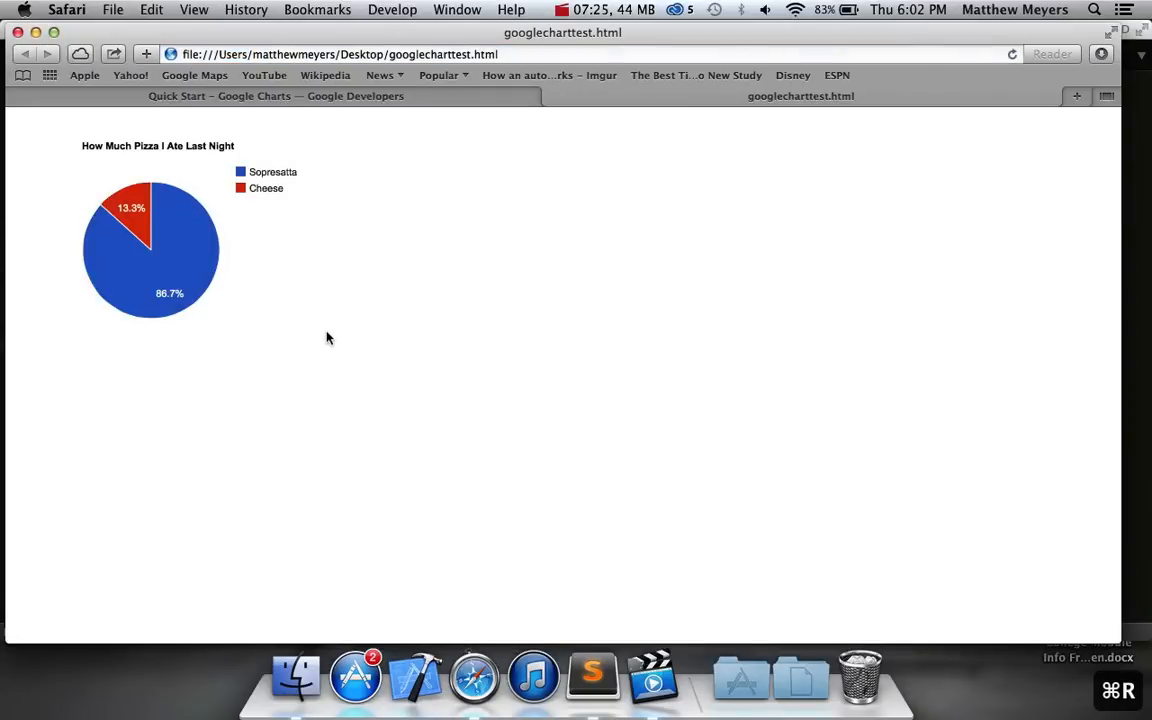
{"action": "mouse_move", "coordinate": [184, 238]}
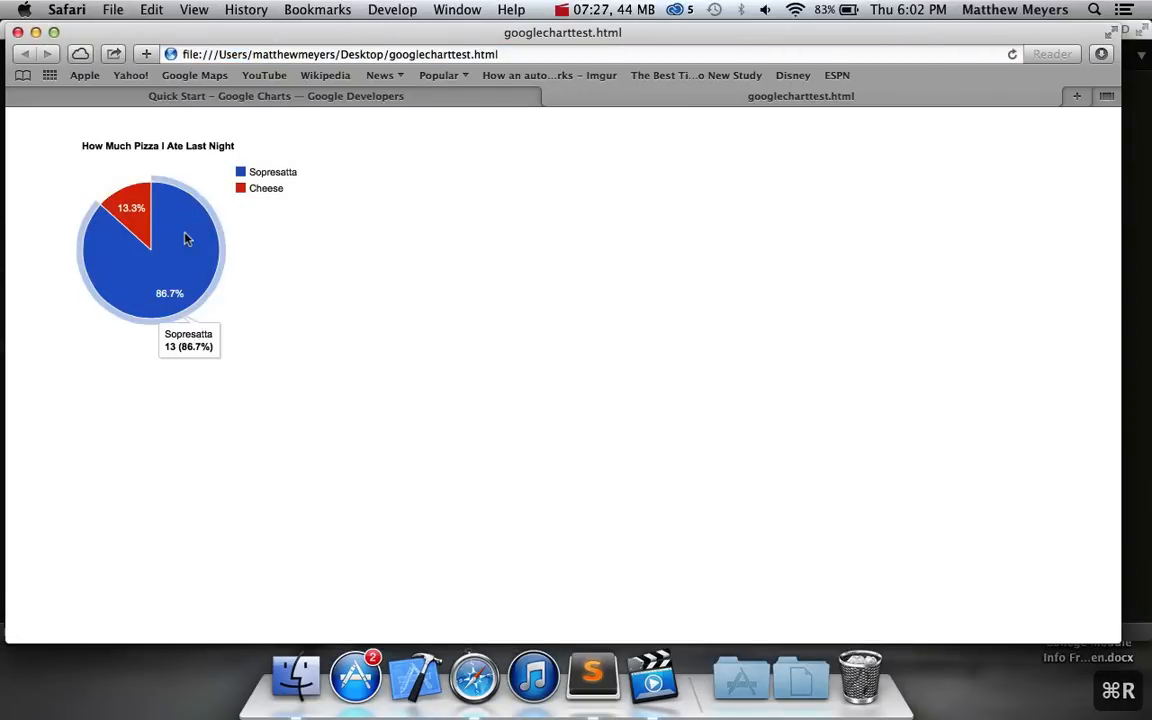
{"action": "mouse_move", "coordinate": [270, 304]}
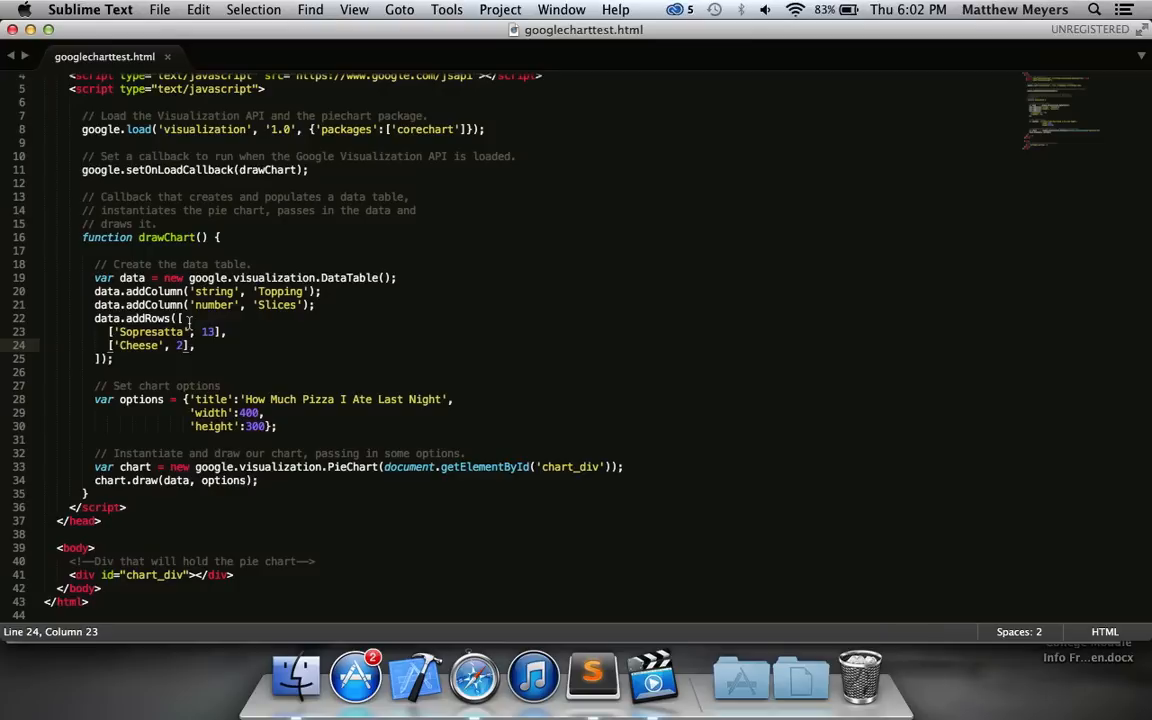
{"action": "left_click", "coordinate": [474, 678]}
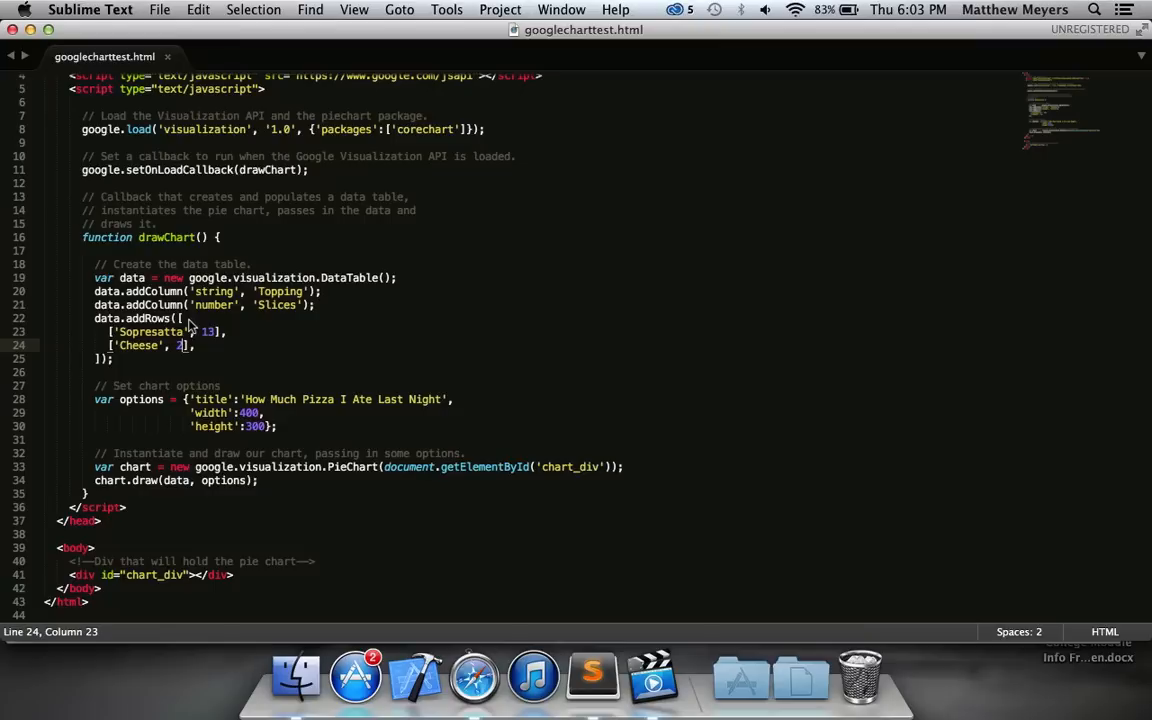
{"action": "left_click", "coordinate": [472, 676]}
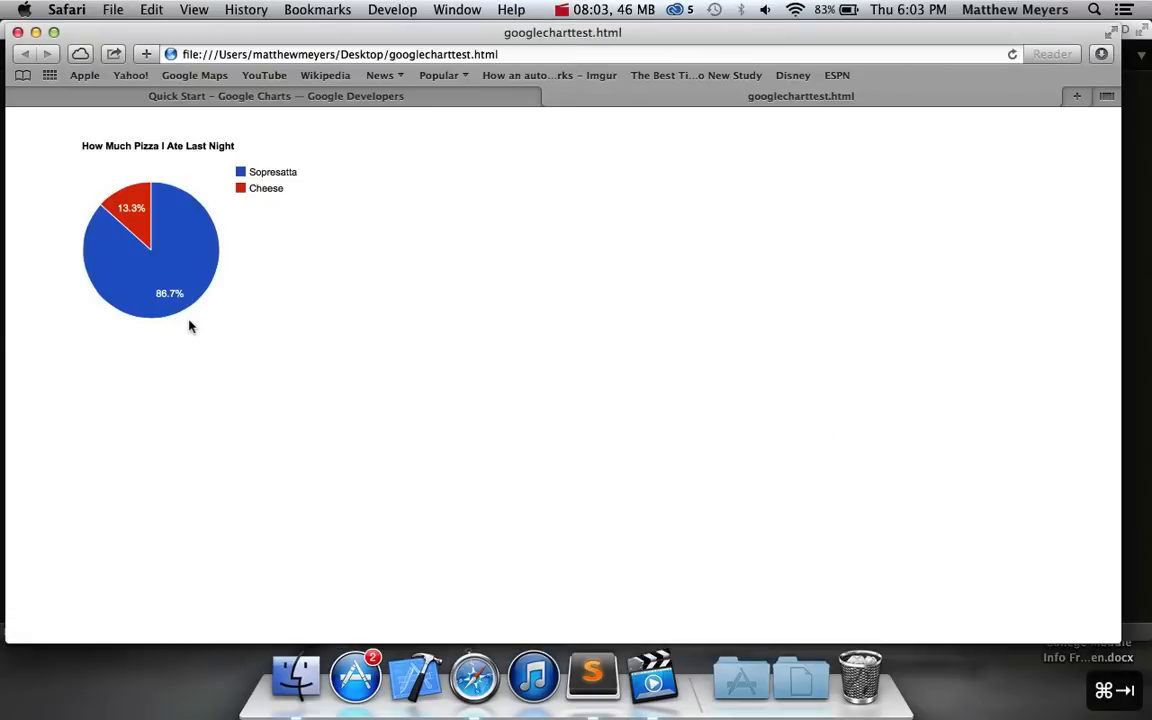
{"action": "mouse_move", "coordinate": [240, 228]}
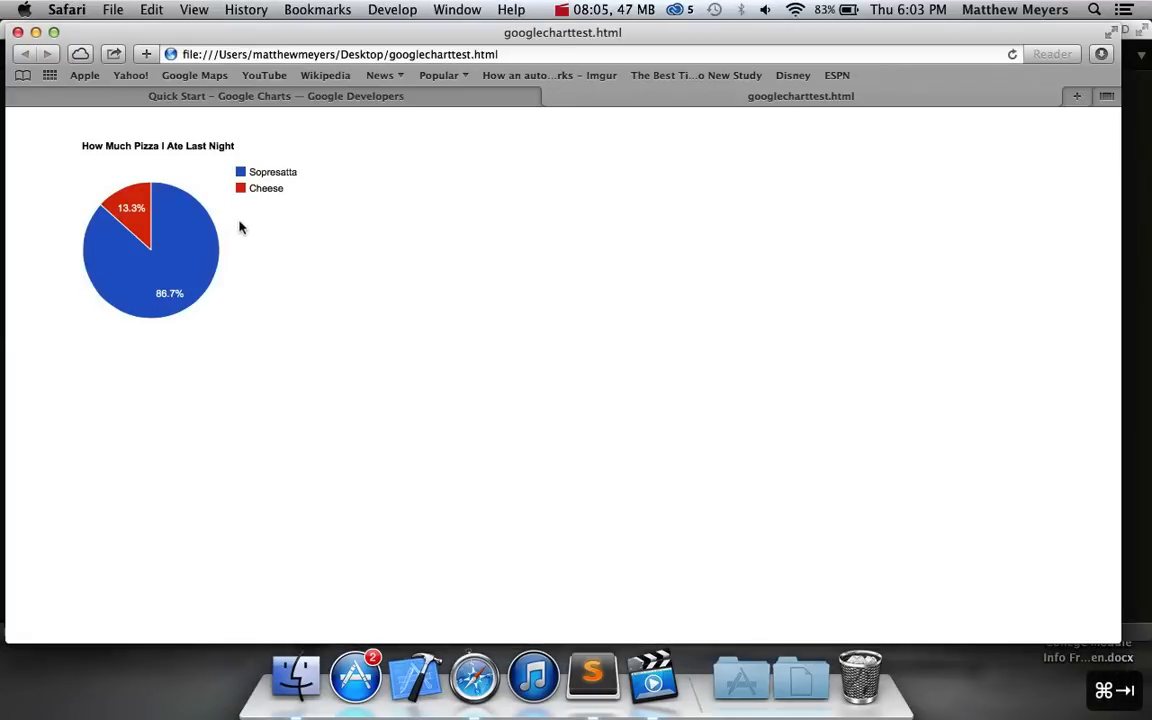
{"action": "mouse_move", "coordinate": [262, 188]}
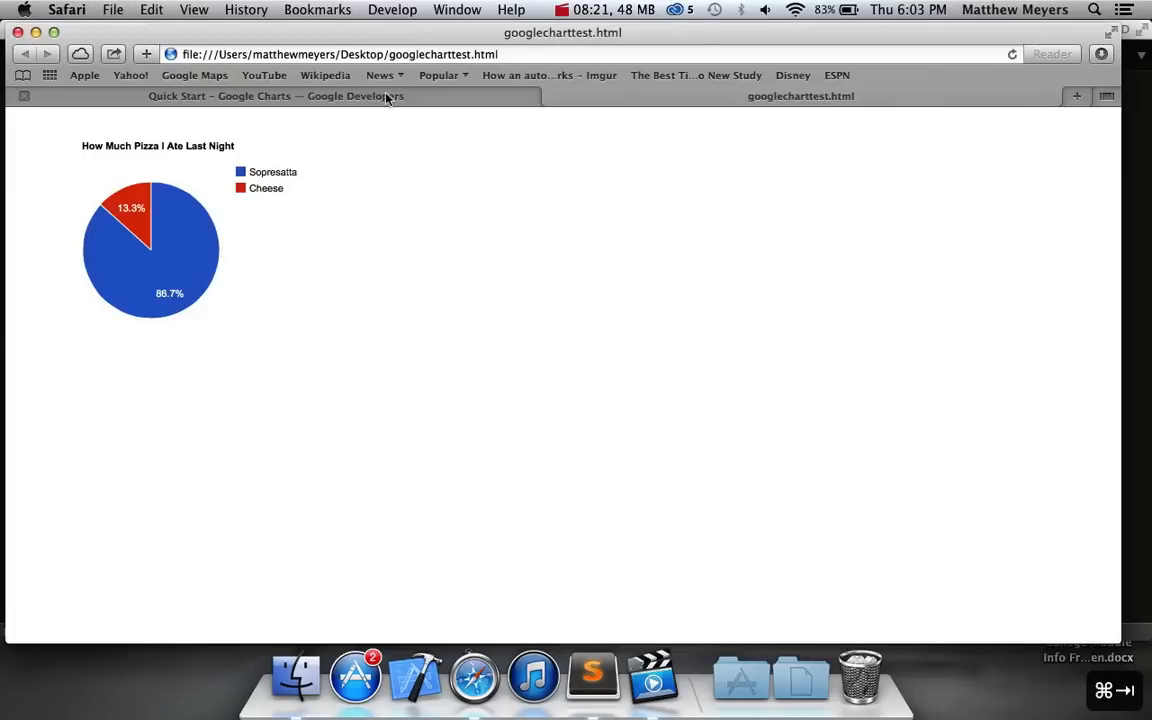
Step: Review the Customizing with Options guide on the Google Charts Quick Start
{"action": "left_click", "coordinate": [276, 96]}
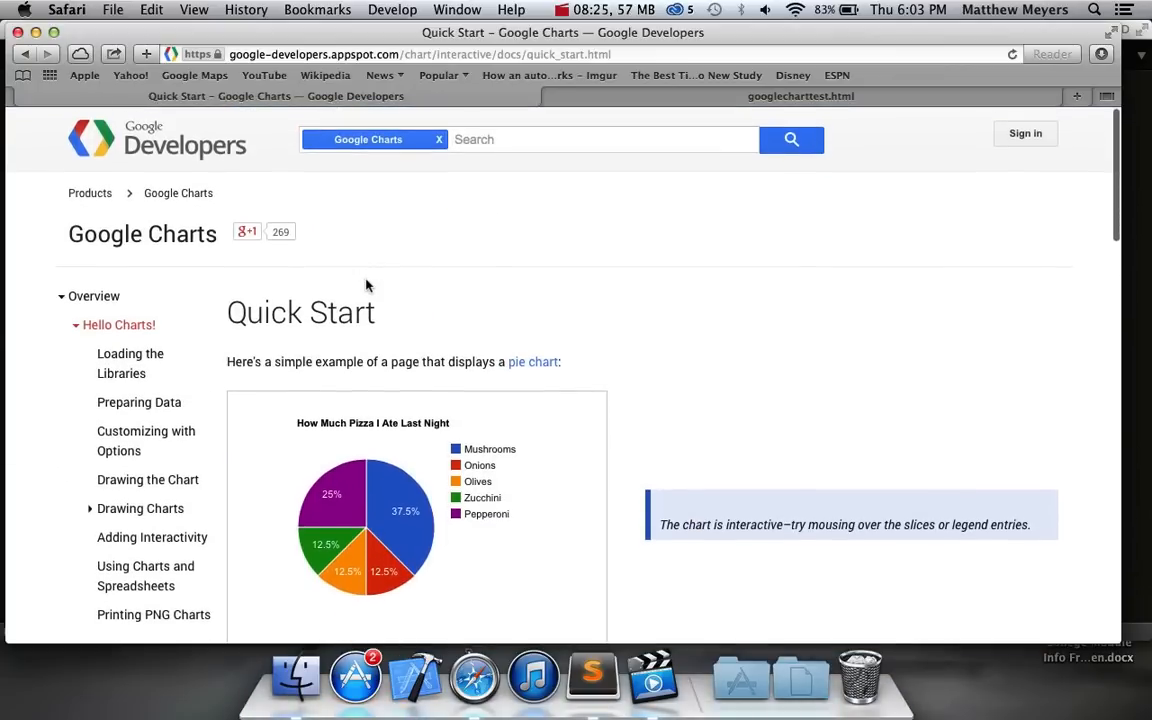
{"action": "scroll", "scroll_direction": "down", "scroll_amount": 3}
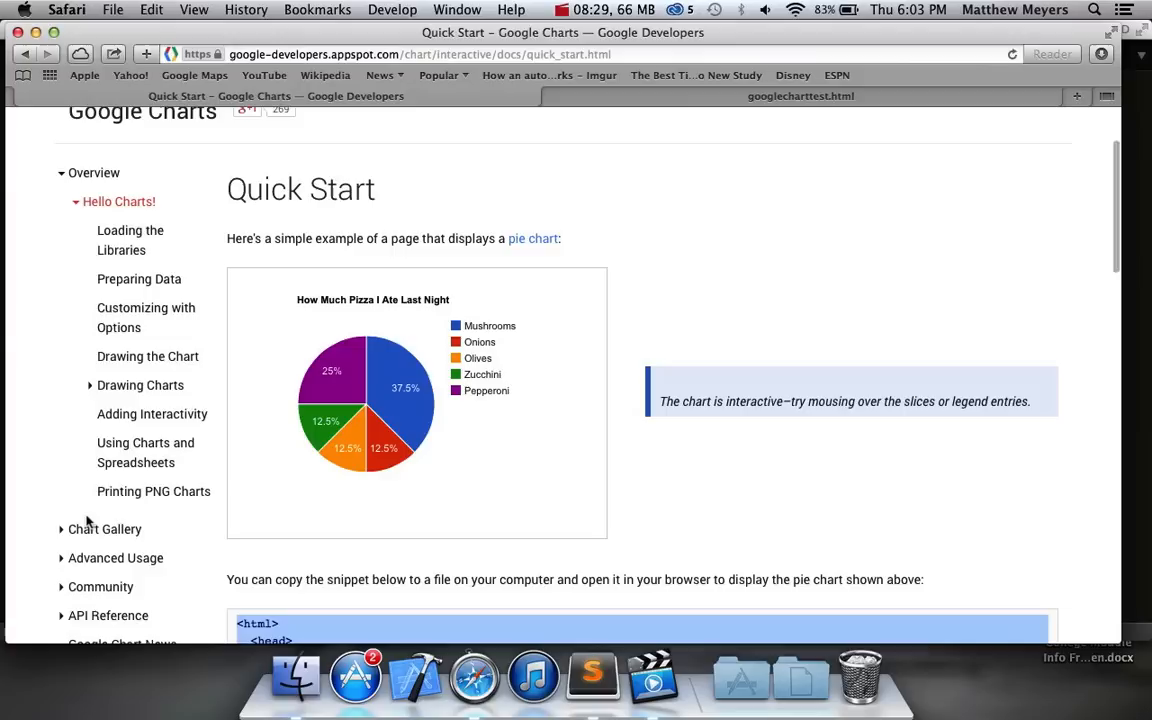
{"action": "mouse_move", "coordinate": [146, 316]}
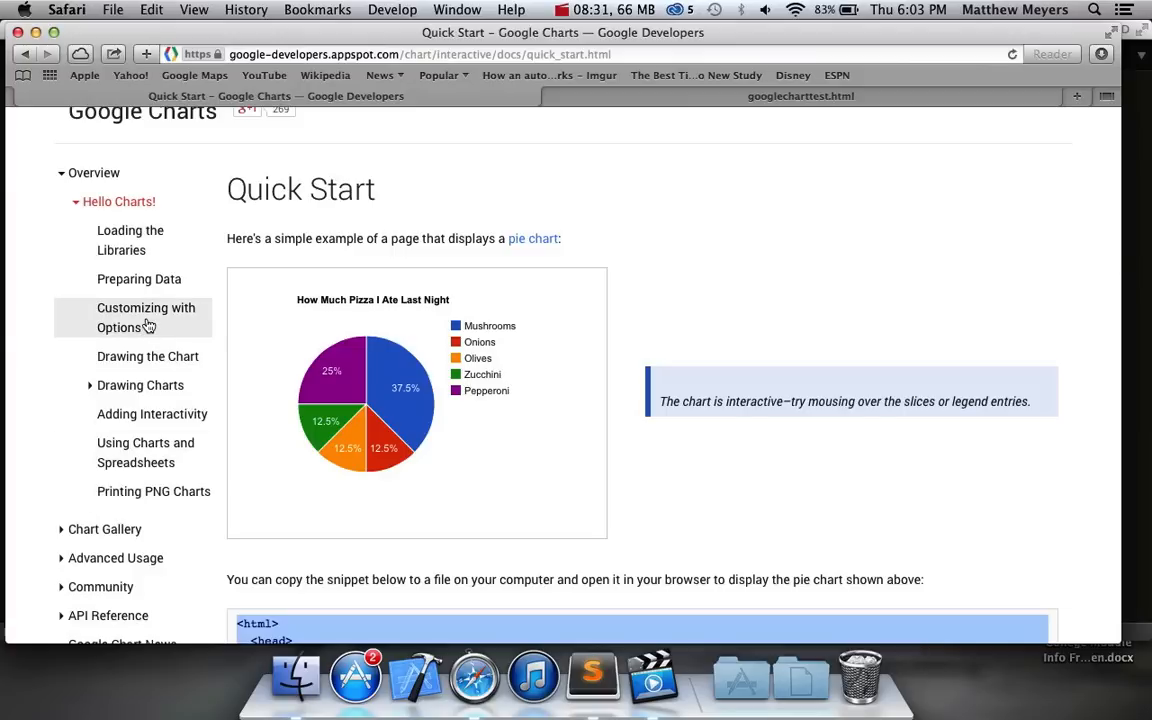
{"action": "mouse_move", "coordinate": [144, 318]}
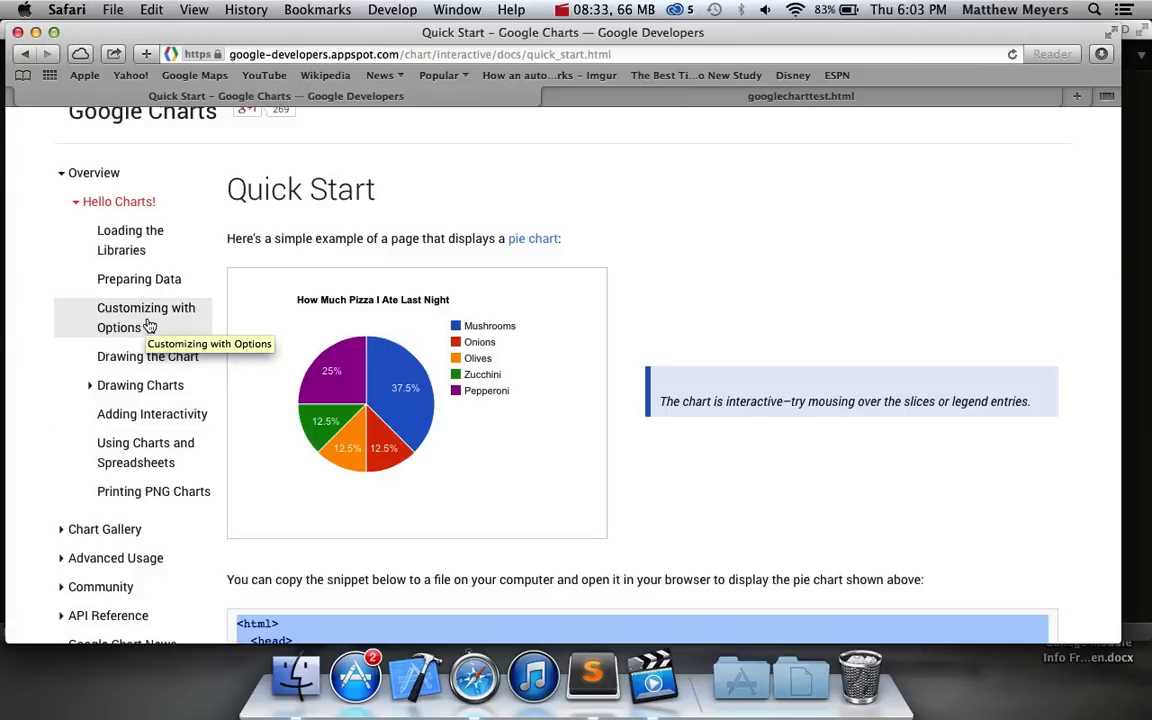
{"action": "left_click", "coordinate": [144, 316]}
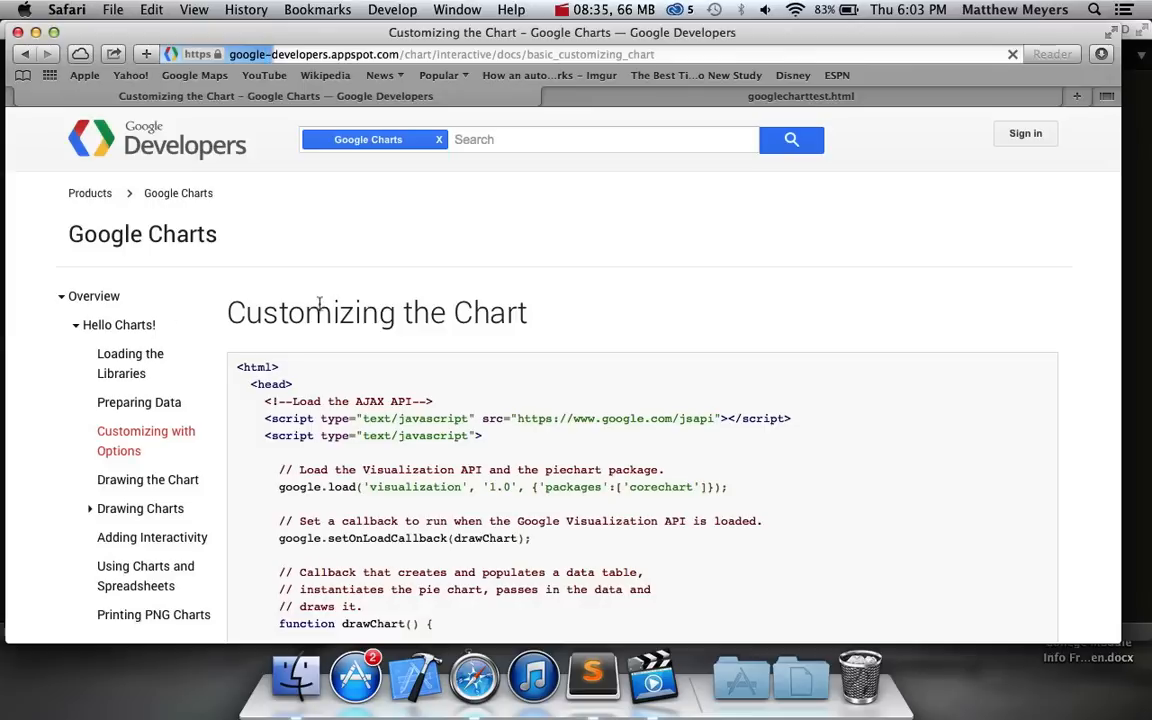
{"action": "scroll", "scroll_direction": "down", "scroll_amount": 3}
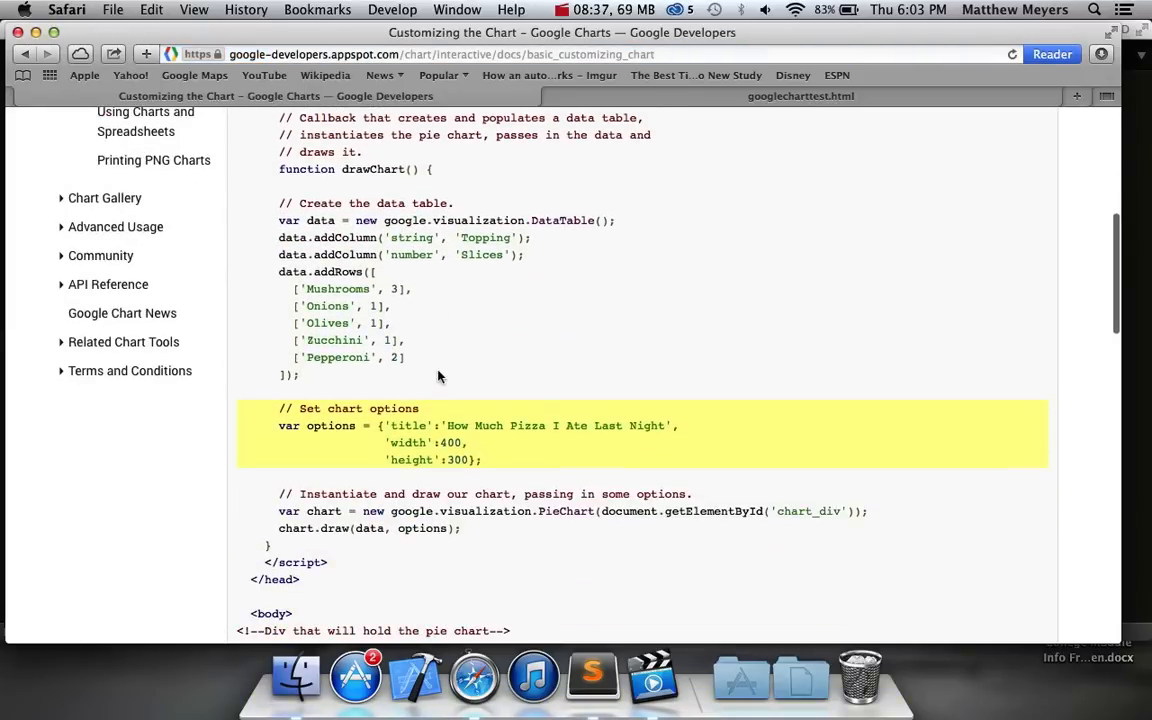
{"action": "scroll", "scroll_direction": "up", "scroll_amount": 3}
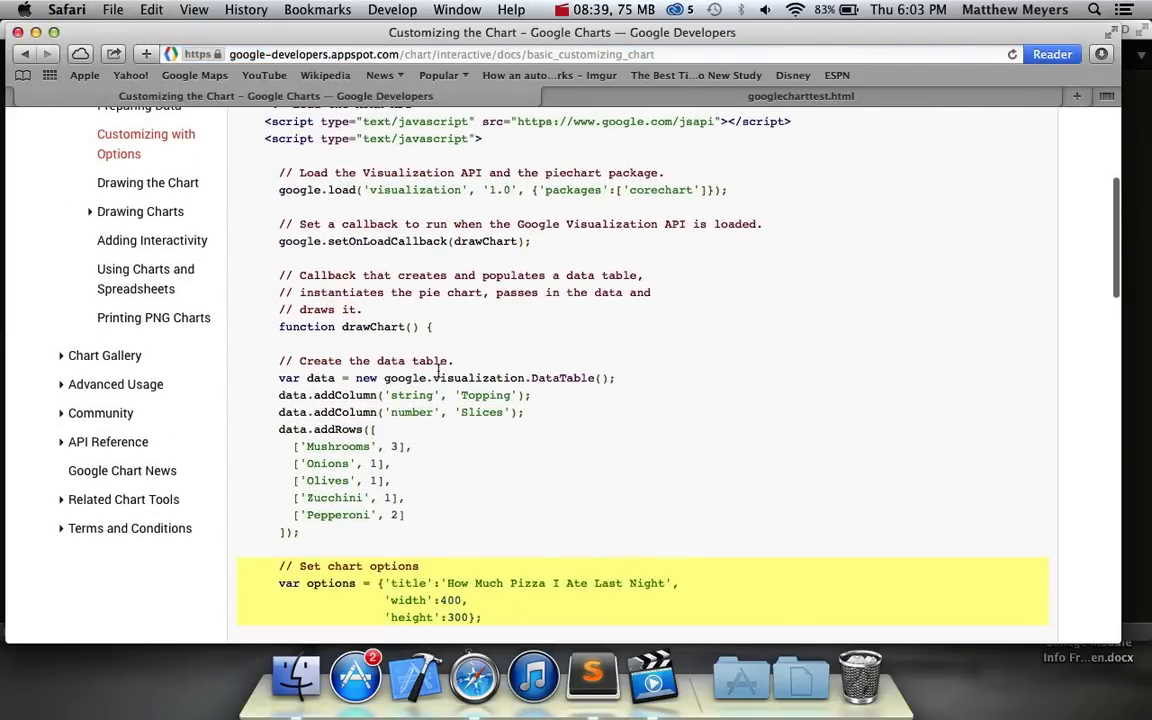
{"action": "scroll", "scroll_direction": "down", "scroll_amount": 3}
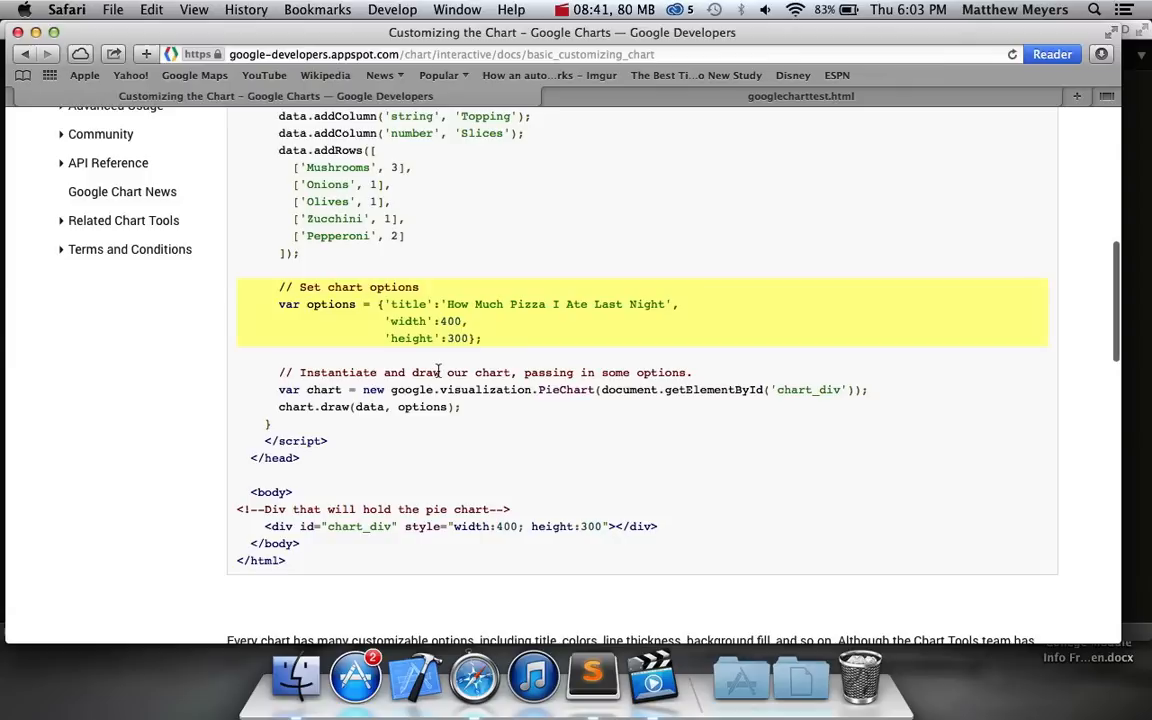
{"action": "mouse_move", "coordinate": [512, 280]}
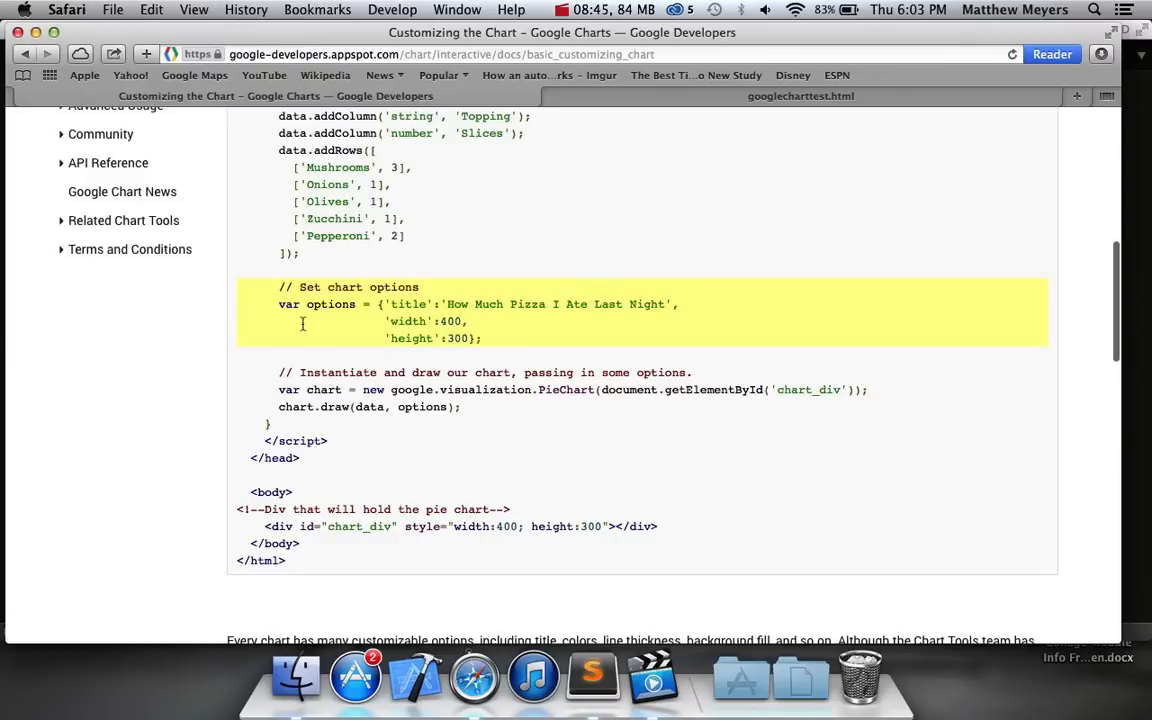
{"action": "scroll", "scroll_direction": "down", "scroll_amount": 3}
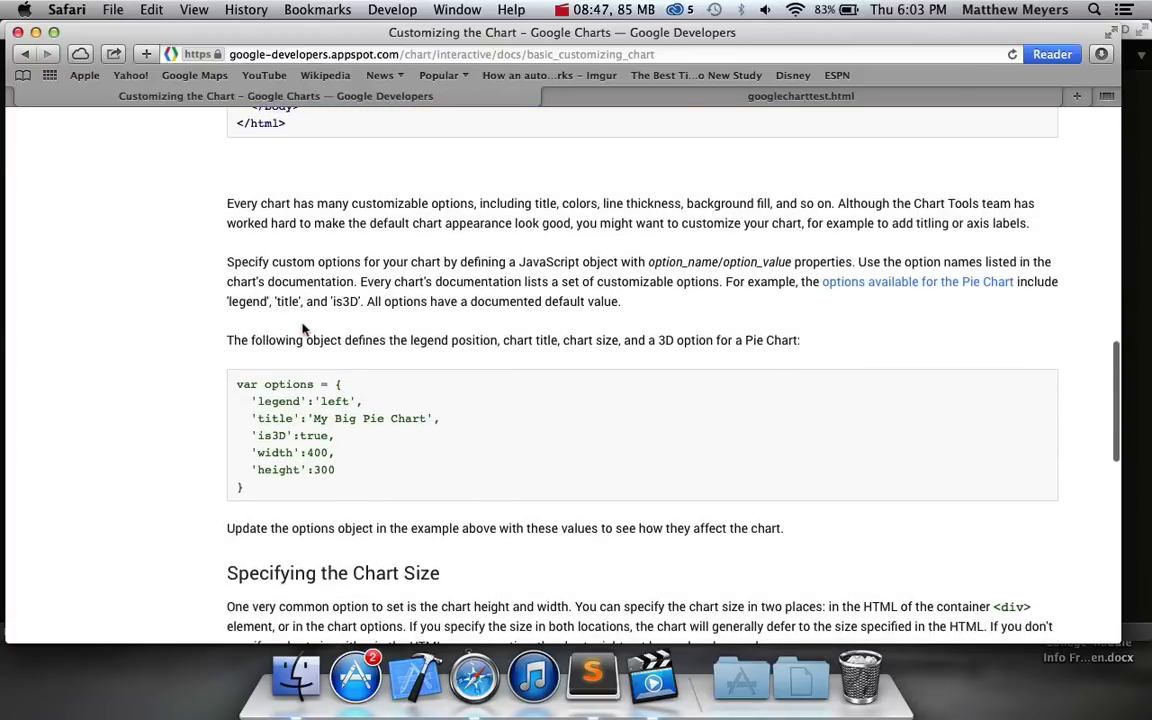
{"action": "scroll", "scroll_direction": "up", "scroll_amount": 3}
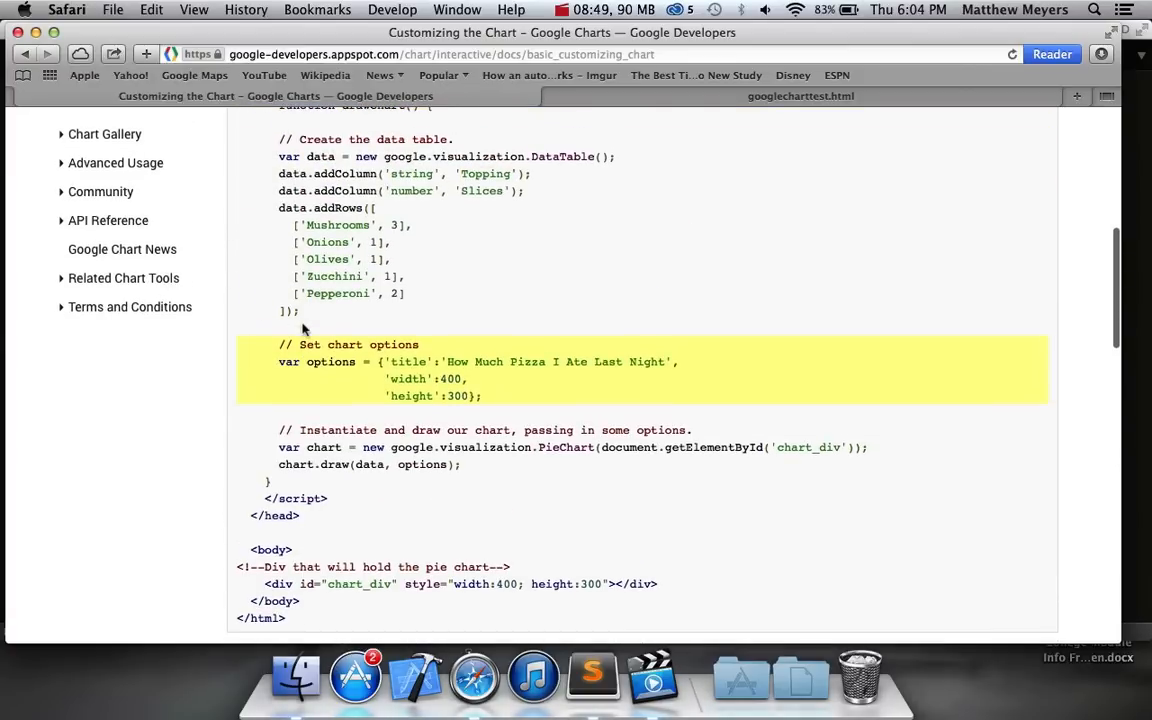
{"action": "scroll", "scroll_direction": "down", "scroll_amount": 3}
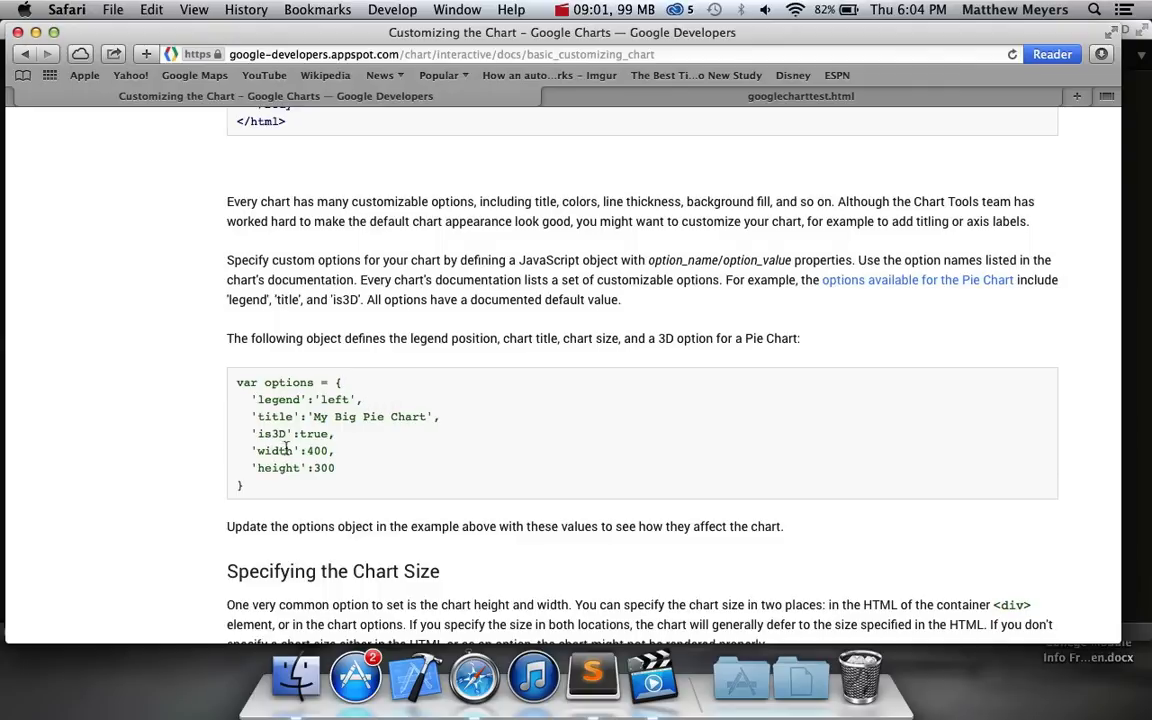
{"action": "mouse_move", "coordinate": [272, 432]}
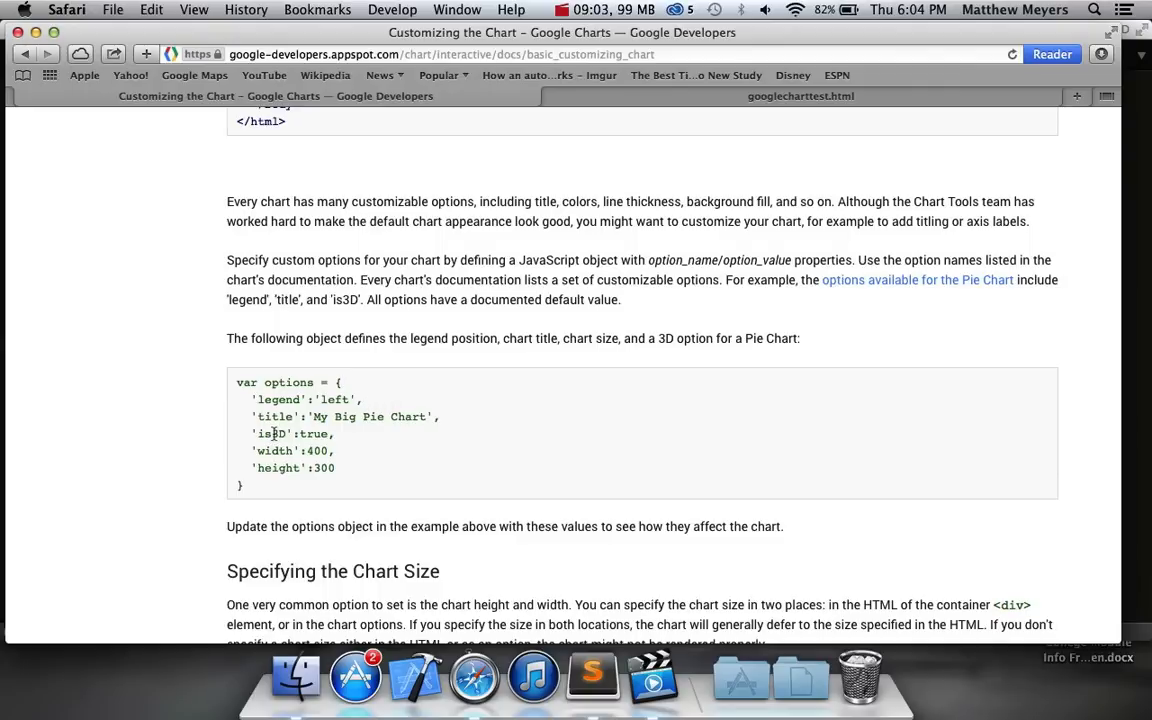
{"action": "mouse_move", "coordinate": [278, 400]}
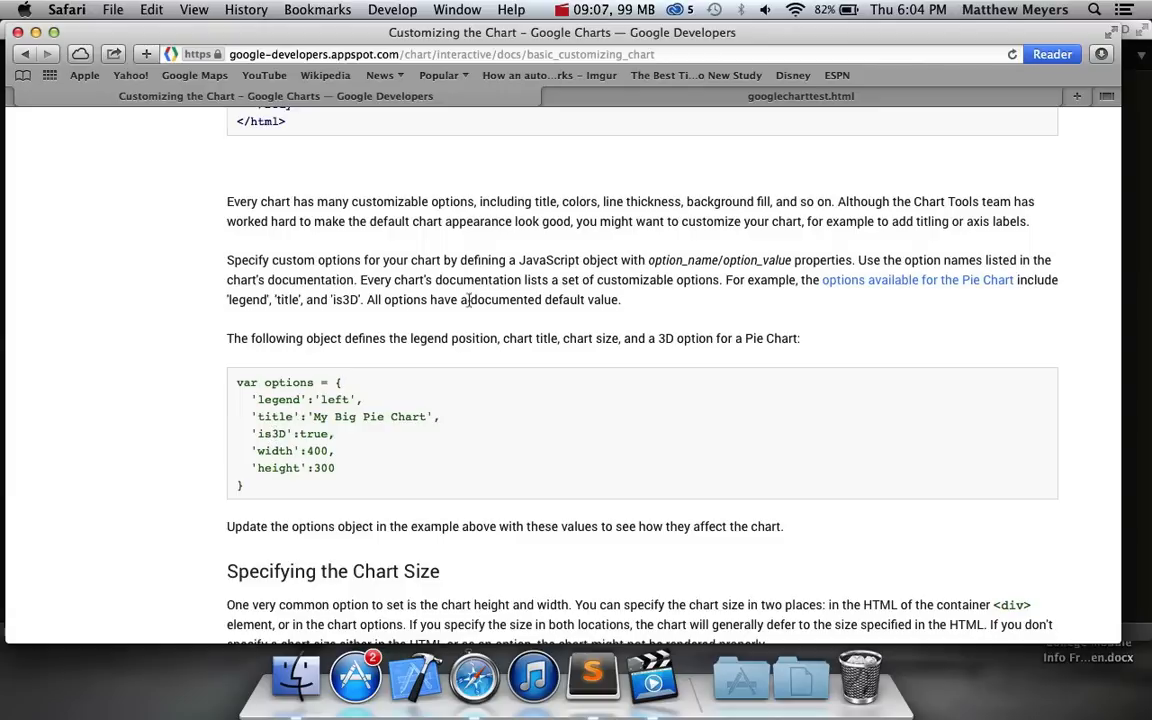
{"action": "mouse_move", "coordinate": [850, 288]}
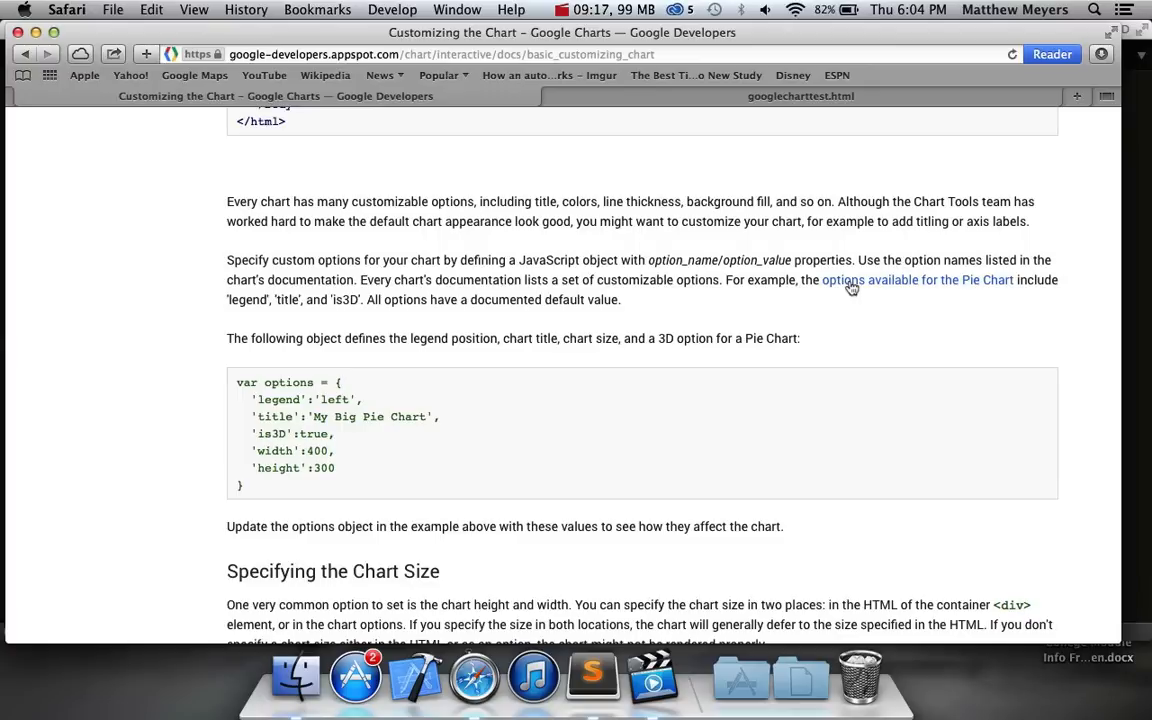
Step: Follow the Customizing charts link at the bottom of the guide
{"action": "scroll", "scroll_direction": "down", "scroll_amount": 3}
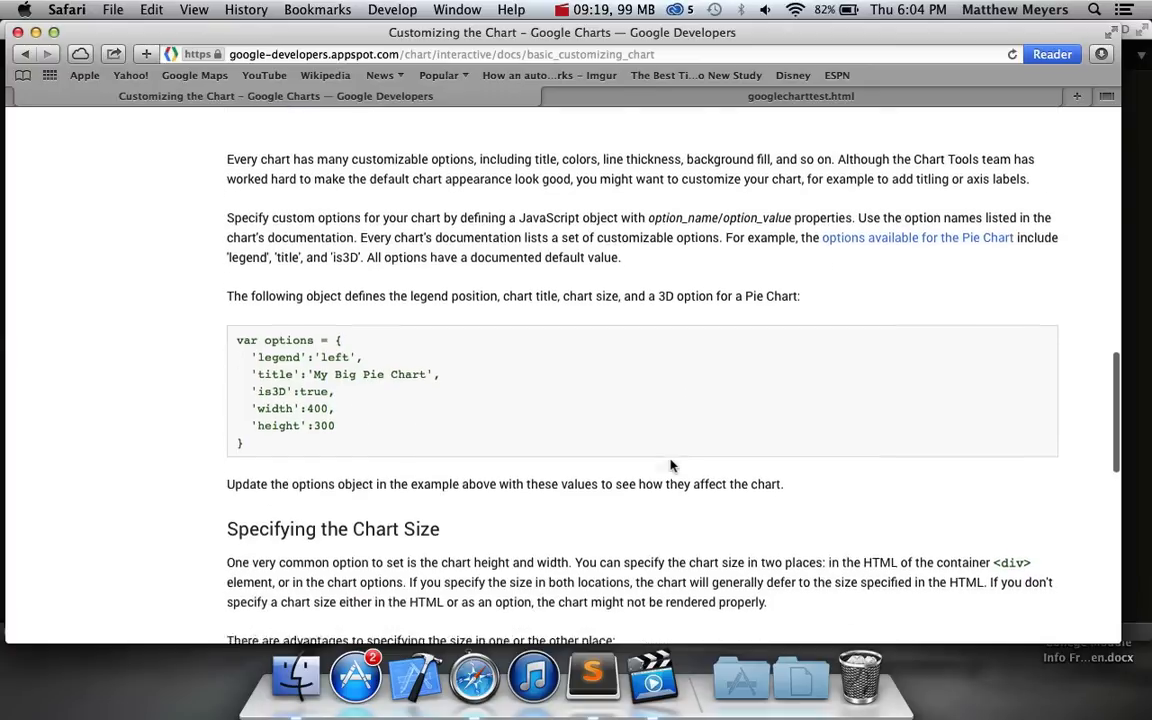
{"action": "scroll", "scroll_direction": "down", "scroll_amount": 3}
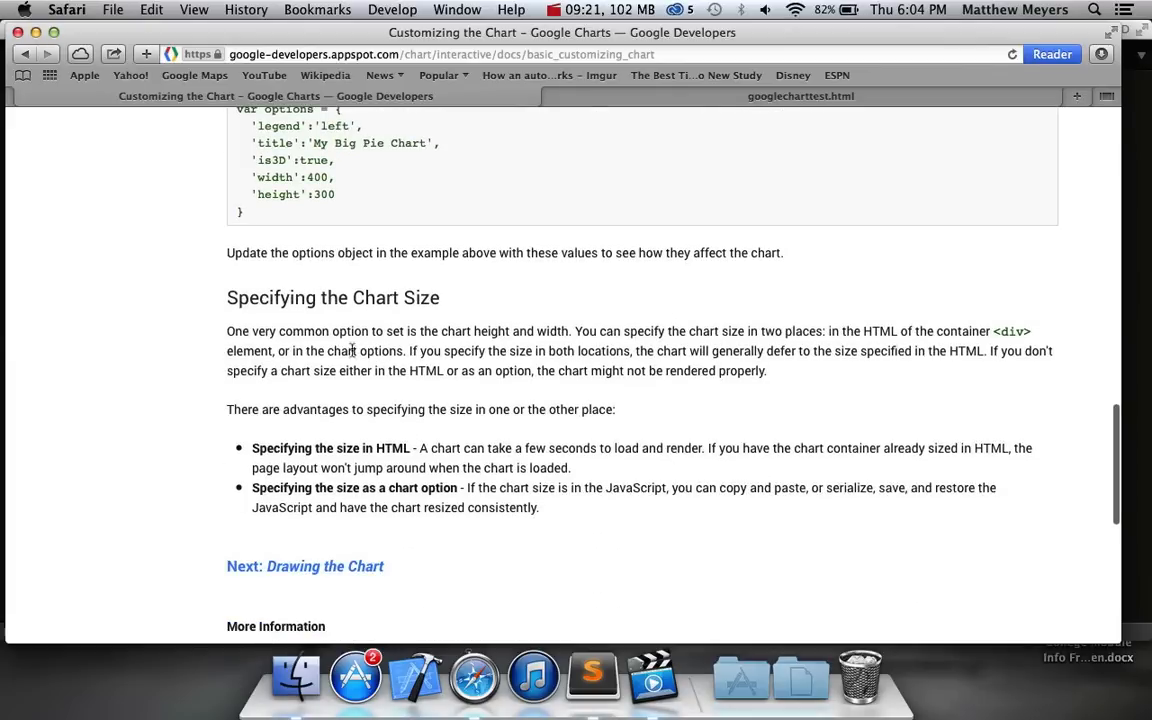
{"action": "scroll", "scroll_direction": "down", "scroll_amount": 3}
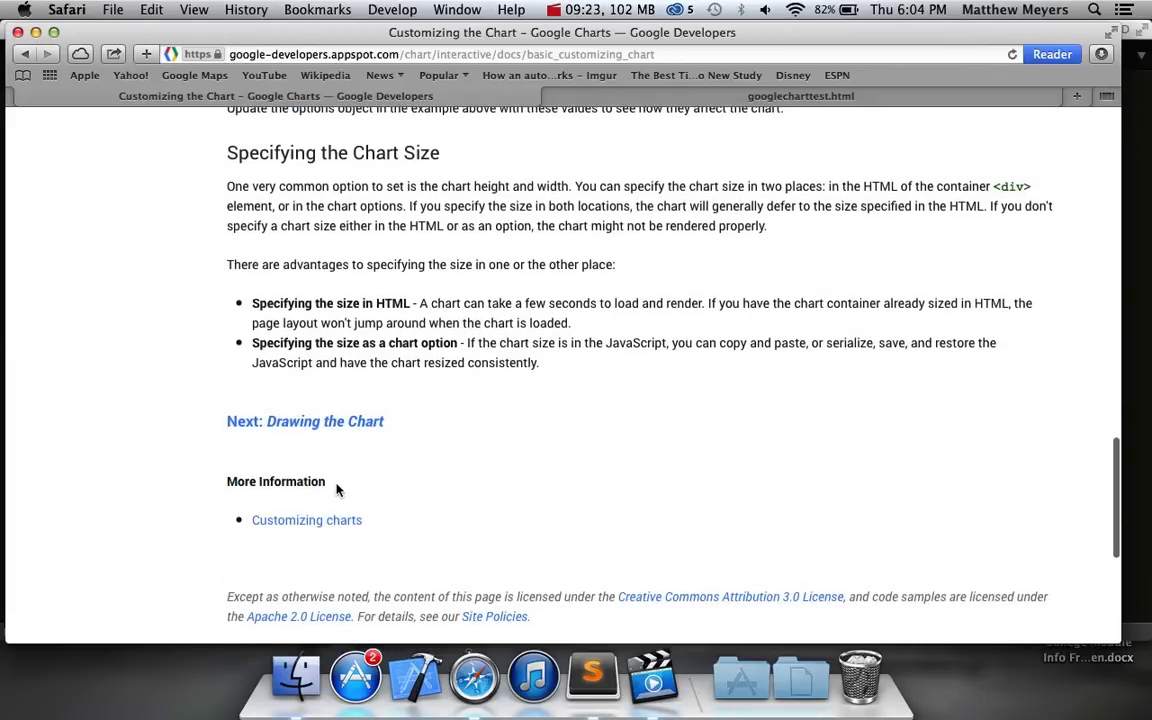
{"action": "left_click", "coordinate": [306, 520]}
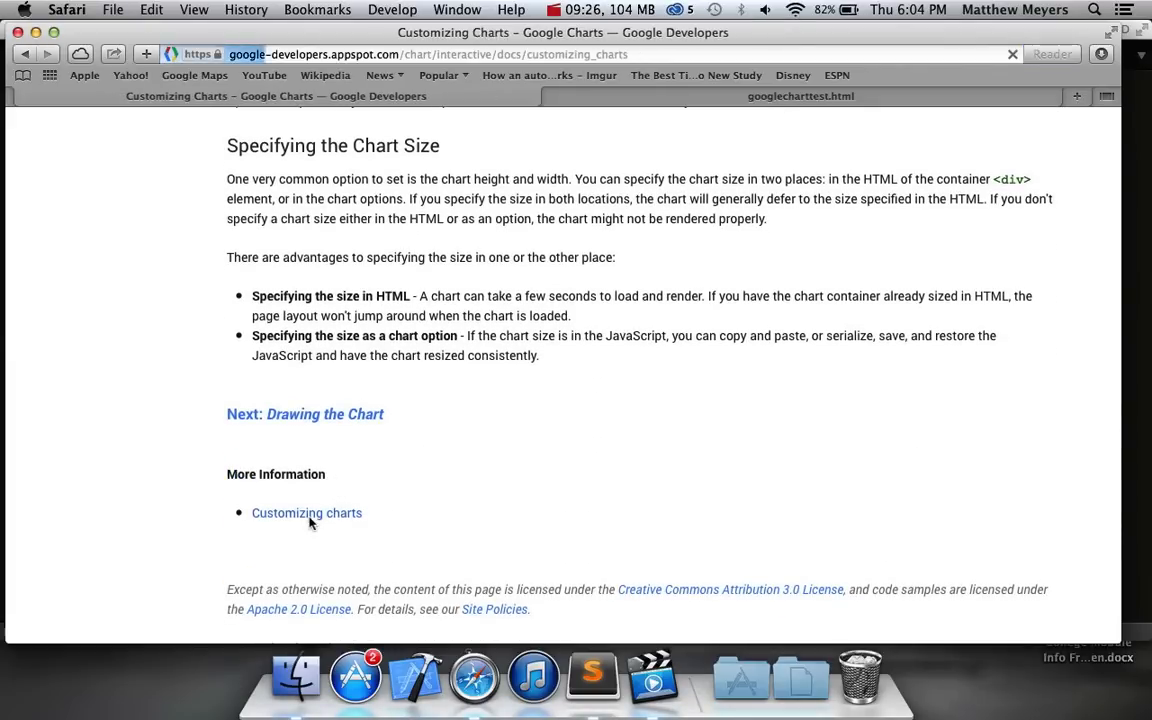
Step: Scroll the Customizing Charts page to the options example with the colors line
{"action": "scroll", "scroll_direction": "up", "scroll_amount": 3}
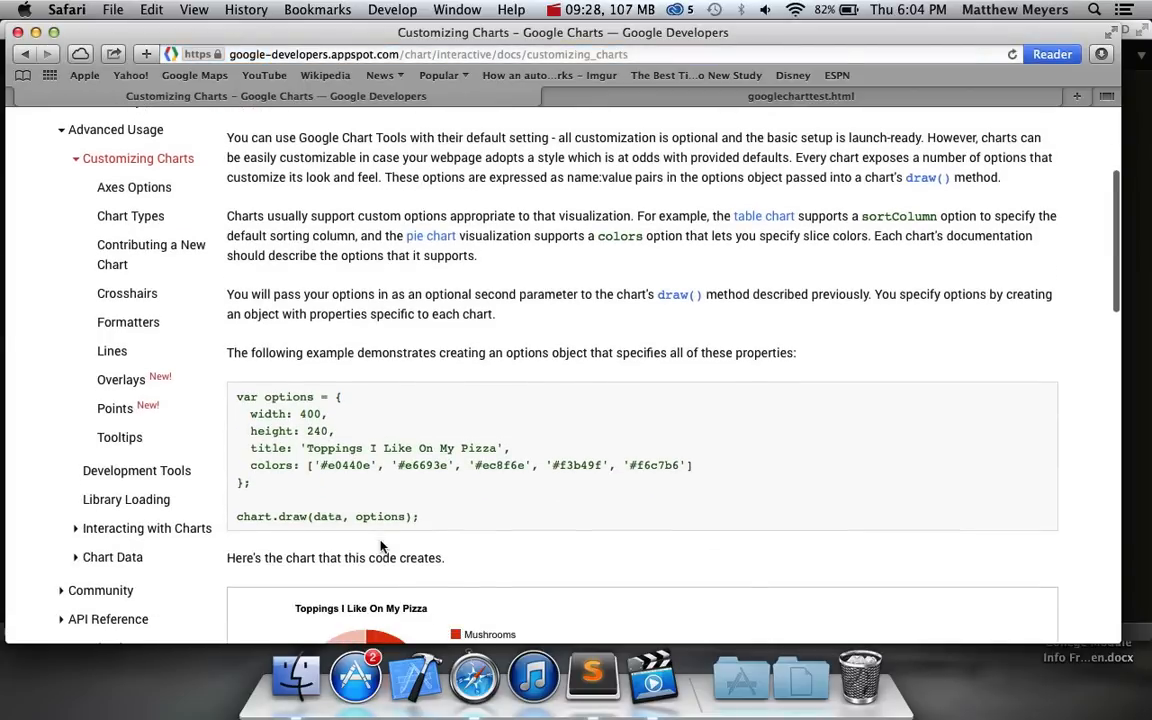
{"action": "scroll", "scroll_direction": "down", "scroll_amount": 3}
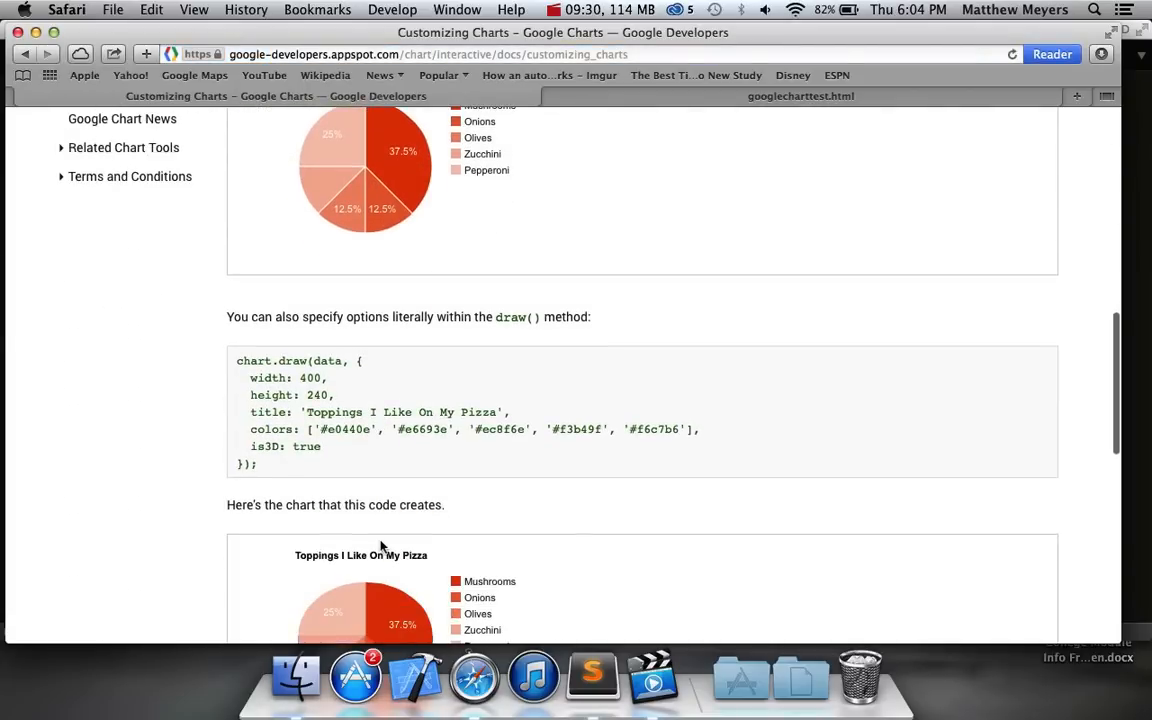
{"action": "scroll", "scroll_direction": "down", "scroll_amount": 3}
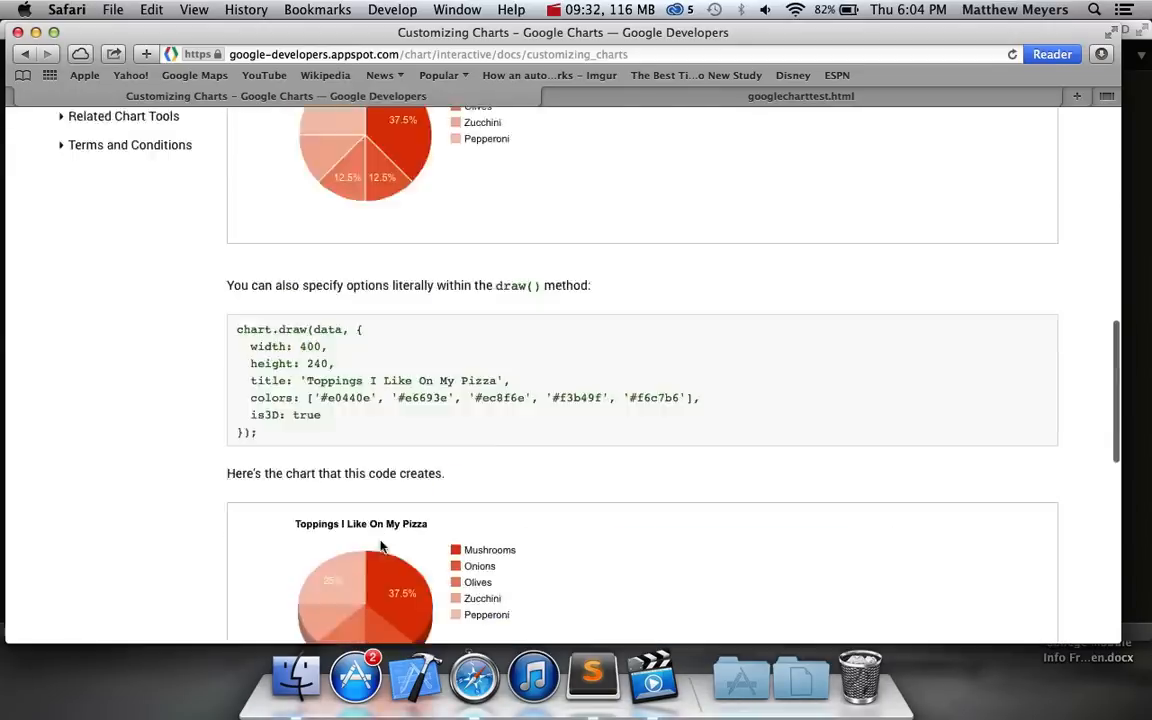
{"action": "scroll", "scroll_direction": "up", "scroll_amount": 3}
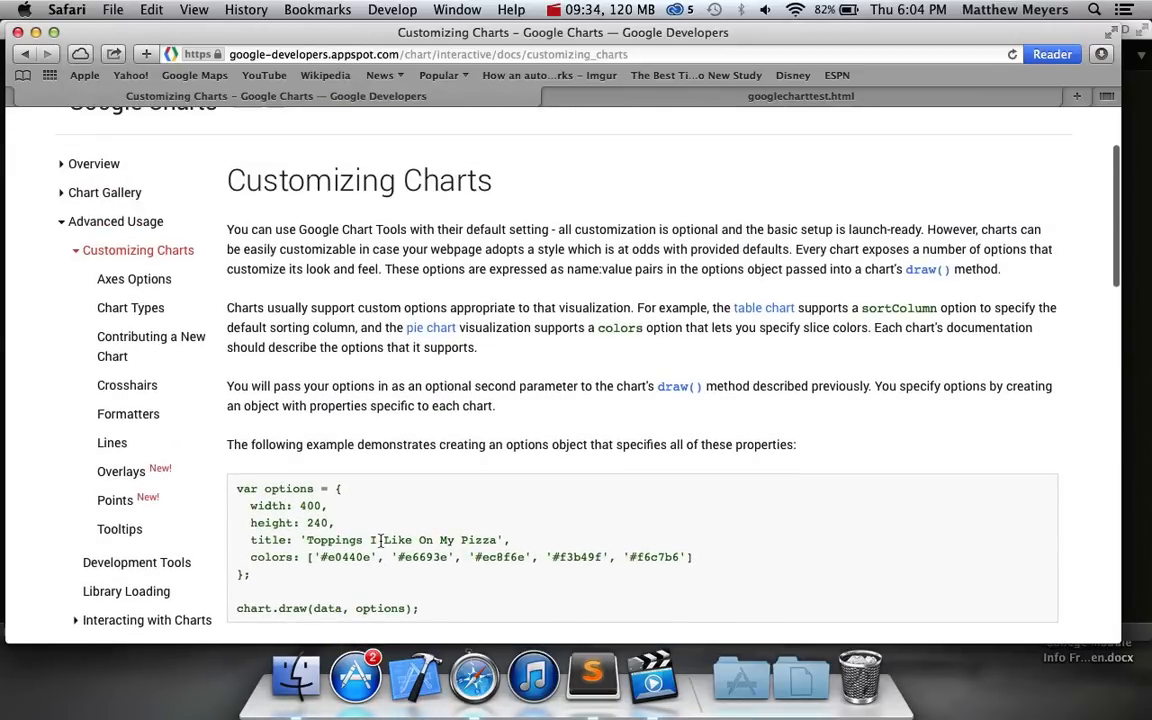
{"action": "scroll", "scroll_direction": "down", "scroll_amount": 3}
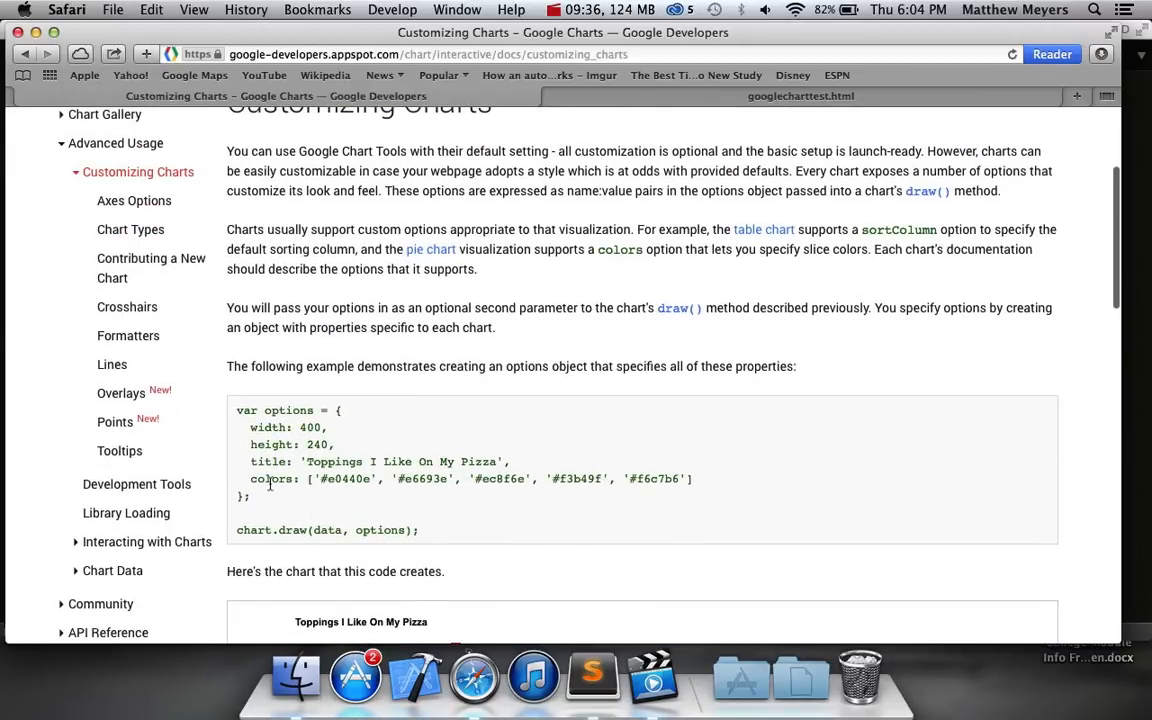
{"action": "scroll", "scroll_direction": "down", "scroll_amount": 3}
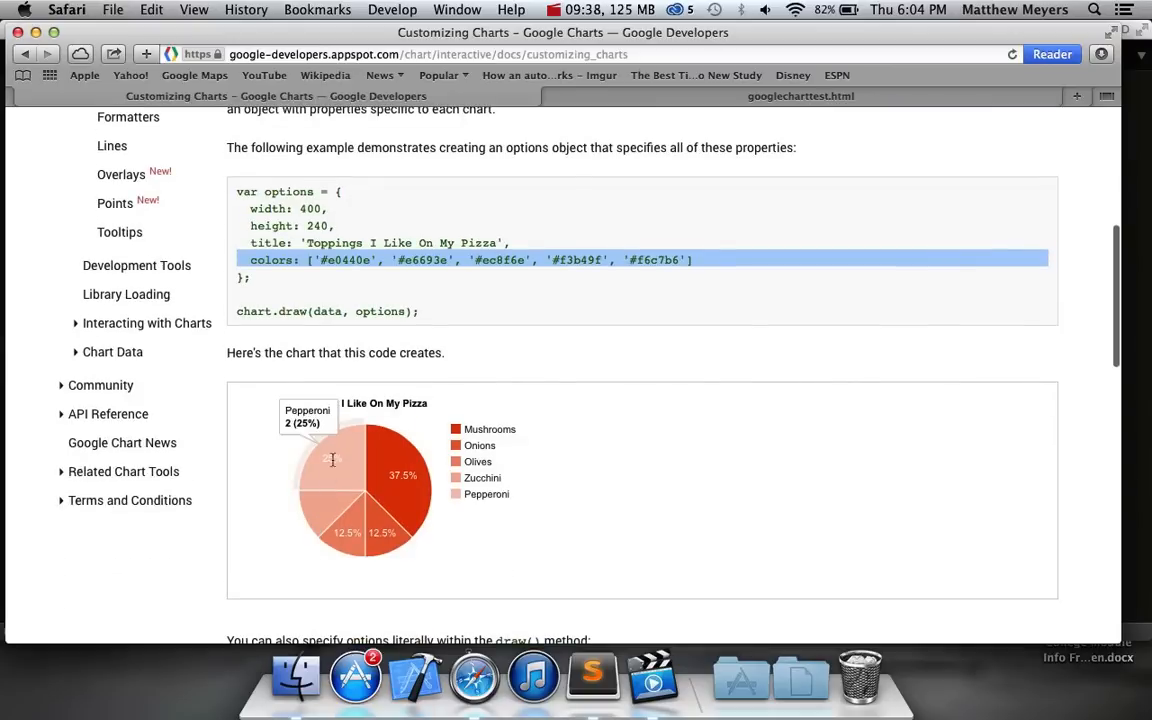
{"action": "mouse_move", "coordinate": [328, 306]}
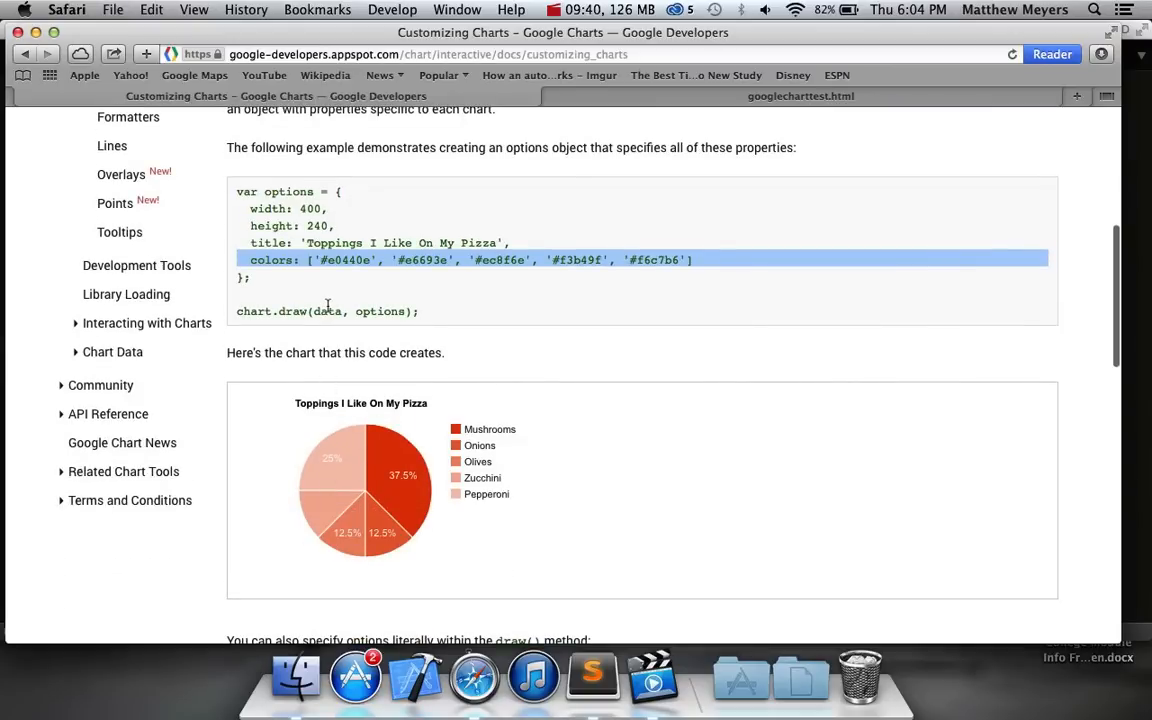
{"action": "scroll", "scroll_direction": "up", "scroll_amount": 3}
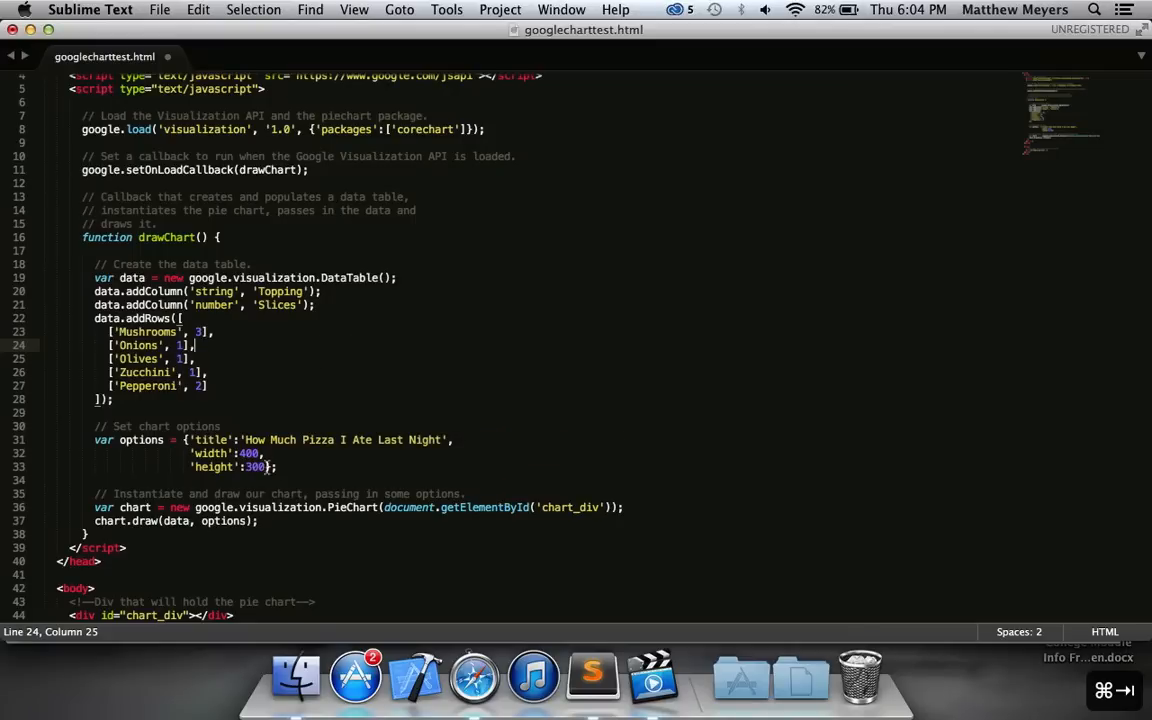
Step: Add a quoted 'colors' option with five red hex shades below width and height
{"action": "left_click", "coordinate": [268, 466]}
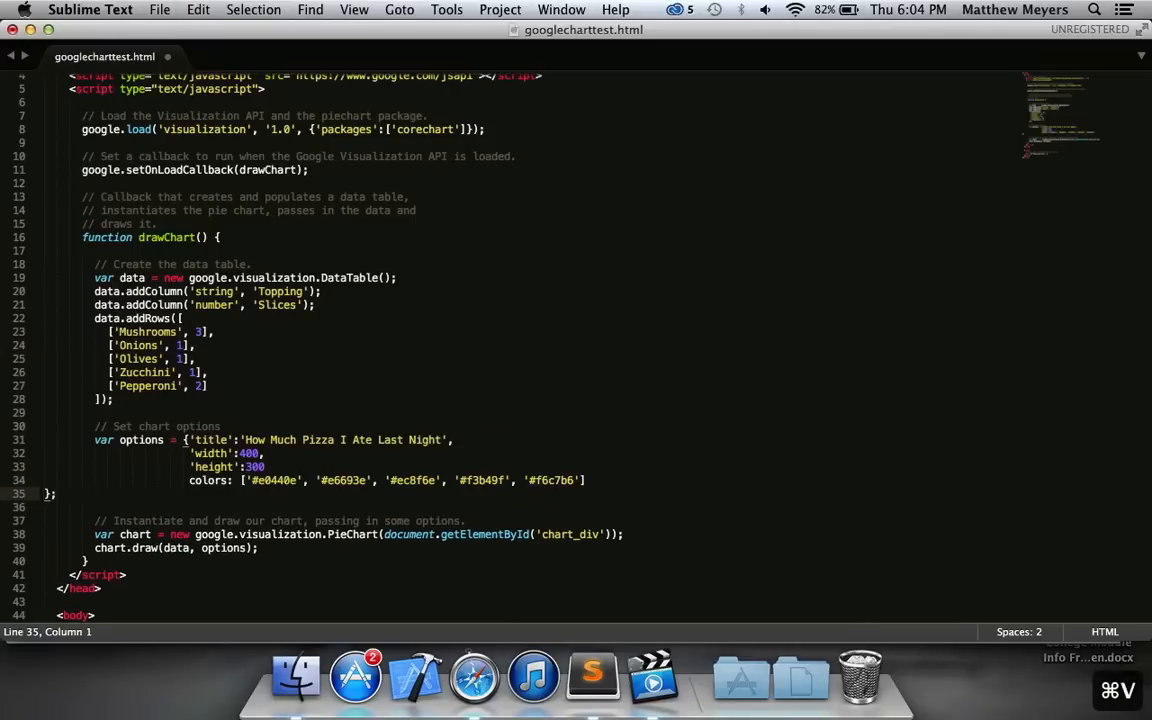
{"action": "left_click", "coordinate": [188, 480]}
{"action": "type", "text": "'"}
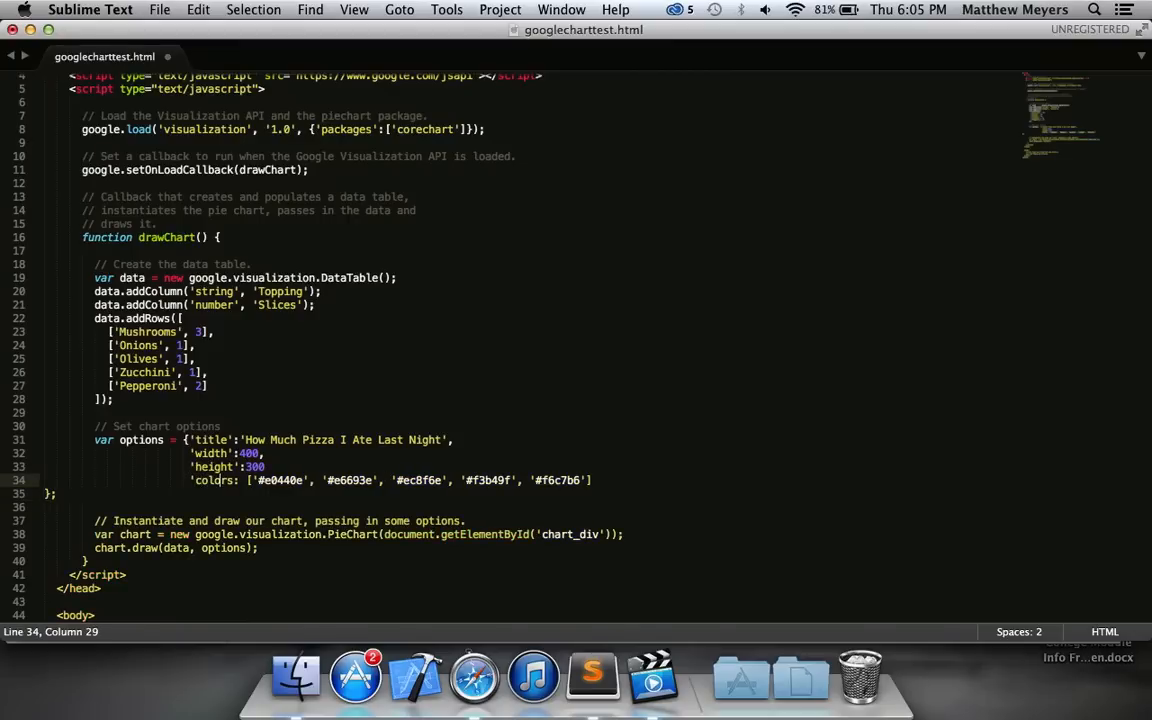
{"action": "left_click", "coordinate": [472, 678]}
{"action": "type", "text": "'"}
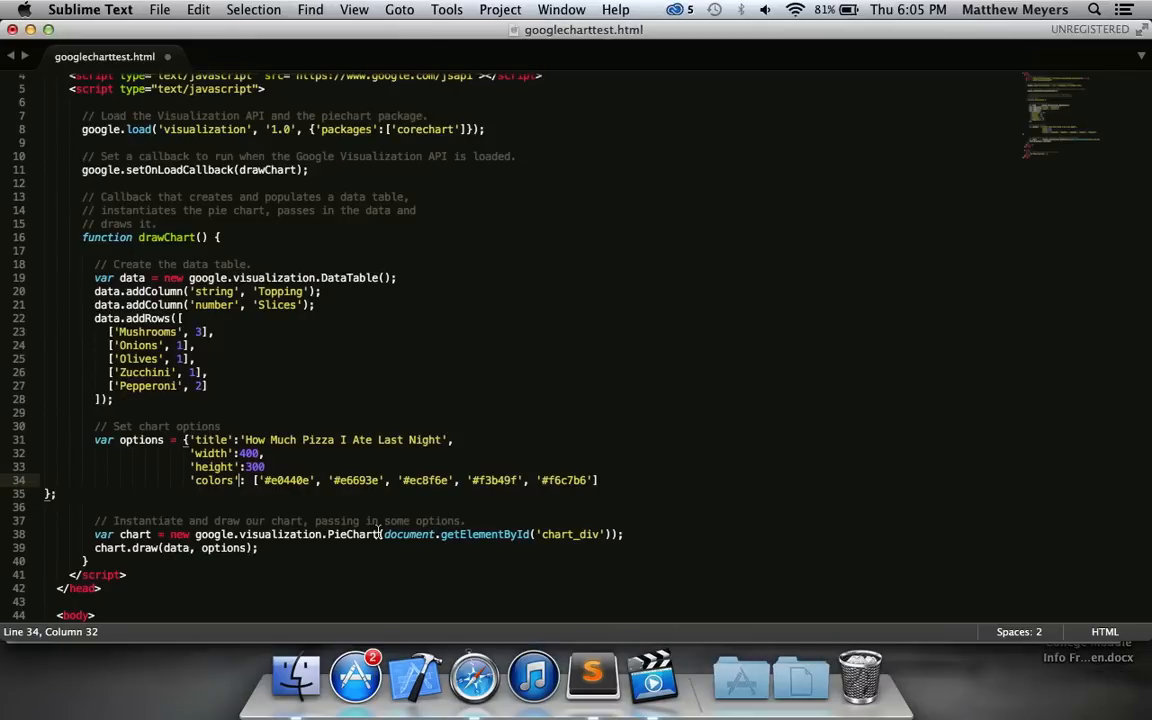
{"action": "left_click", "coordinate": [344, 480]}
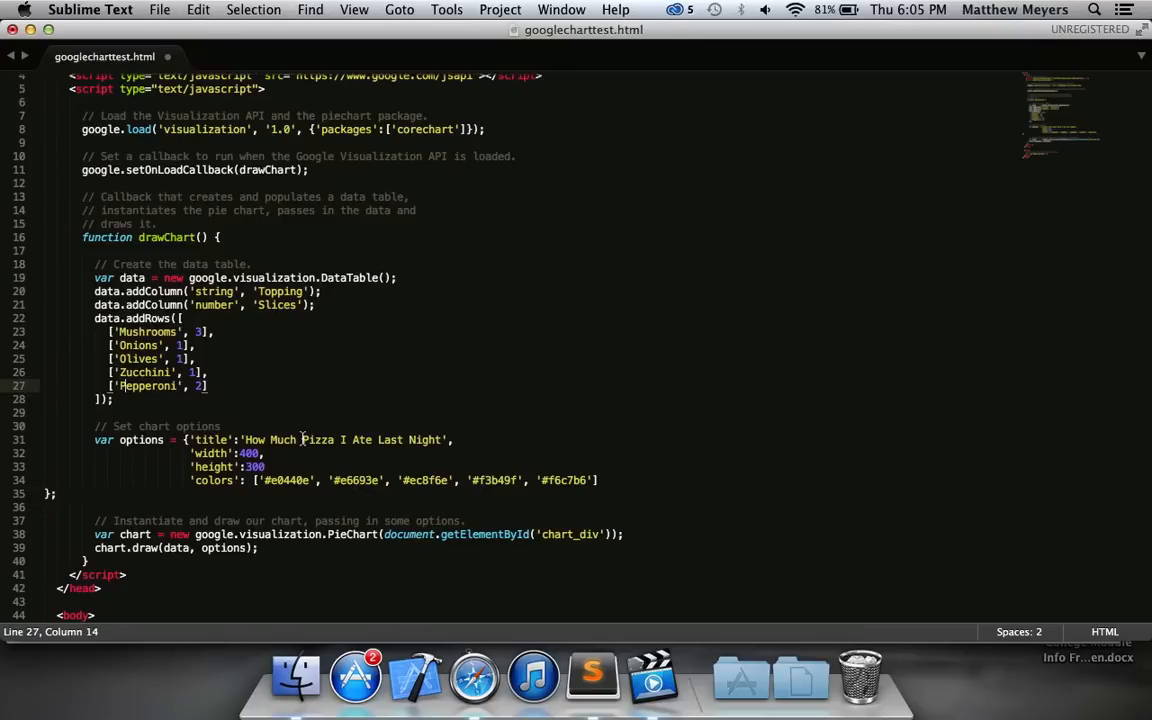
{"action": "mouse_move", "coordinate": [468, 324]}
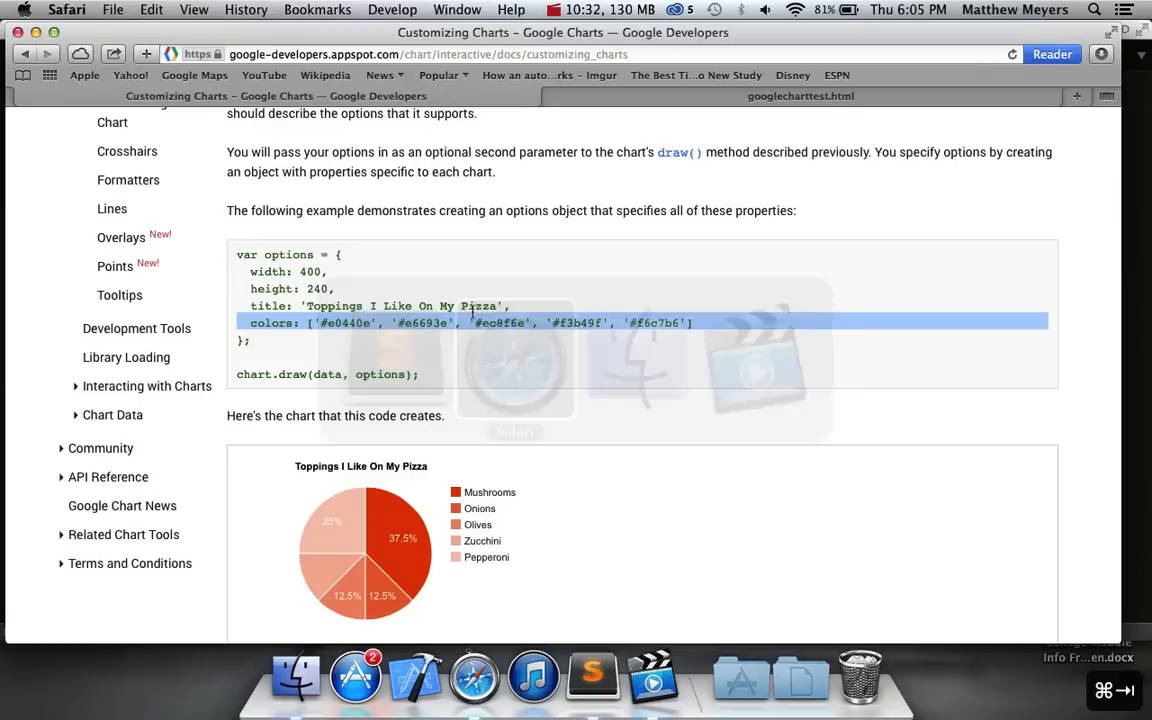
Step: Add a comma after 'height':300, save, and view the red-shaded chart reloaded in Safari
{"action": "left_click", "coordinate": [800, 96]}
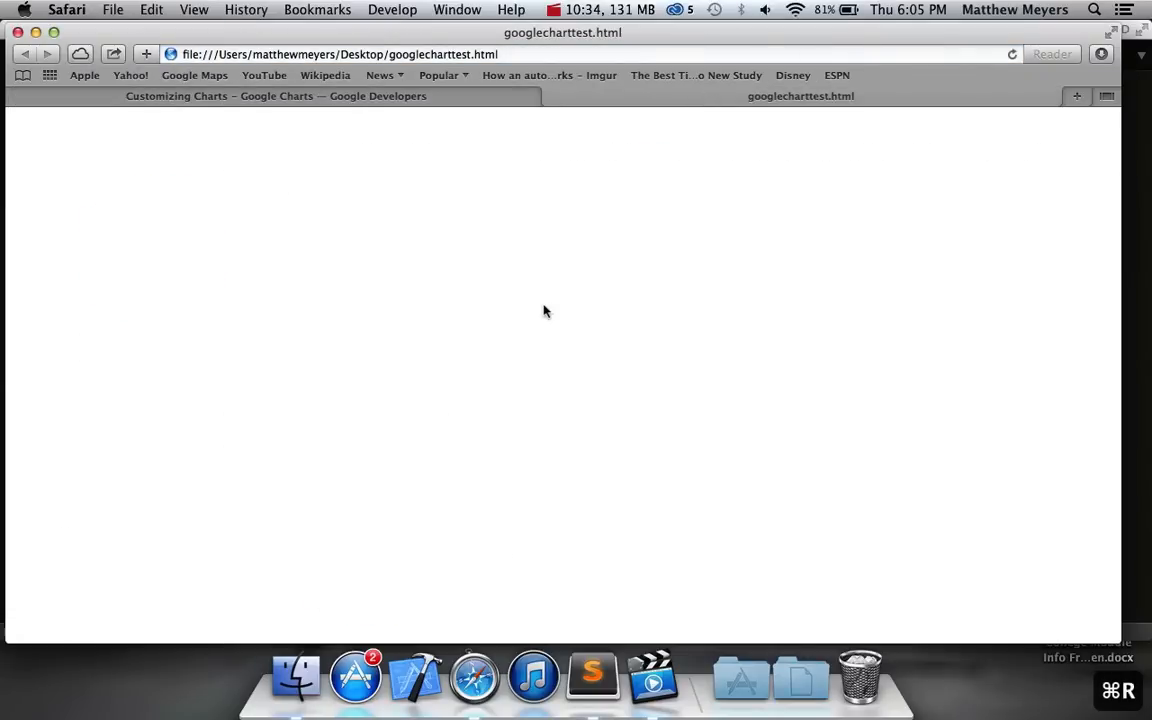
{"action": "mouse_move", "coordinate": [522, 260]}
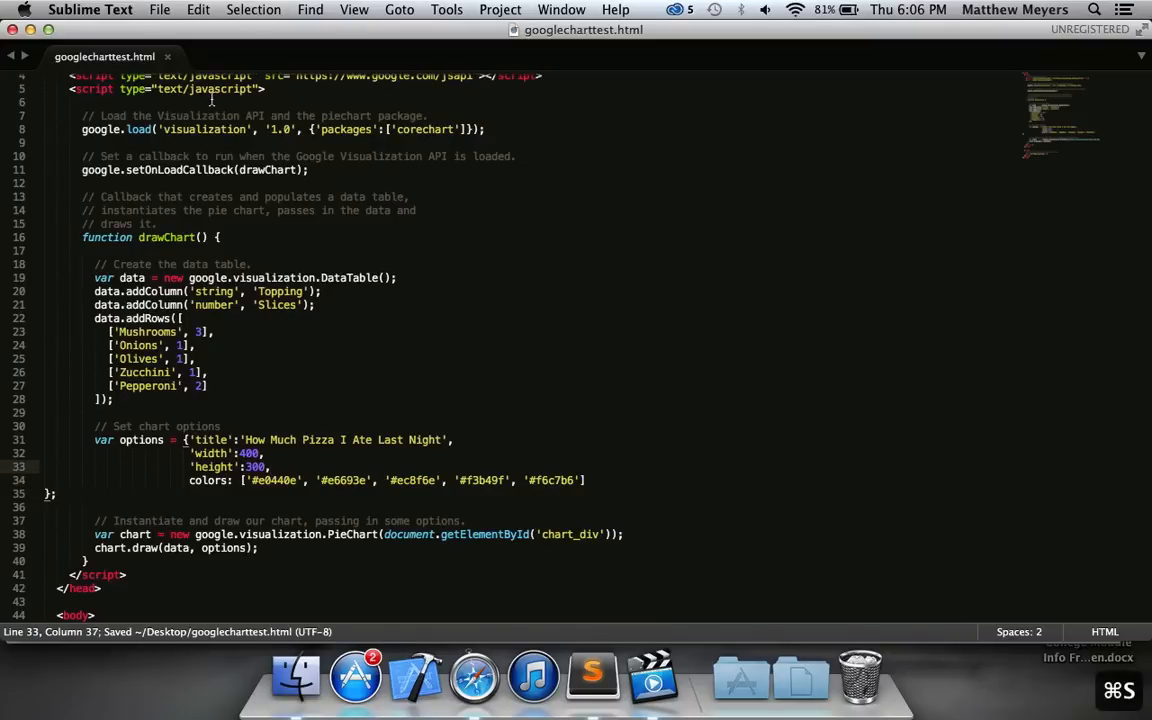
{"action": "left_click", "coordinate": [472, 676]}
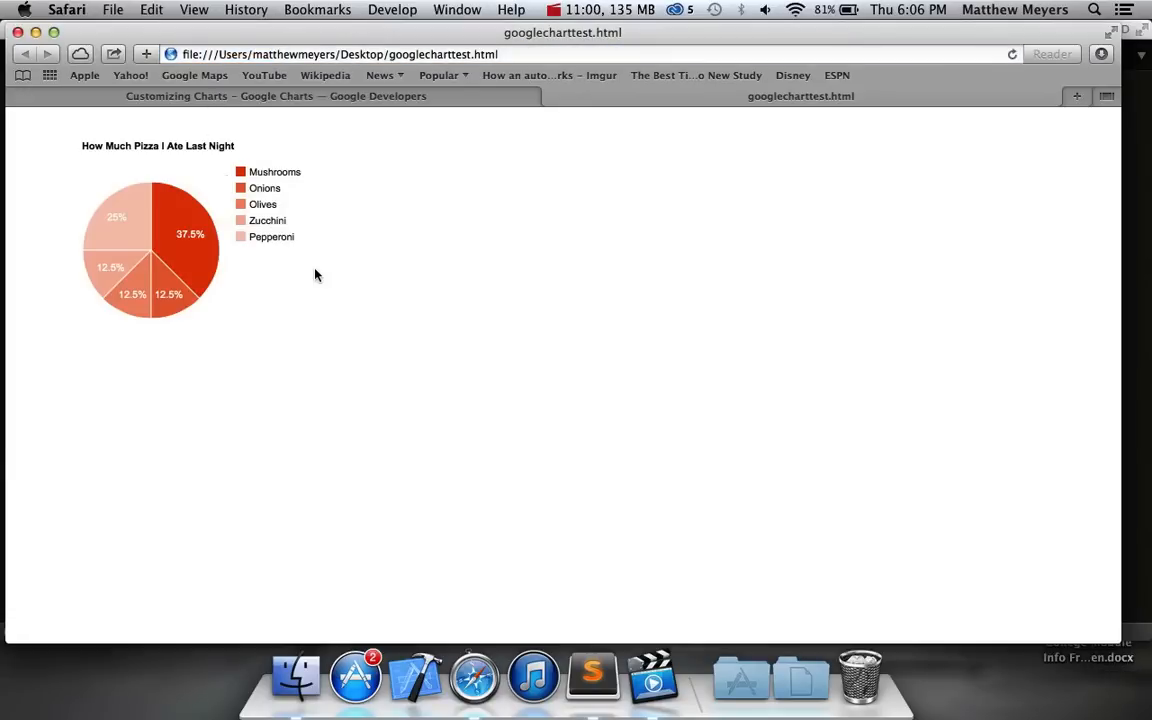
{"action": "mouse_move", "coordinate": [110, 228]}
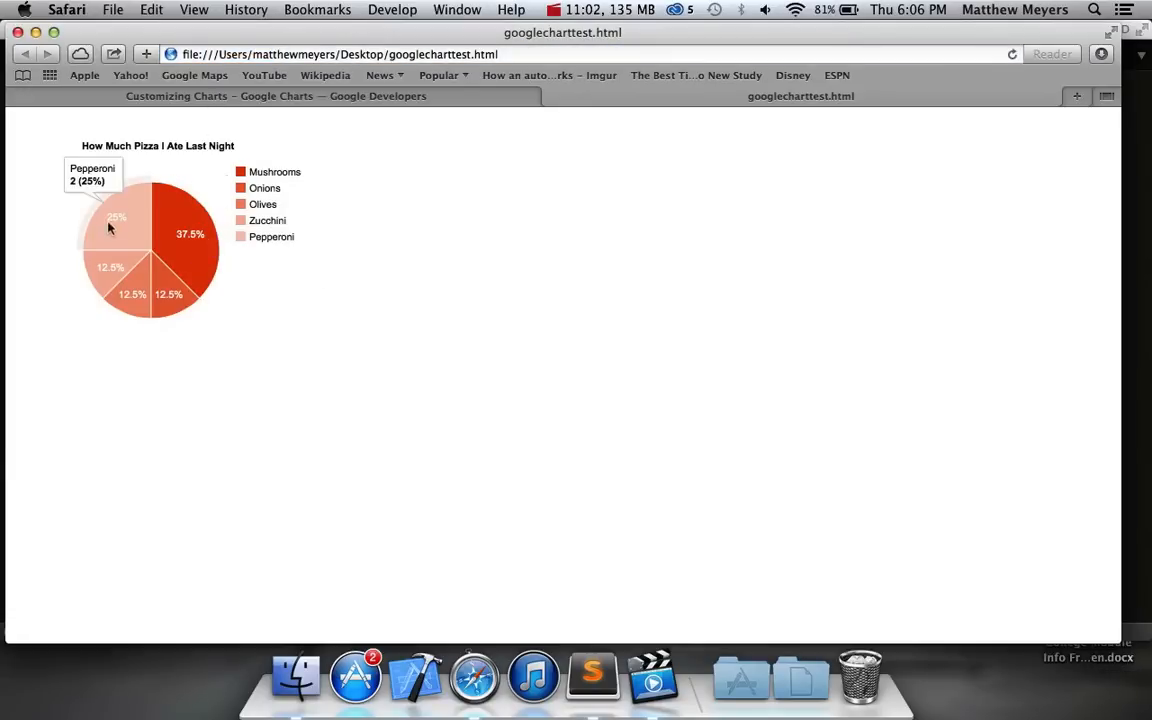
{"action": "mouse_move", "coordinate": [150, 256]}
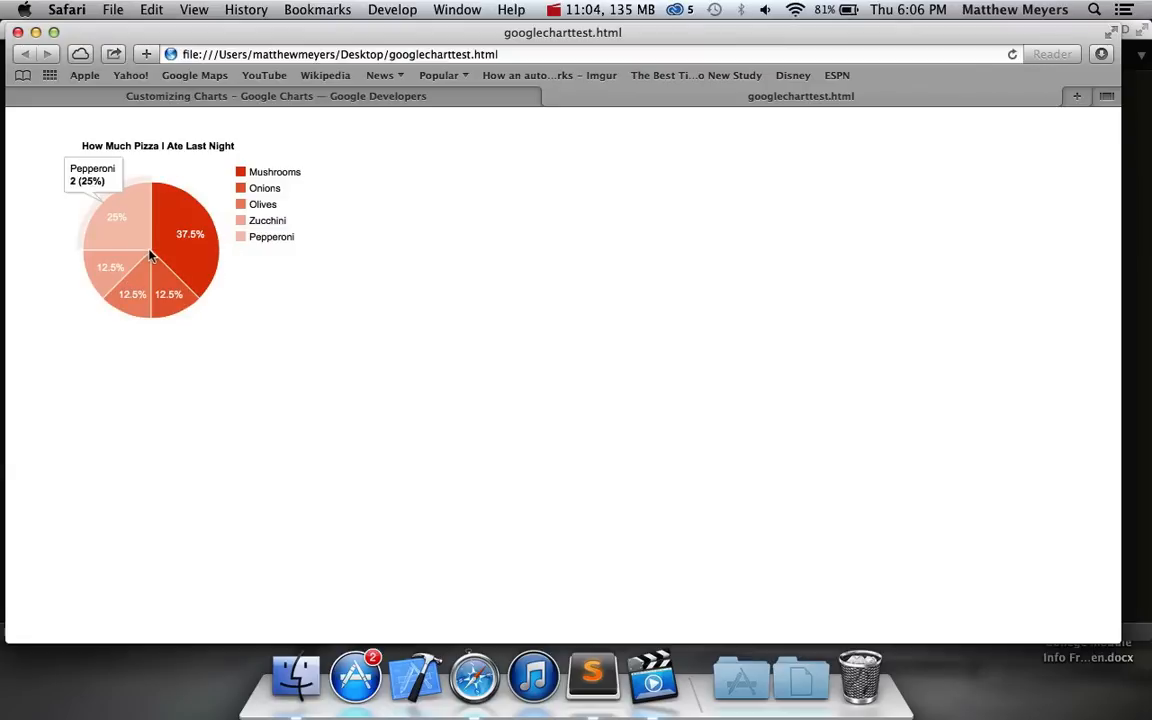
{"action": "mouse_move", "coordinate": [136, 228]}
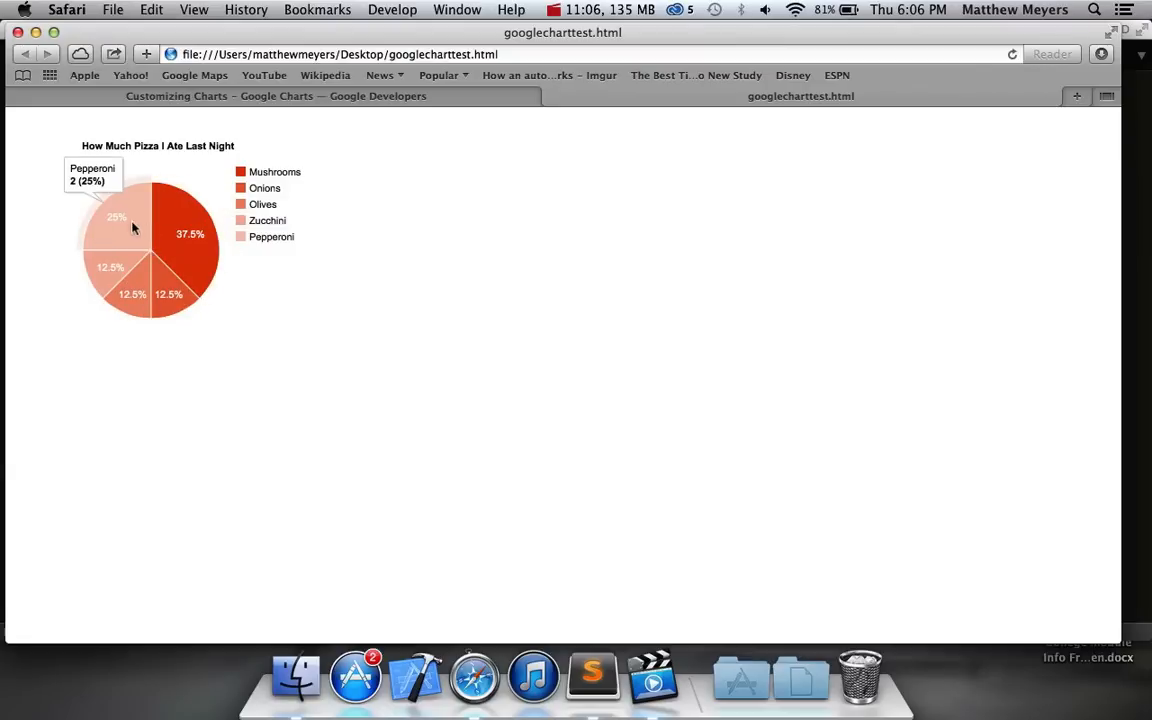
{"action": "mouse_move", "coordinate": [210, 250]}
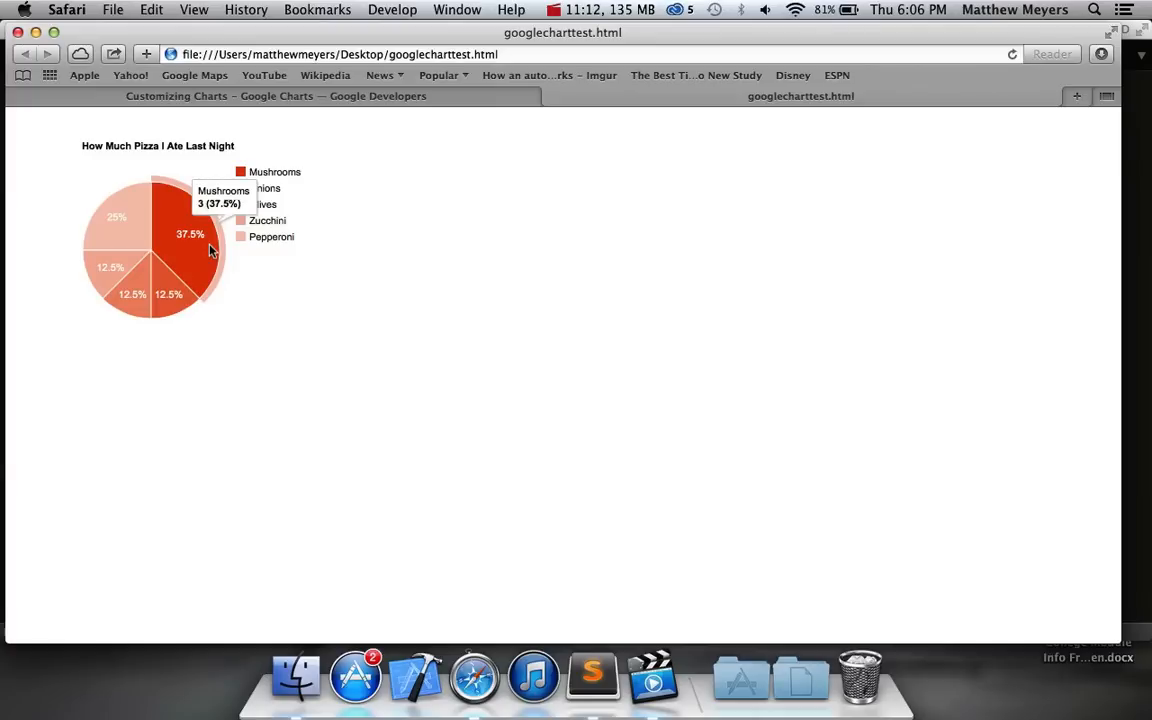
{"action": "mouse_move", "coordinate": [376, 298]}
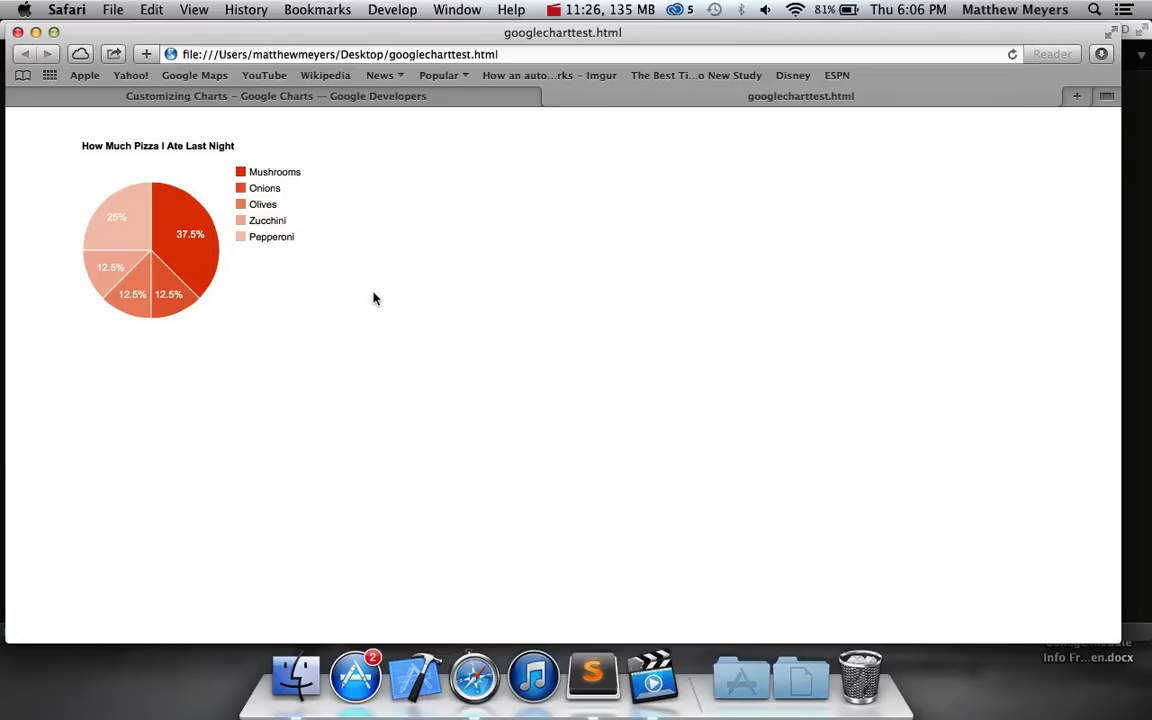
{"action": "mouse_move", "coordinate": [252, 378]}
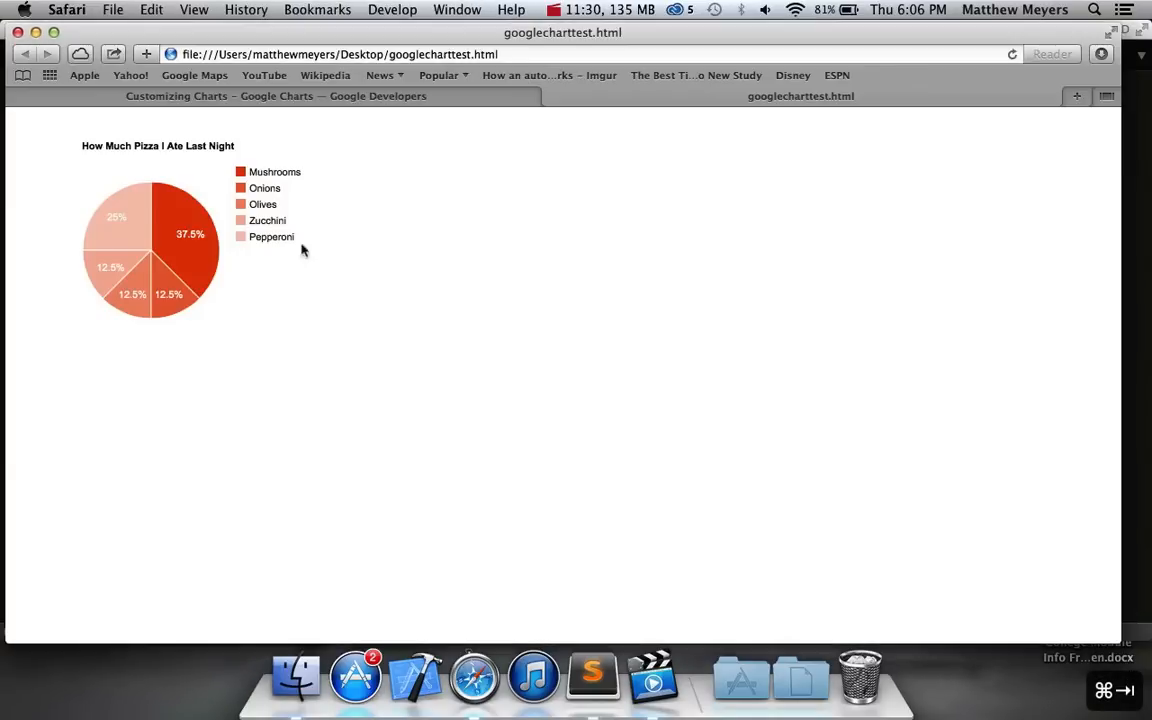
Step: Review the Customizing Charts page down to the 3D colored pie example and back to the top
{"action": "left_click", "coordinate": [276, 96]}
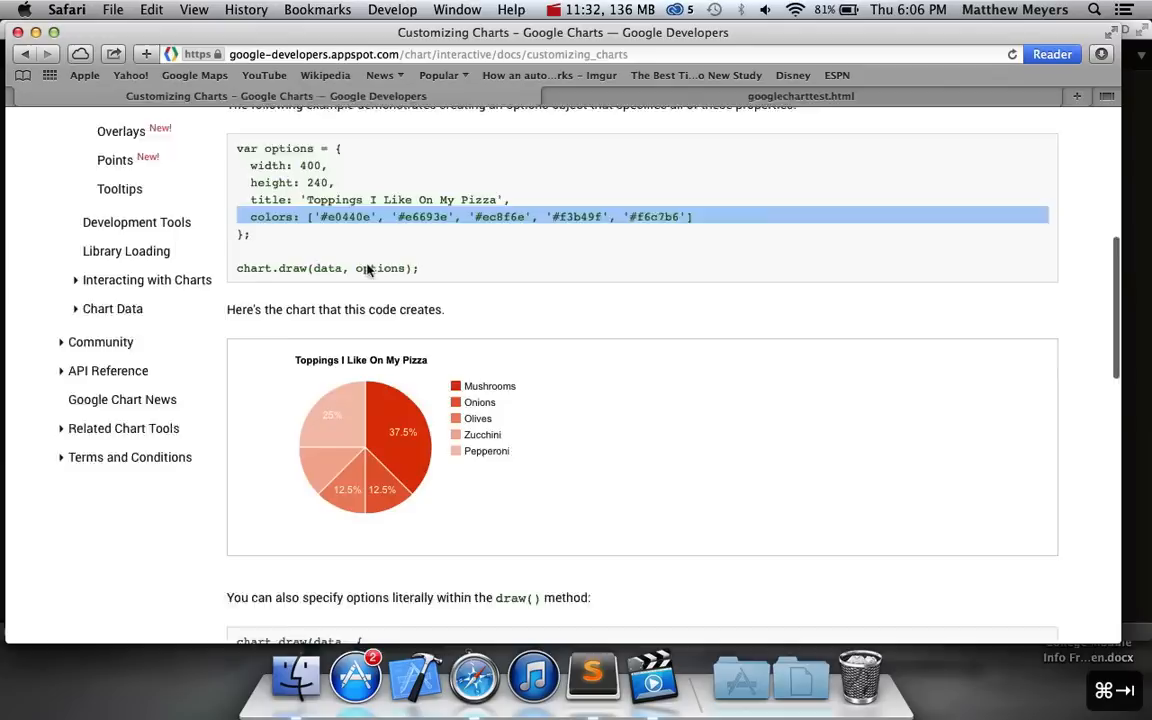
{"action": "scroll", "scroll_direction": "down", "scroll_amount": 3}
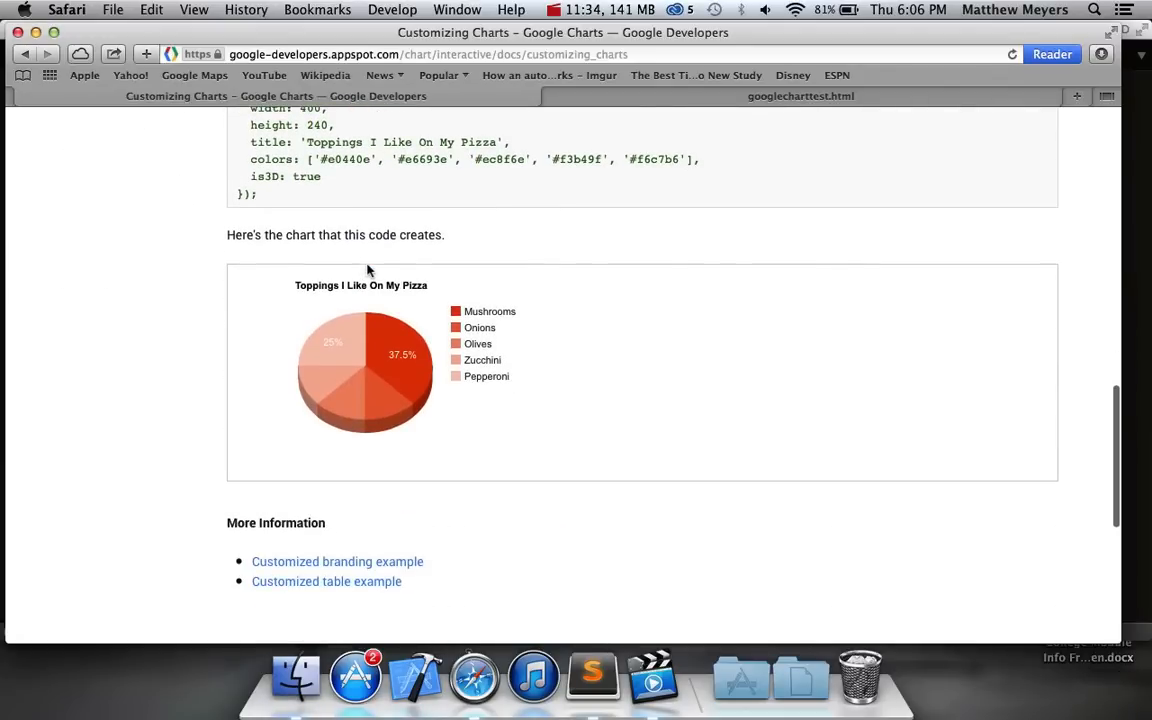
{"action": "scroll", "scroll_direction": "up", "scroll_amount": 3}
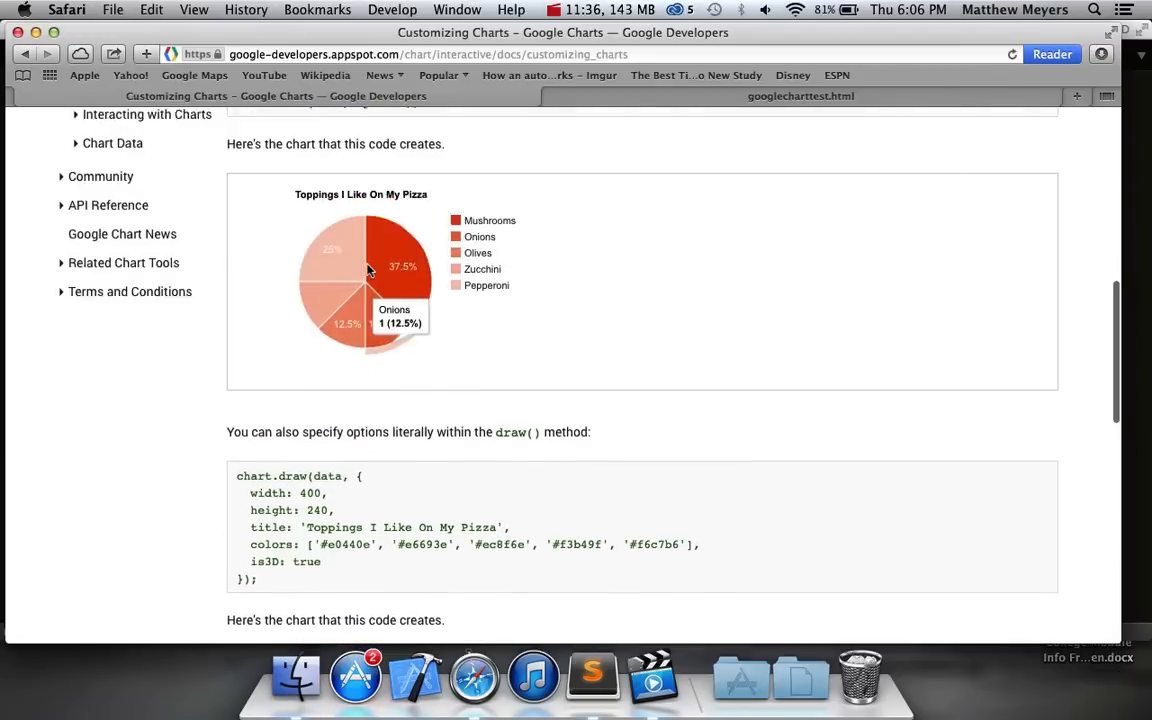
{"action": "scroll", "scroll_direction": "up", "scroll_amount": 3}
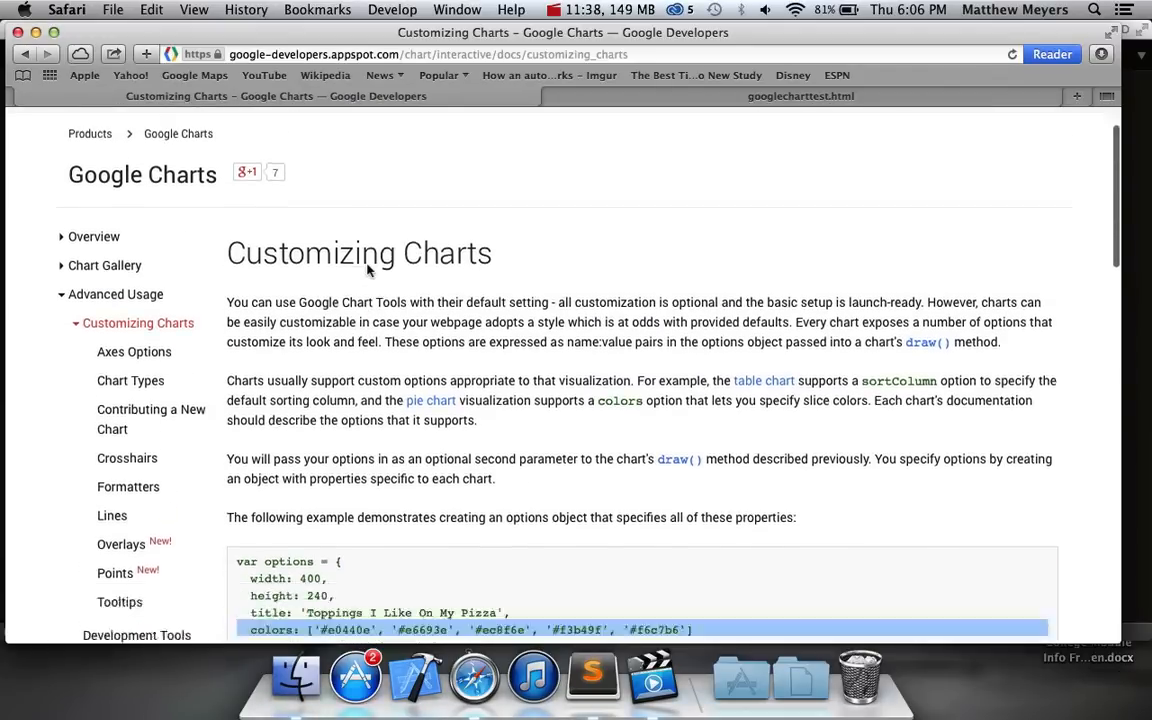
{"action": "scroll", "scroll_direction": "down", "scroll_amount": 3}
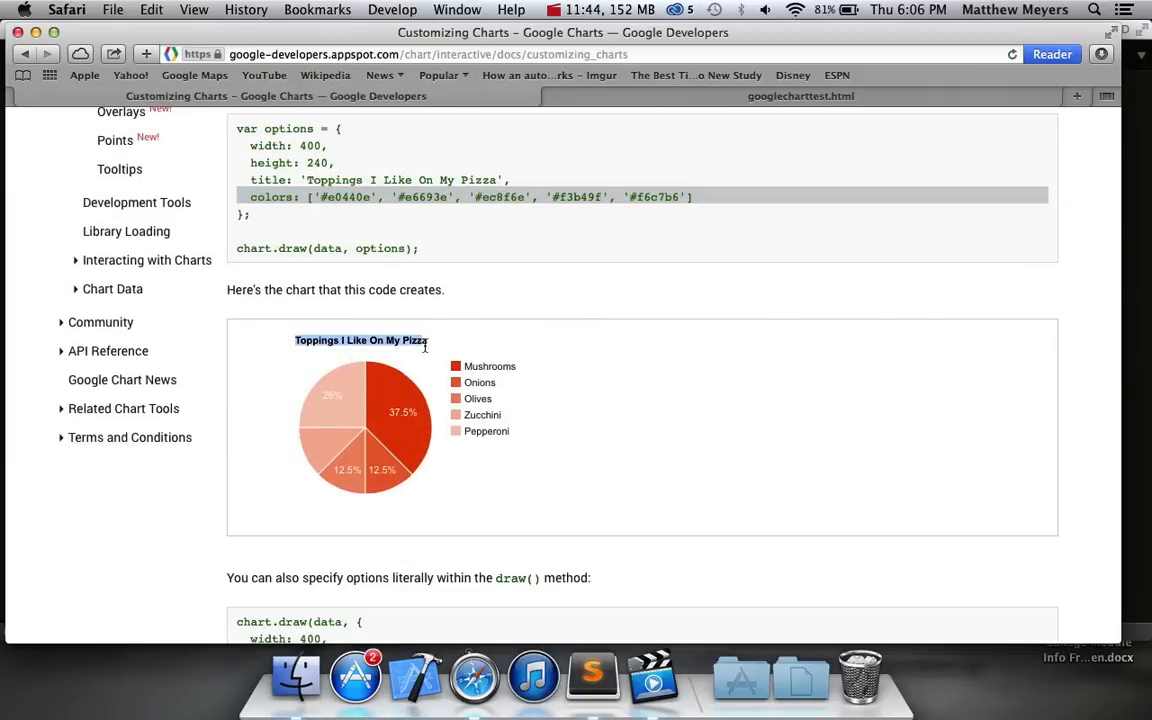
{"action": "scroll", "scroll_direction": "down", "scroll_amount": 3}
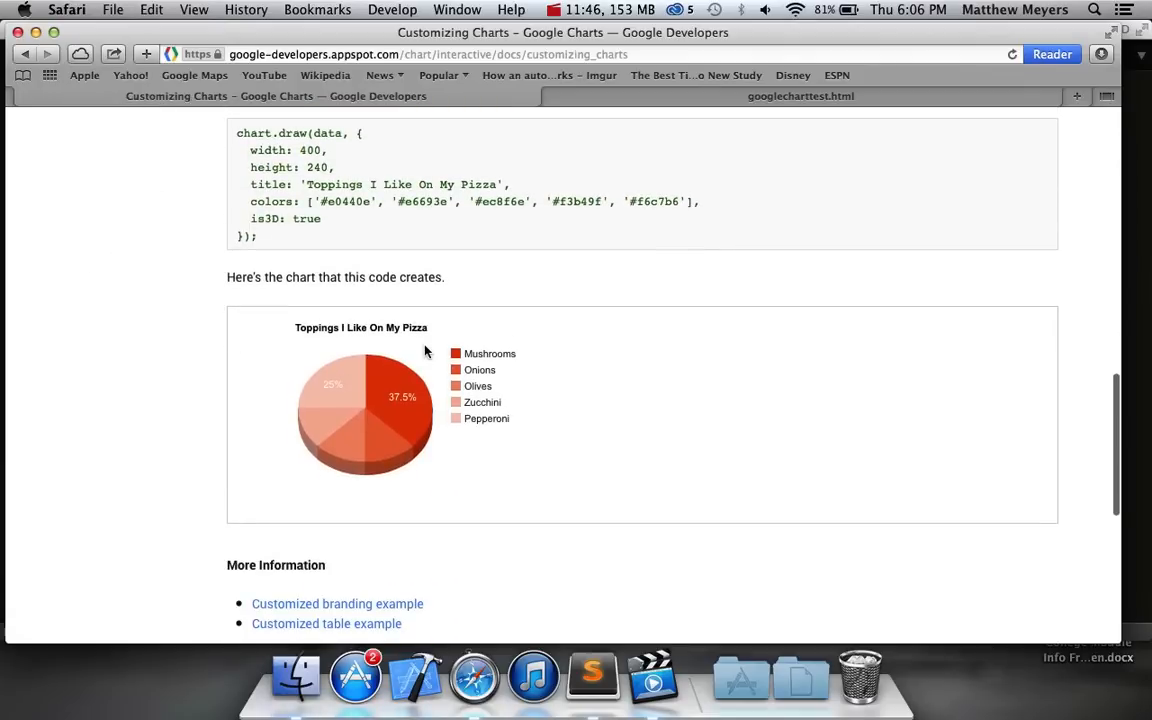
{"action": "mouse_move", "coordinate": [402, 378]}
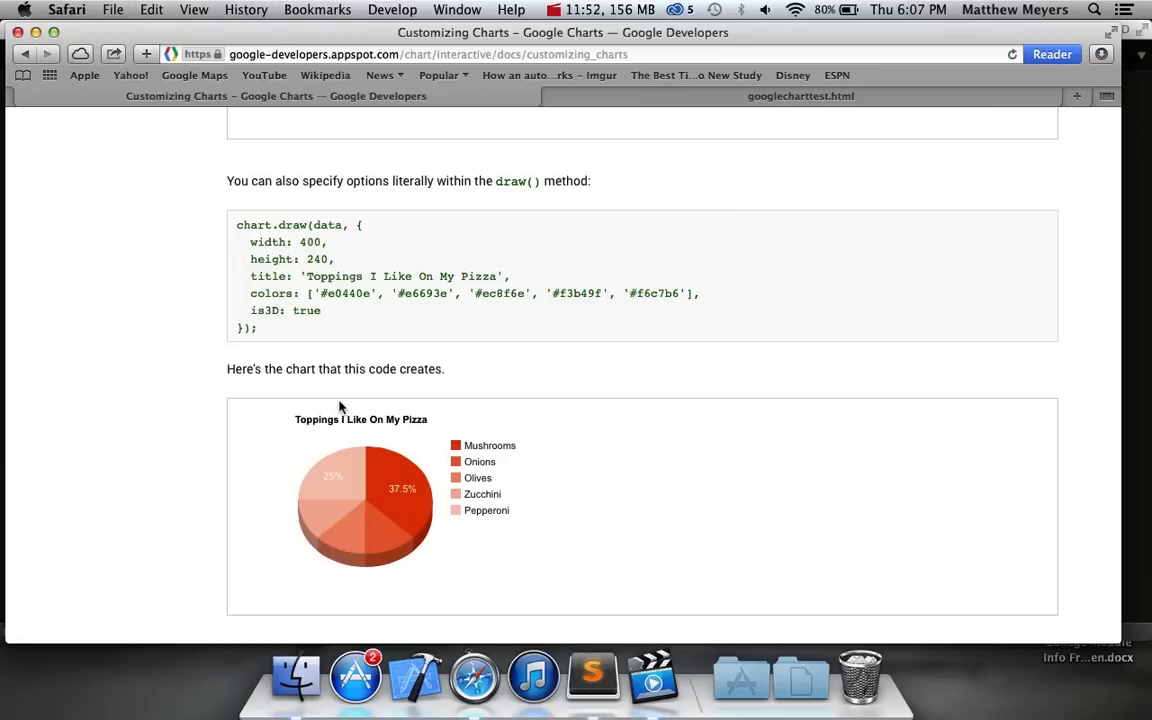
{"action": "mouse_move", "coordinate": [430, 474]}
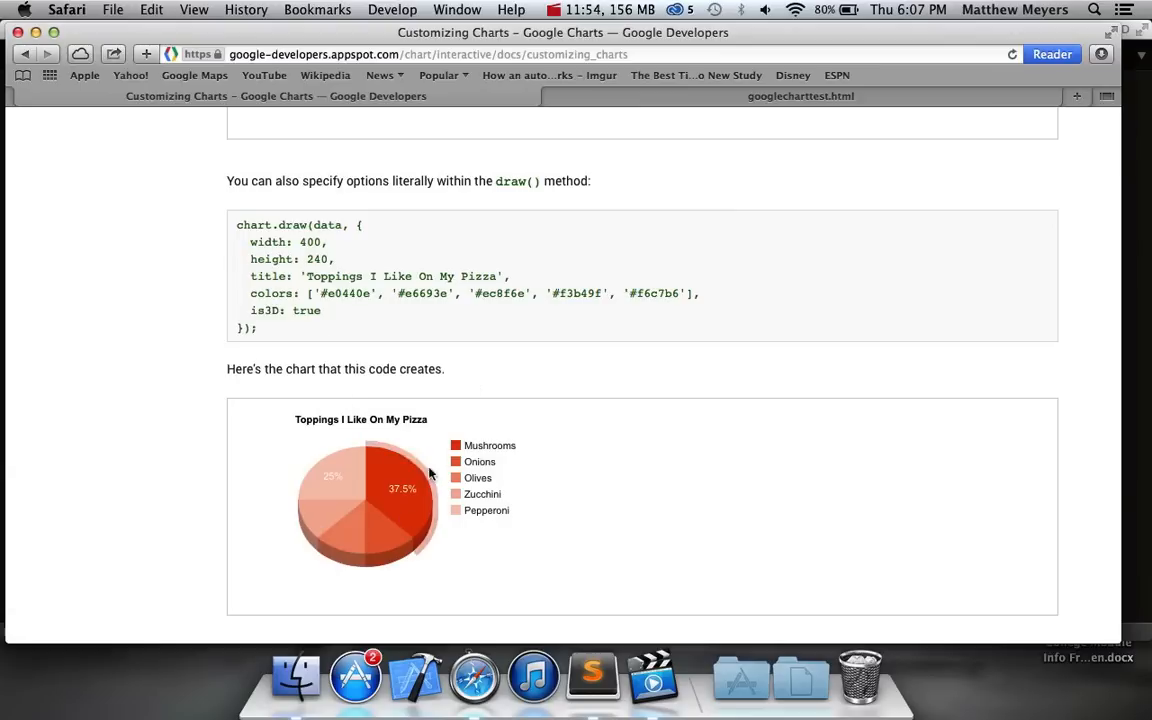
{"action": "scroll", "scroll_direction": "up", "scroll_amount": 3}
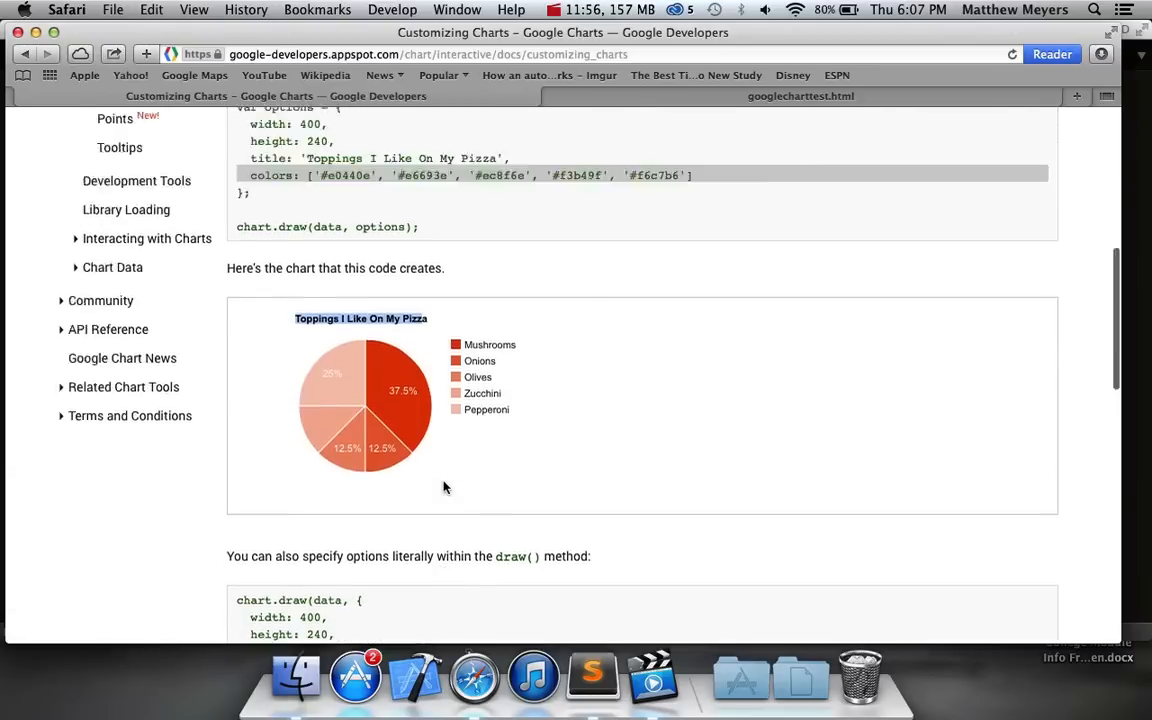
{"action": "scroll", "scroll_direction": "up", "scroll_amount": 3}
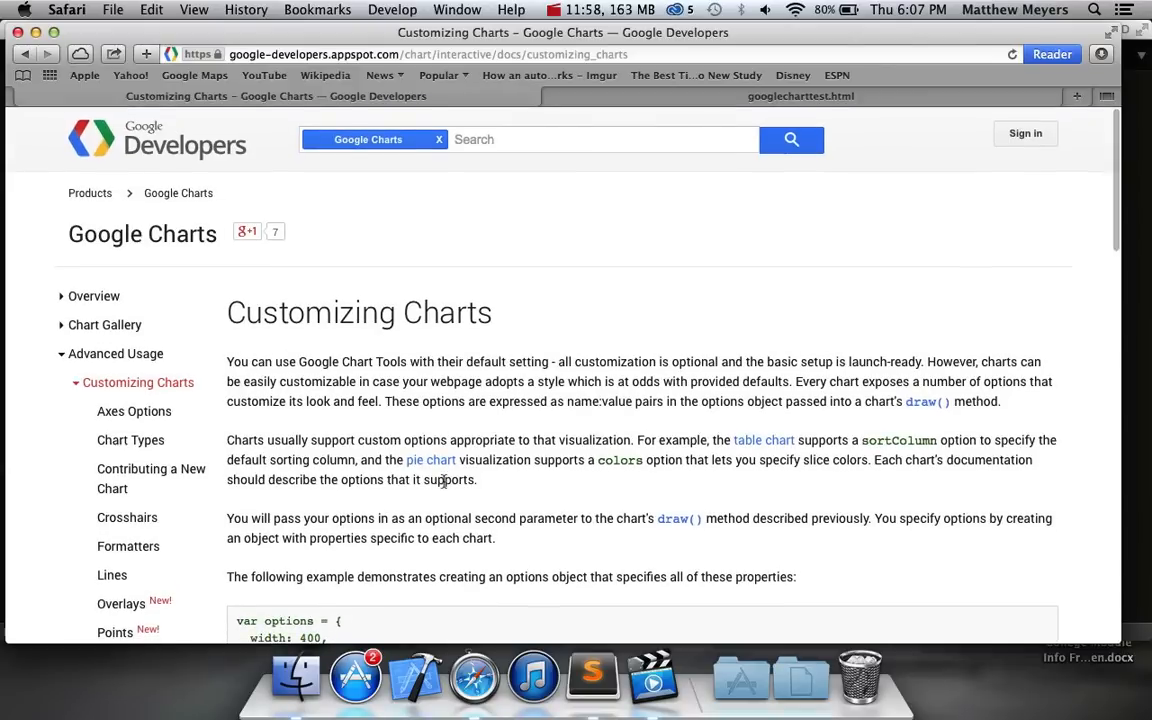